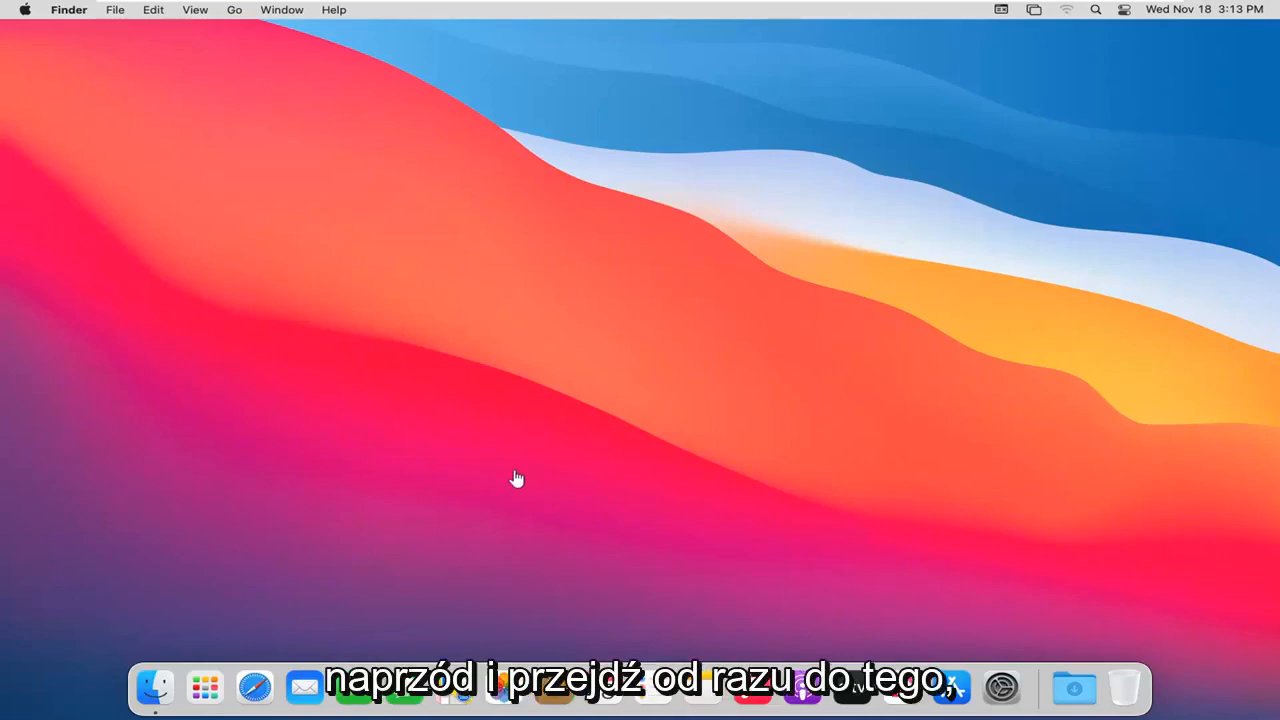
pyautogui.moveTo(254, 688)
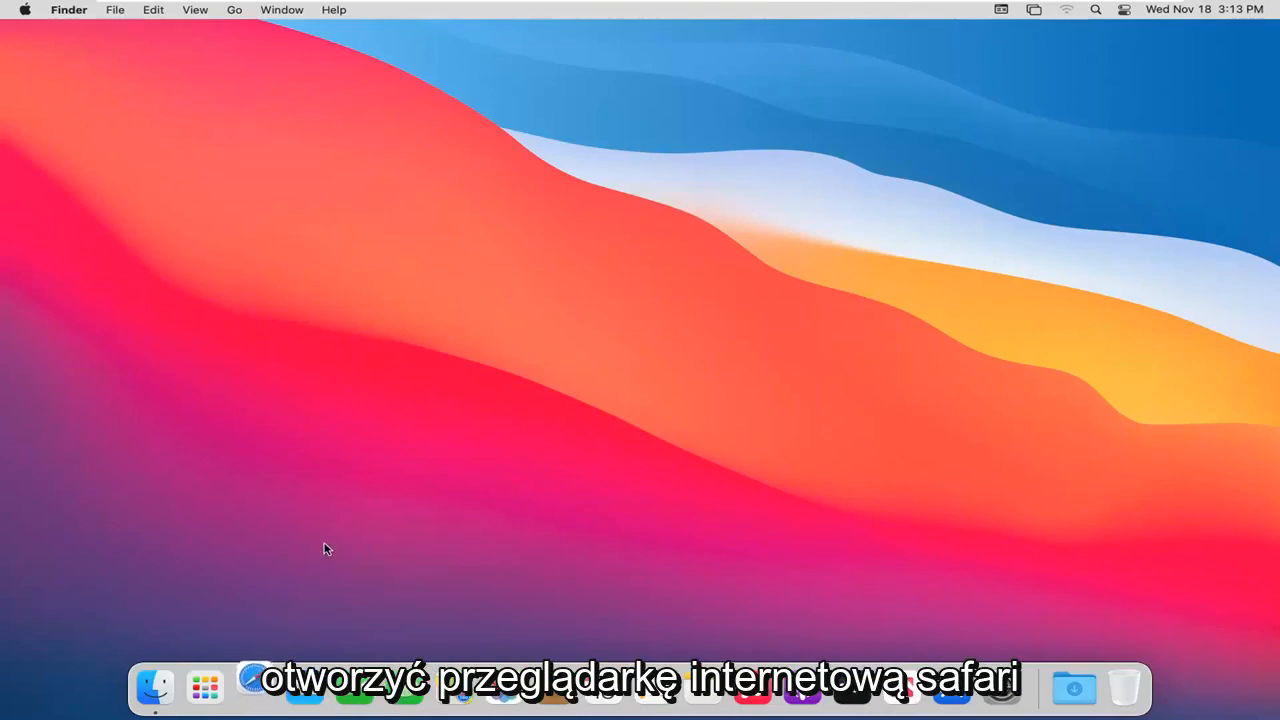
# - Launch Safari from its compass icon in the Dock
pyautogui.click(252, 688)
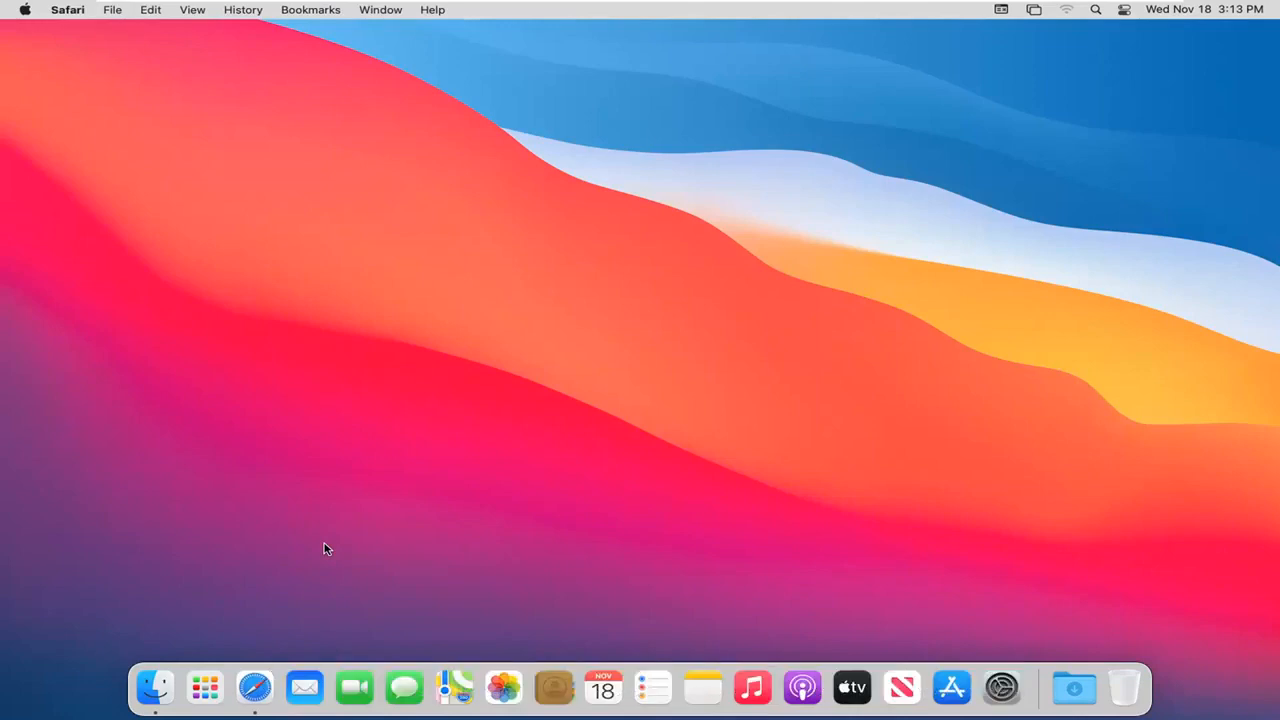
# - Bring up a Safari window showing the Start Page with What's New and Favorites
pyautogui.click(254, 688)
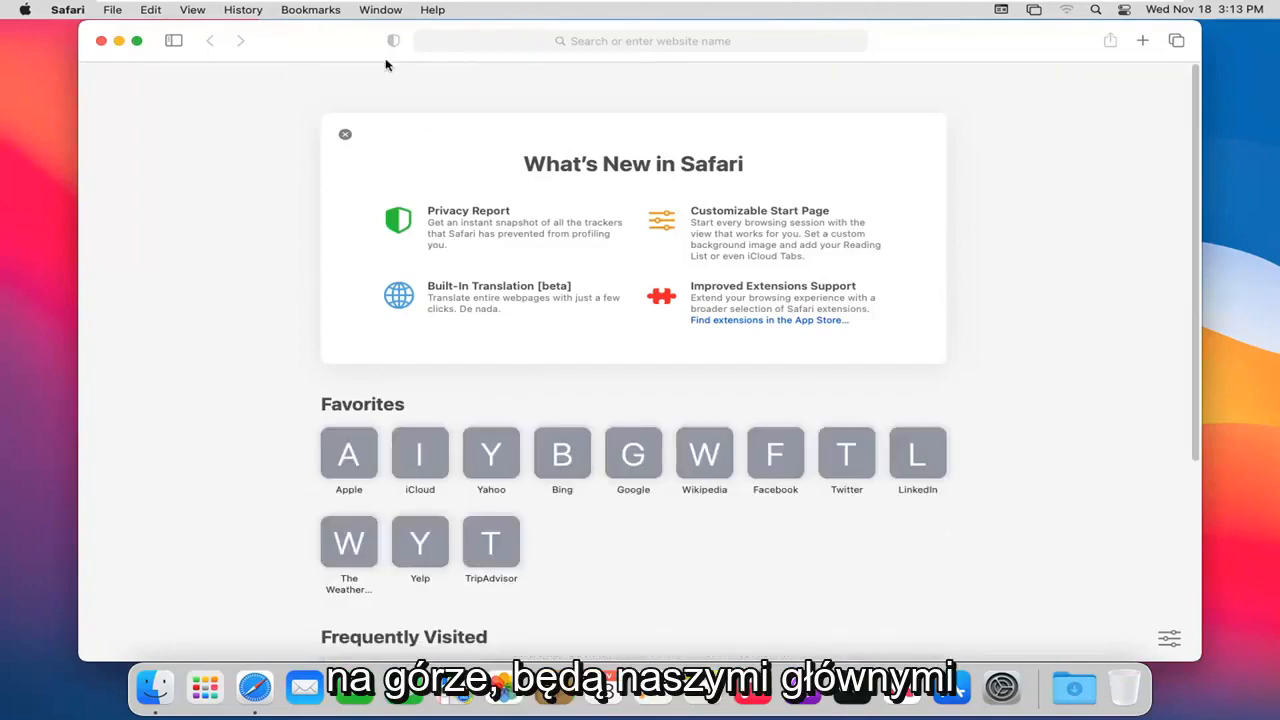
pyautogui.moveTo(72, 70)
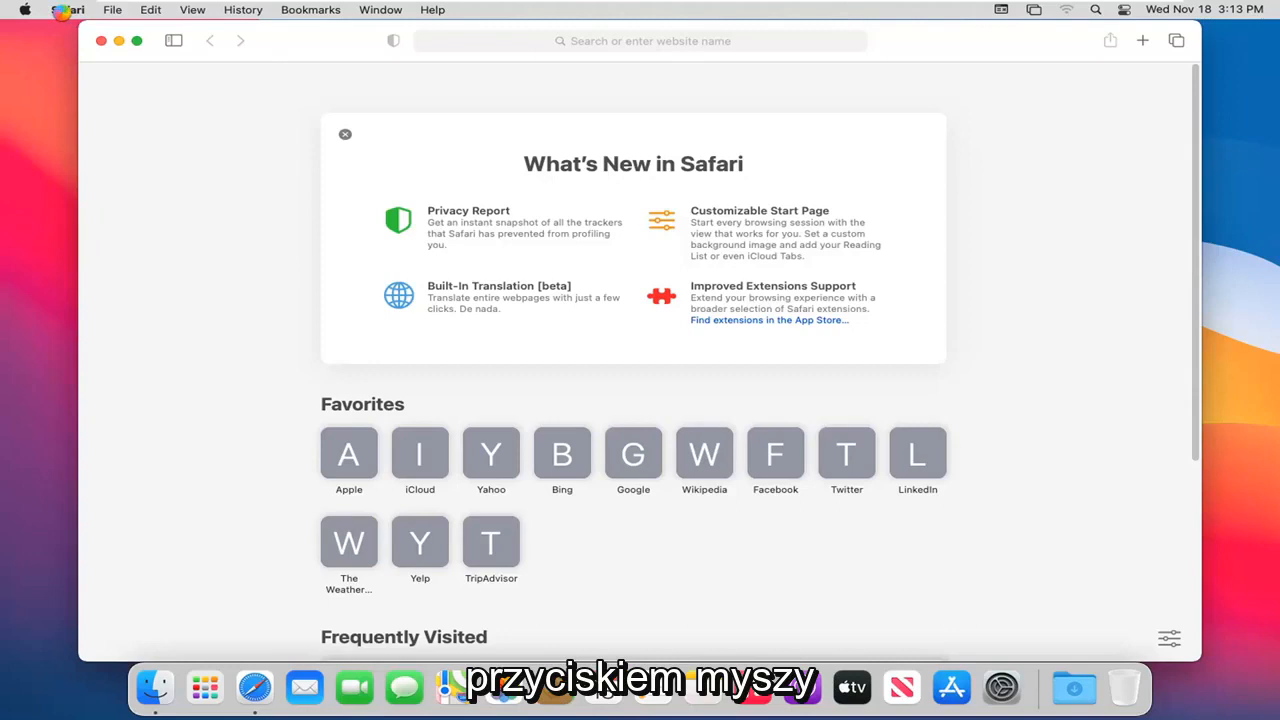
# - View About Safari (version 14.0.1), dismiss it, and browse the Safari menu's commands
pyautogui.click(68, 10)
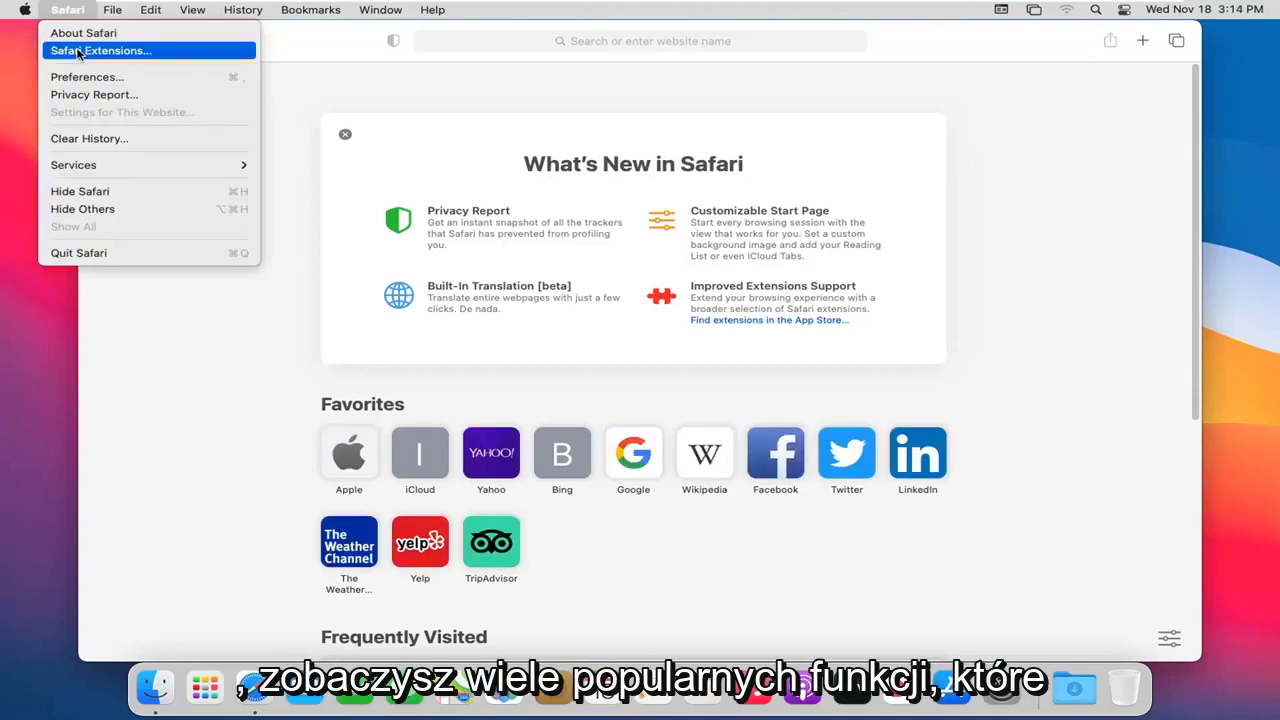
pyautogui.moveTo(84, 32)
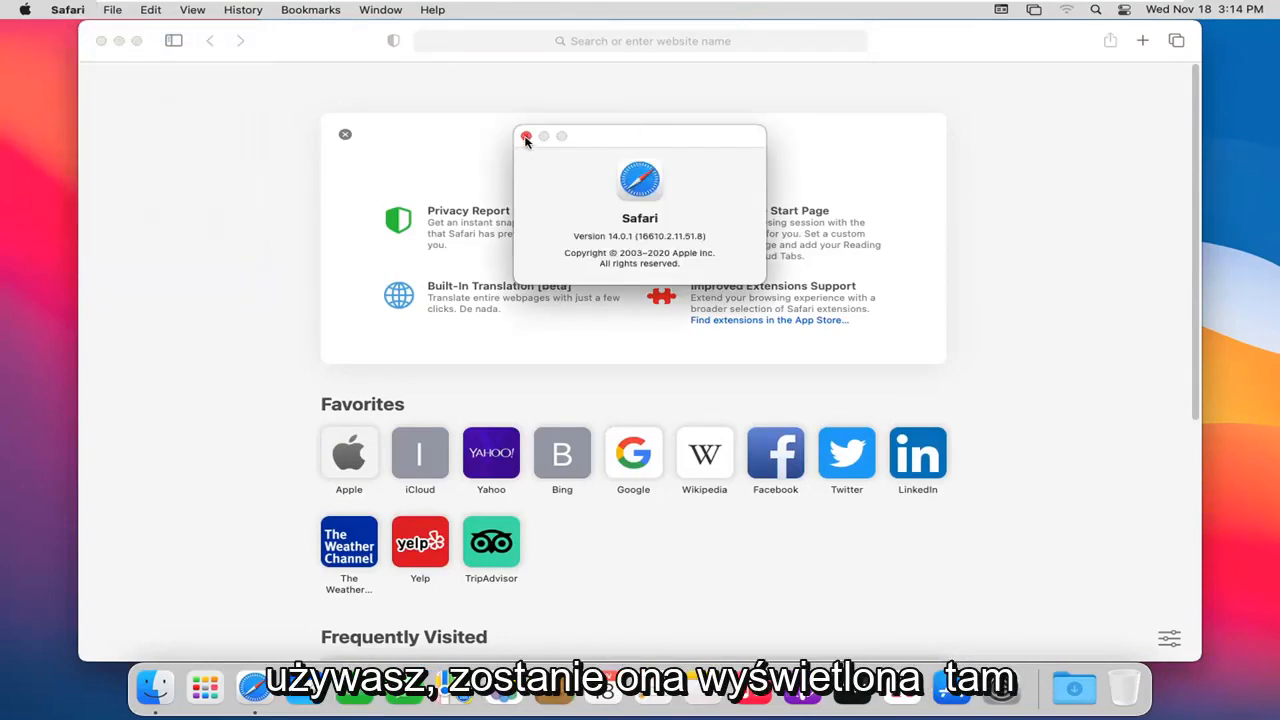
pyautogui.click(528, 136)
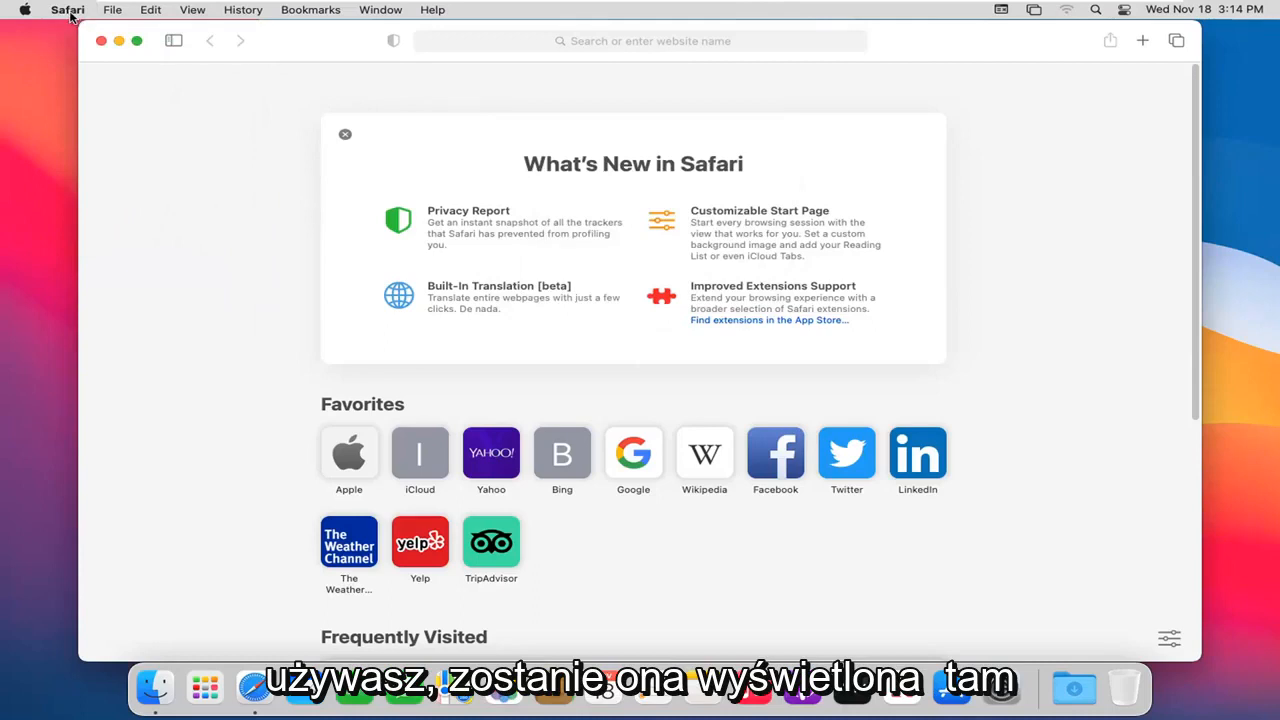
pyautogui.click(68, 8)
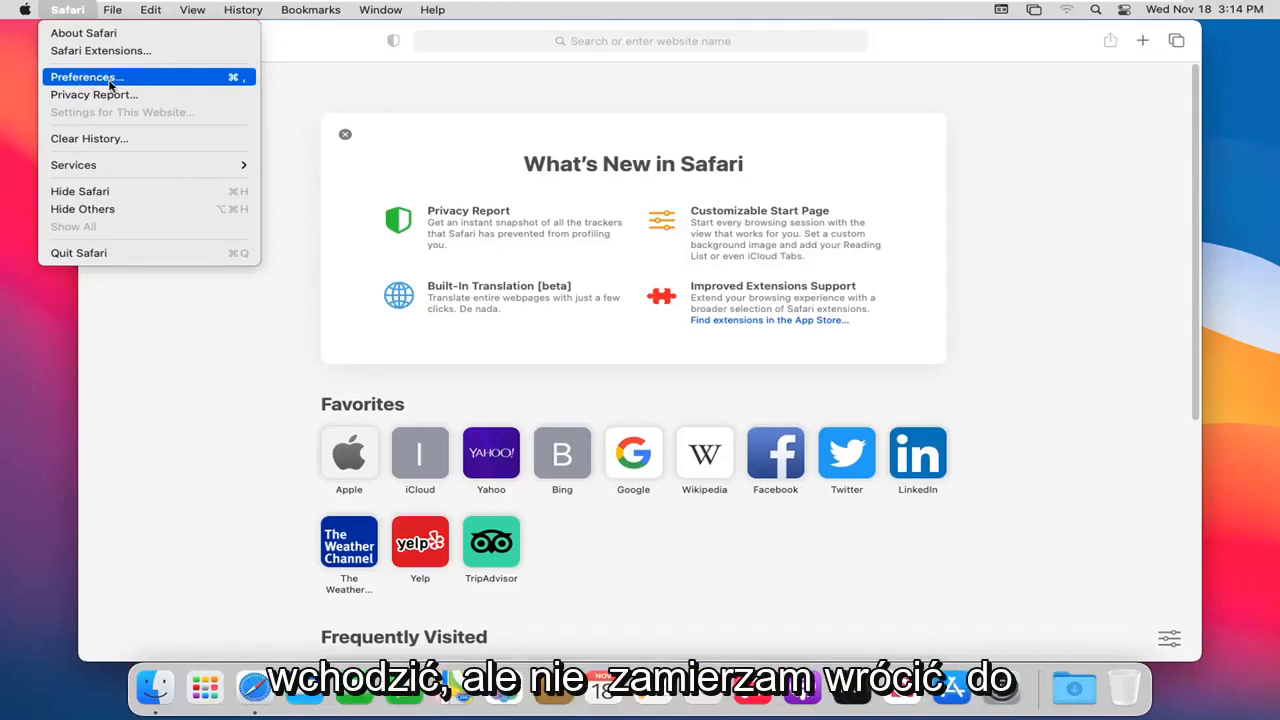
pyautogui.moveTo(98, 138)
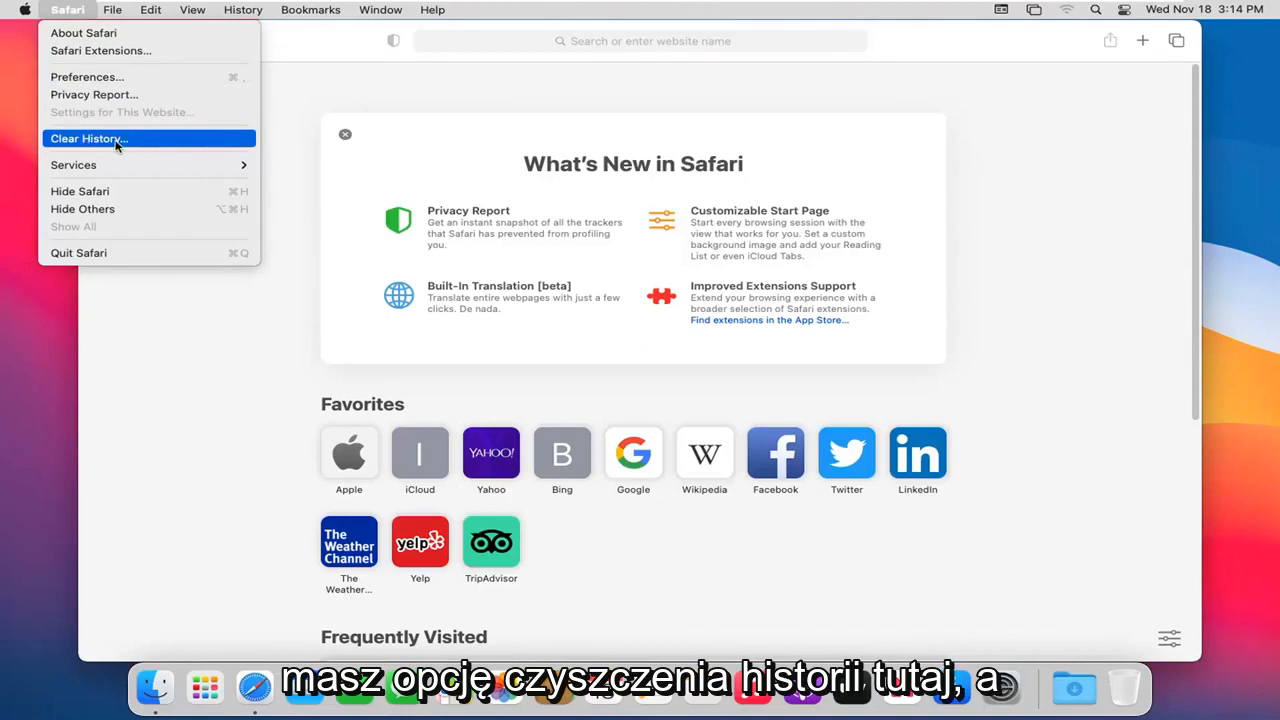
pyautogui.moveTo(72, 164)
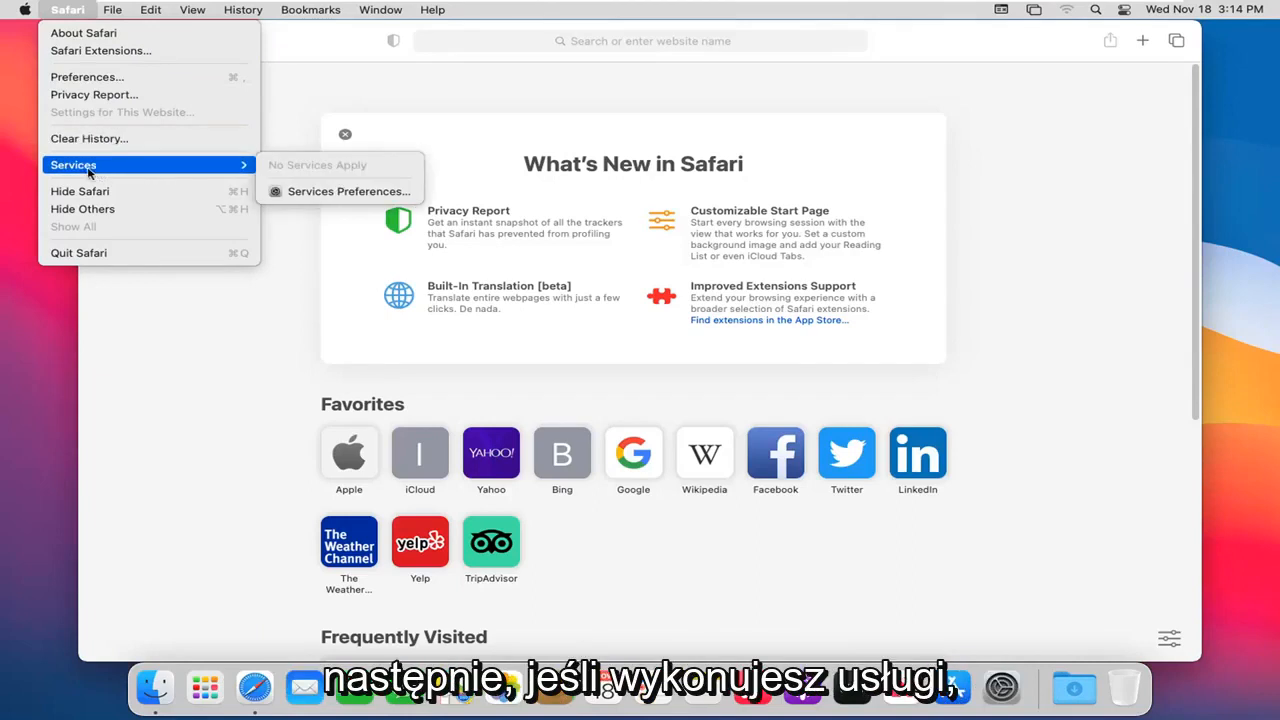
pyautogui.moveTo(80, 192)
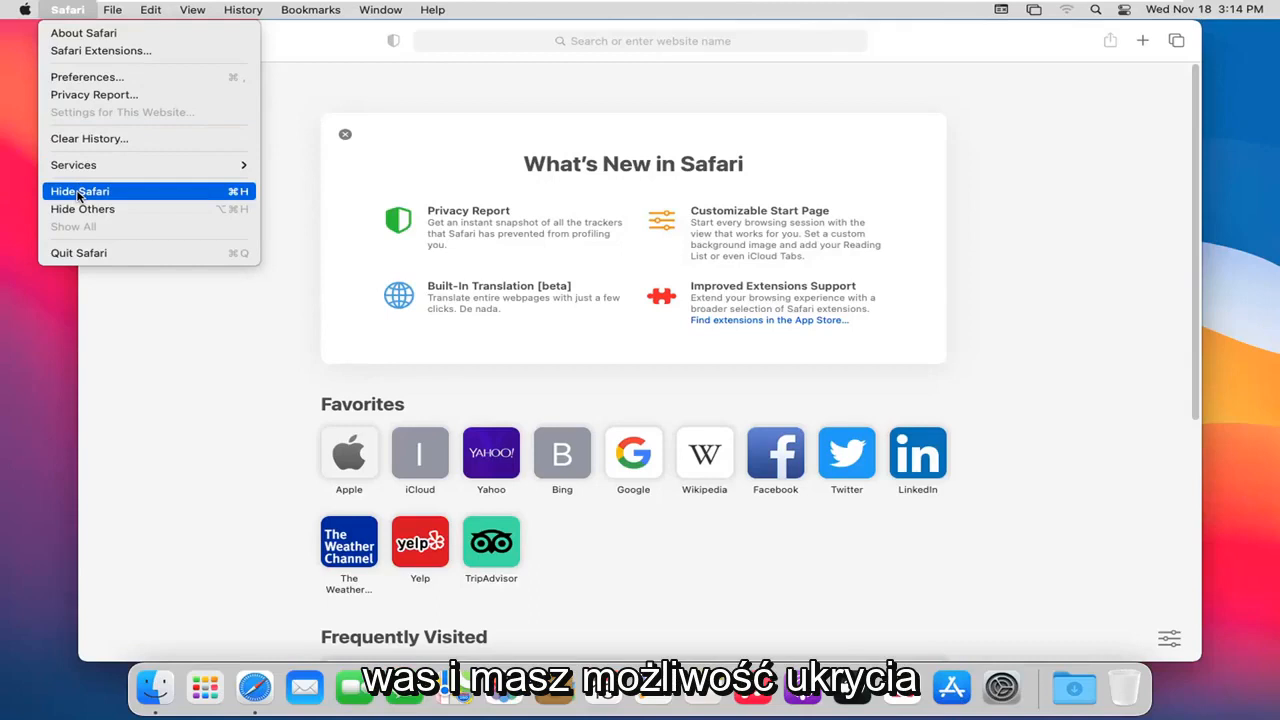
pyautogui.moveTo(84, 210)
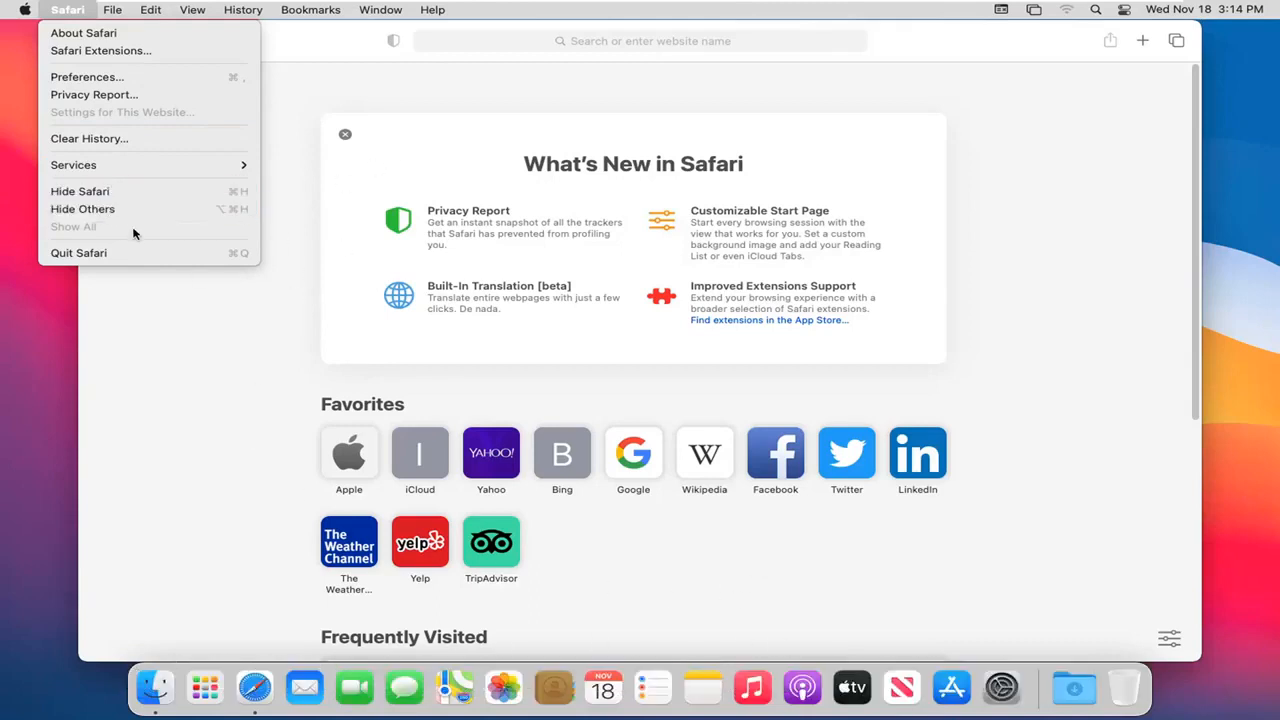
pyautogui.moveTo(78, 252)
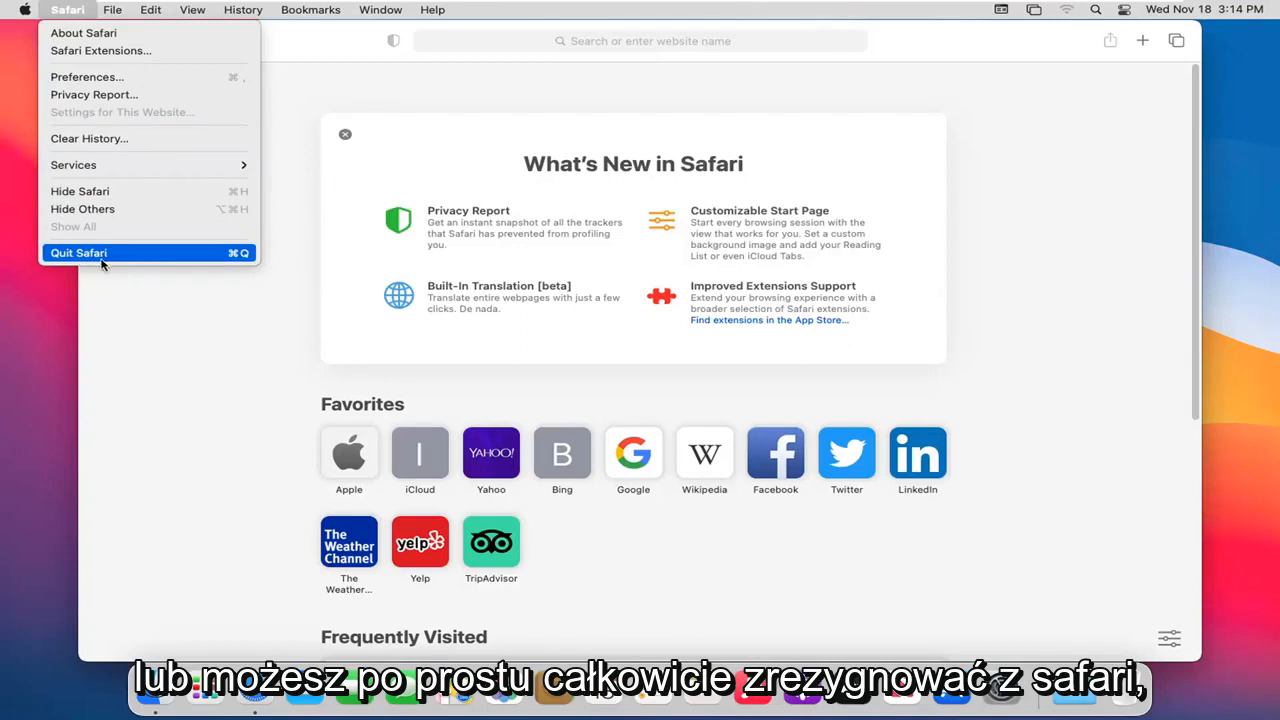
pyautogui.moveTo(88, 76)
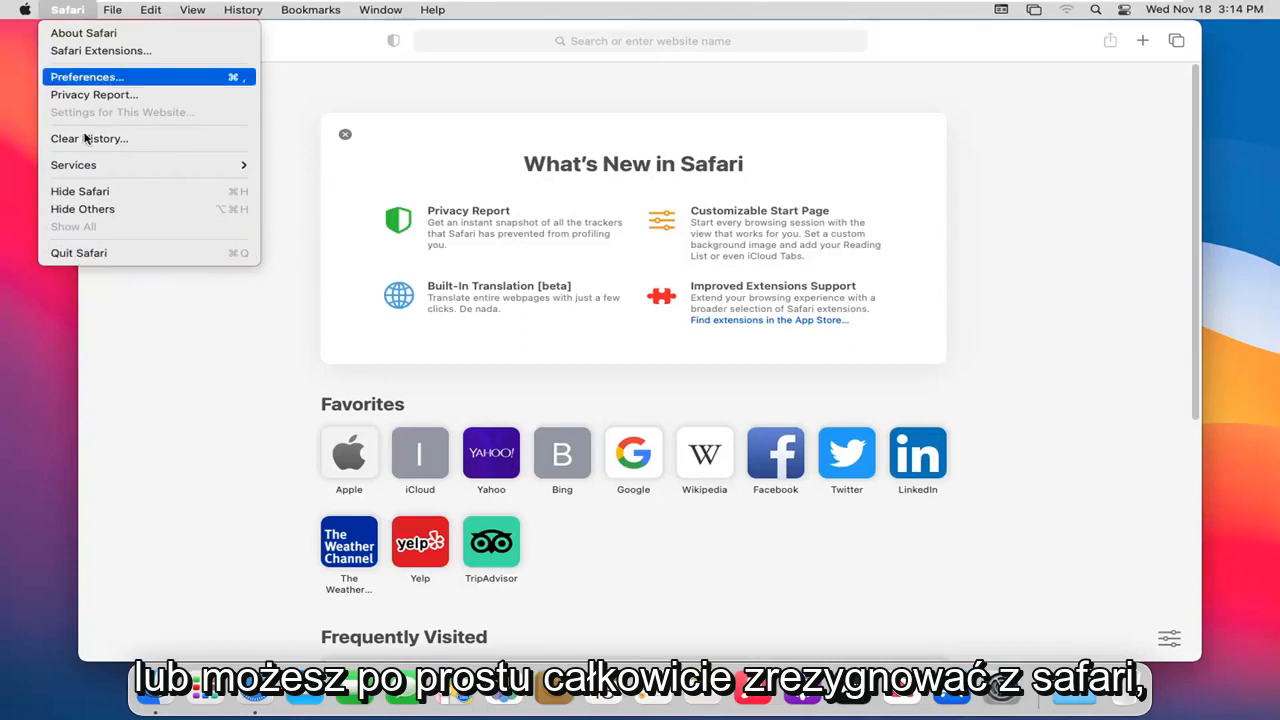
# - Review General preferences: Safari opens with a new window, new windows show the Start Page
pyautogui.click(80, 84)
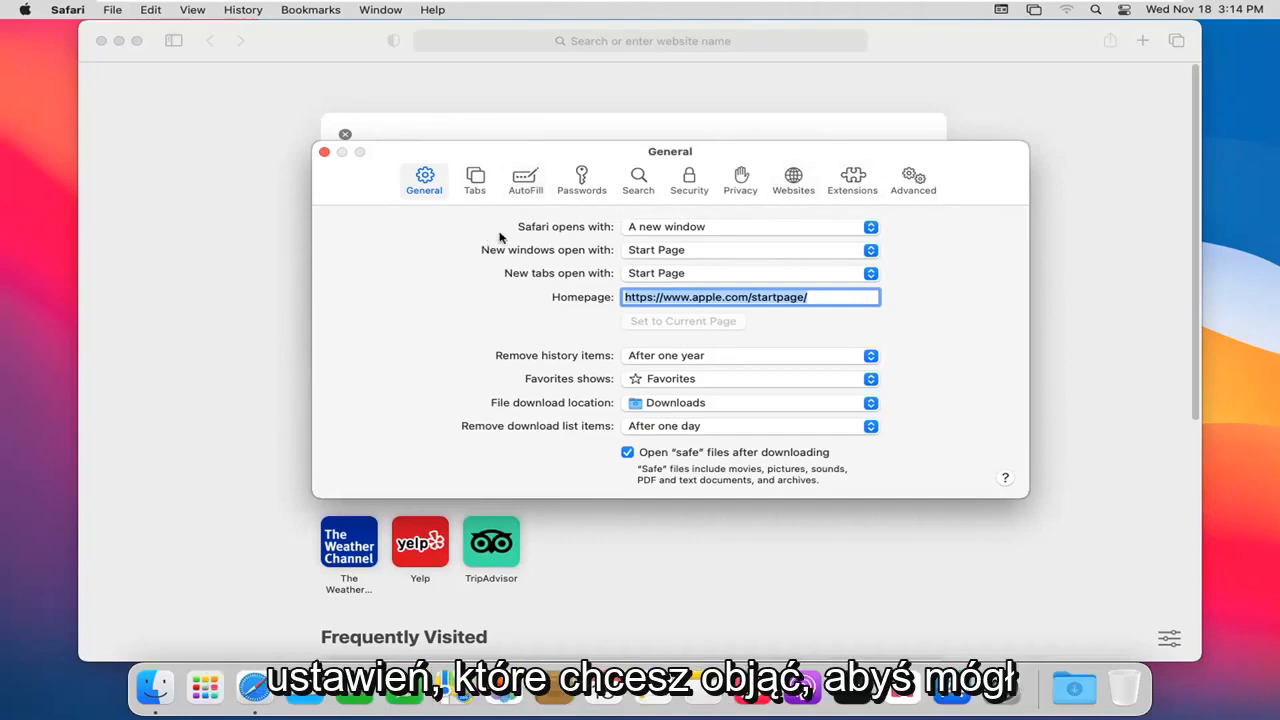
pyautogui.moveTo(656, 224)
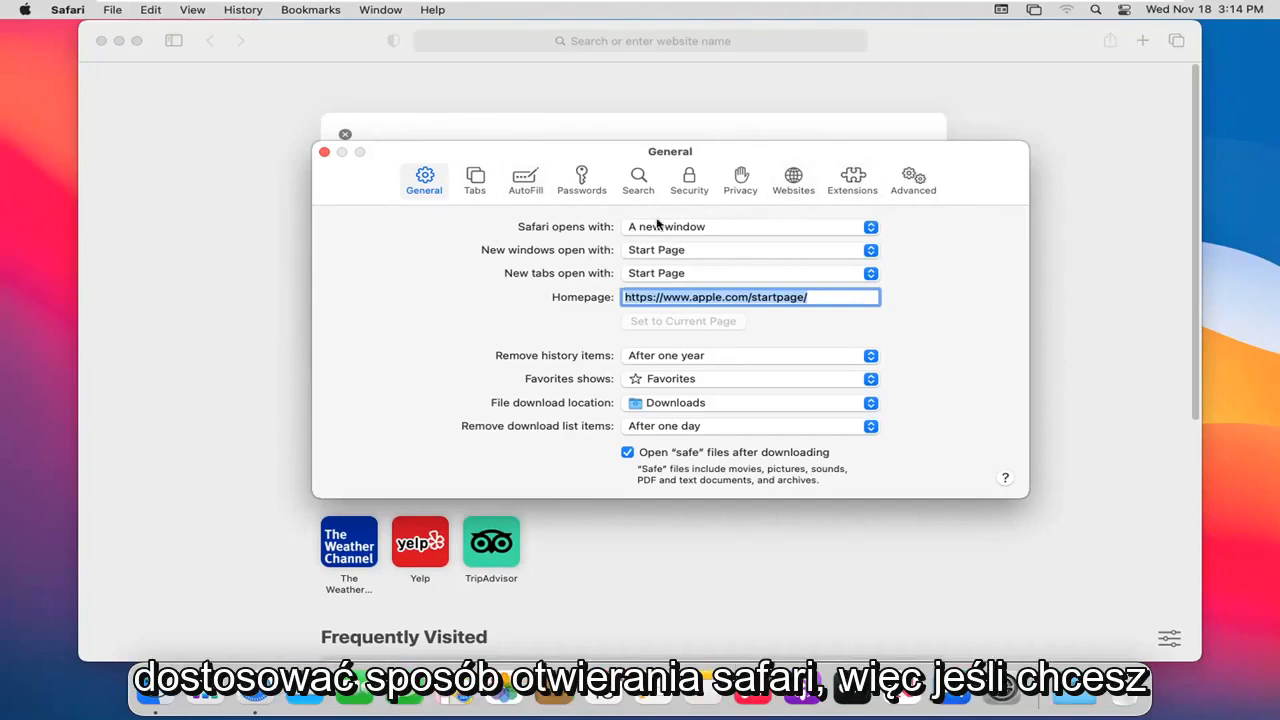
pyautogui.click(748, 226)
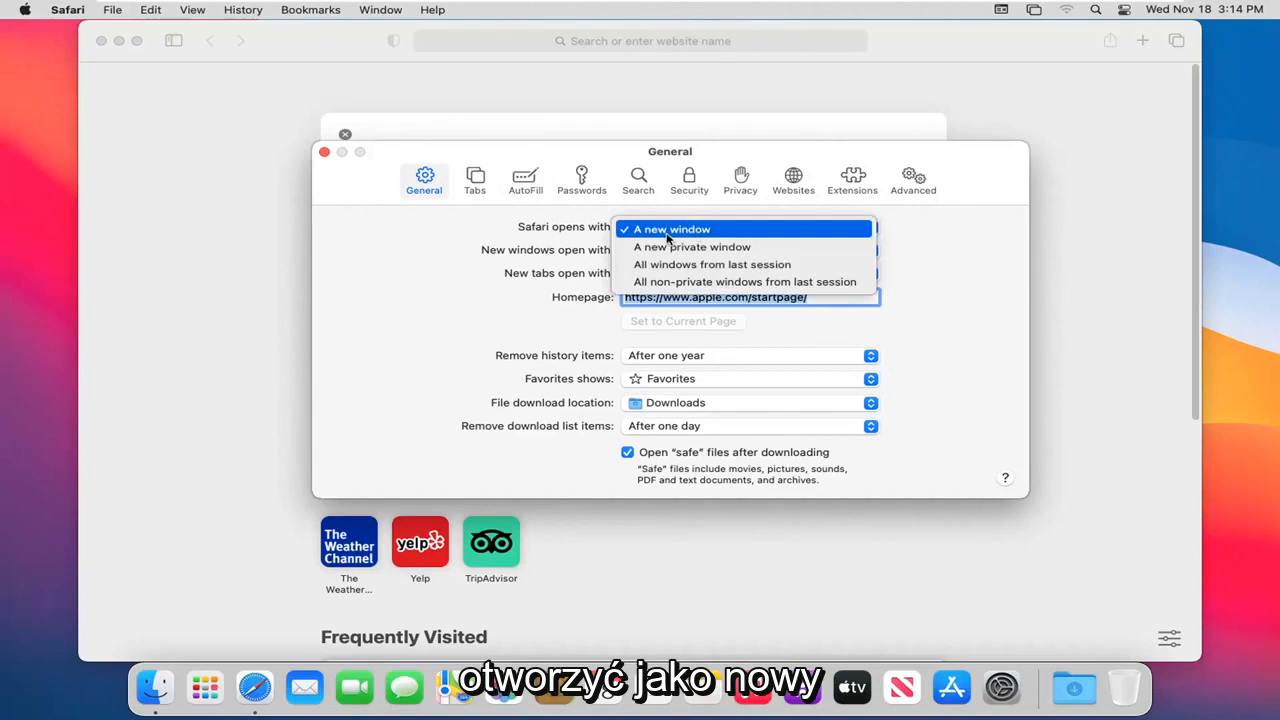
pyautogui.moveTo(712, 264)
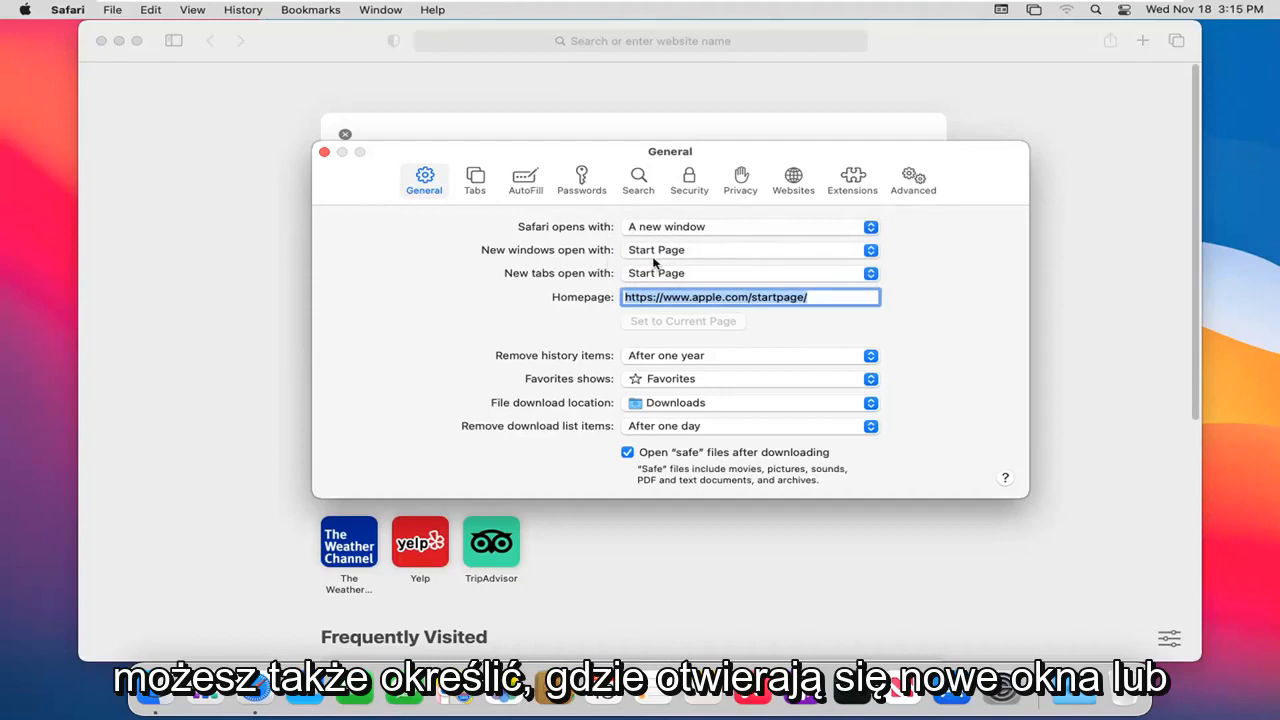
pyautogui.moveTo(680, 258)
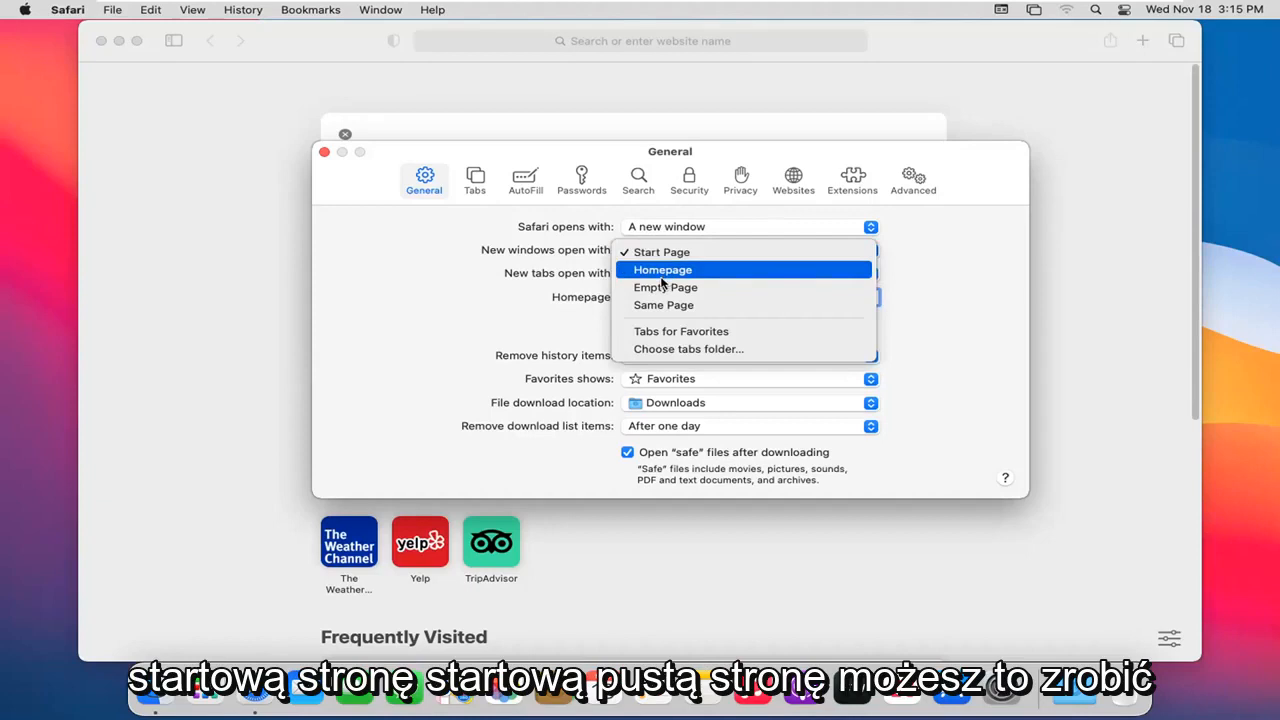
pyautogui.click(660, 252)
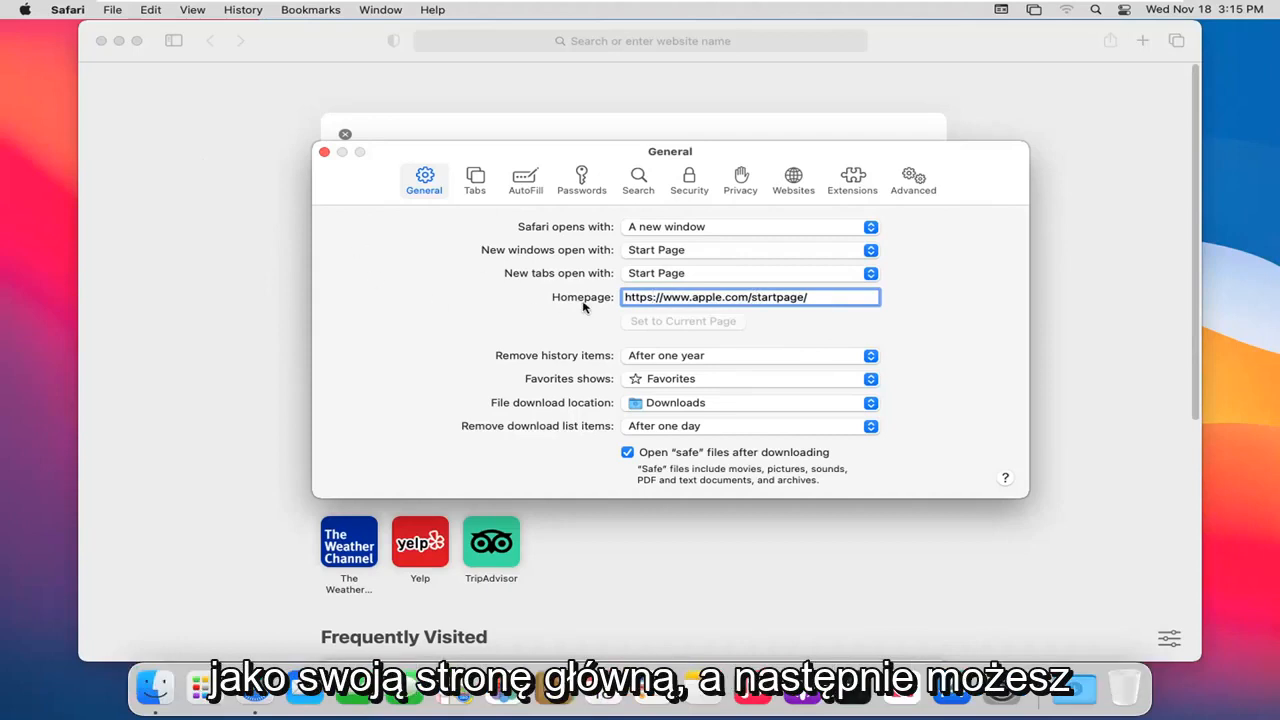
pyautogui.moveTo(656, 338)
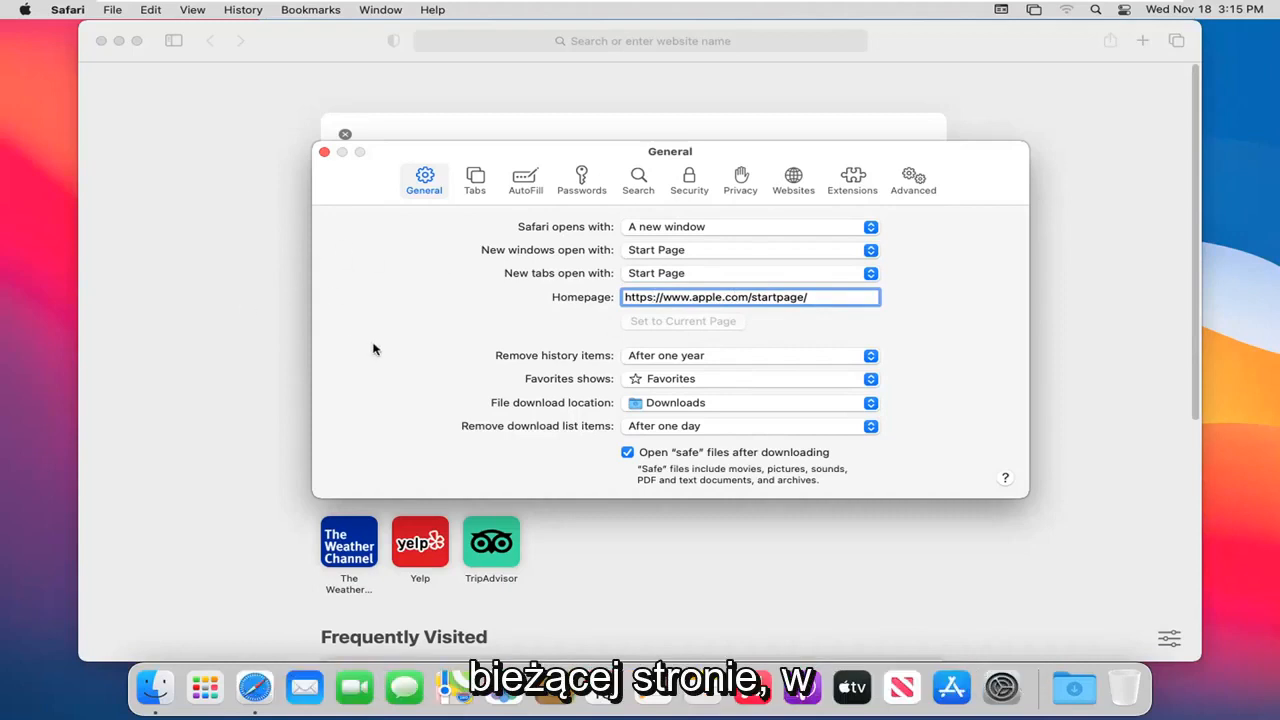
pyautogui.click(750, 356)
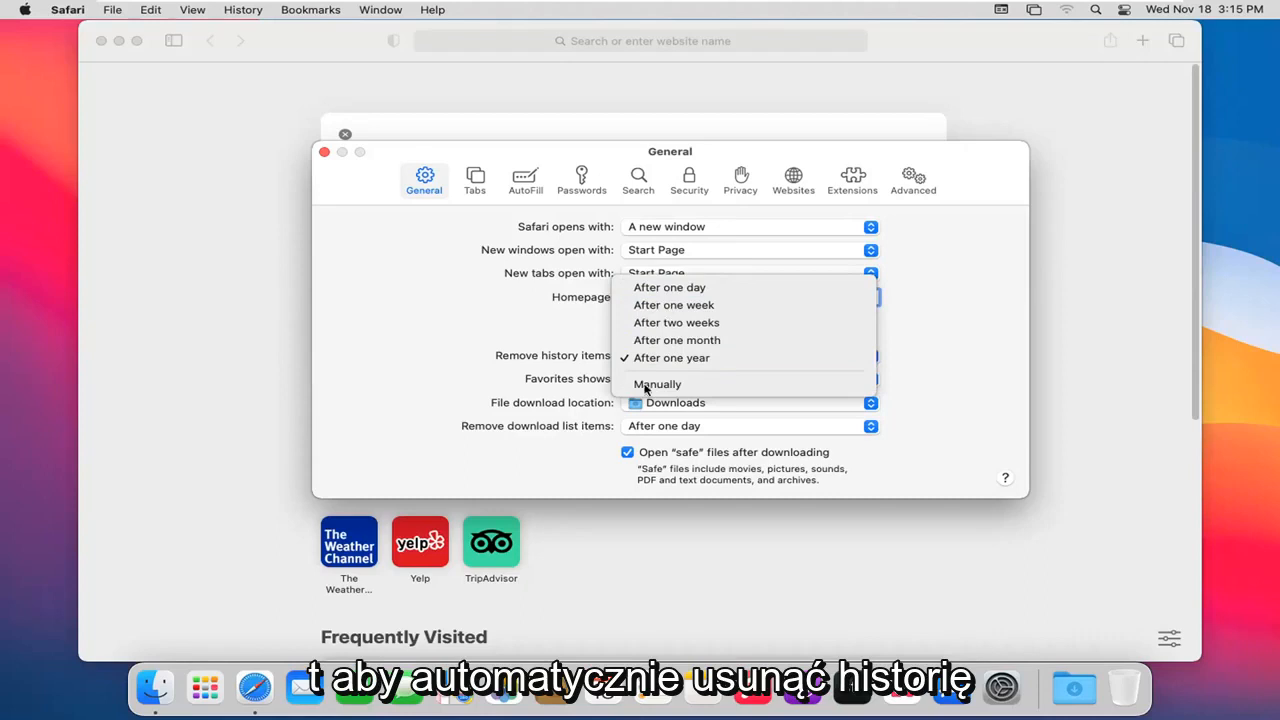
pyautogui.moveTo(504, 376)
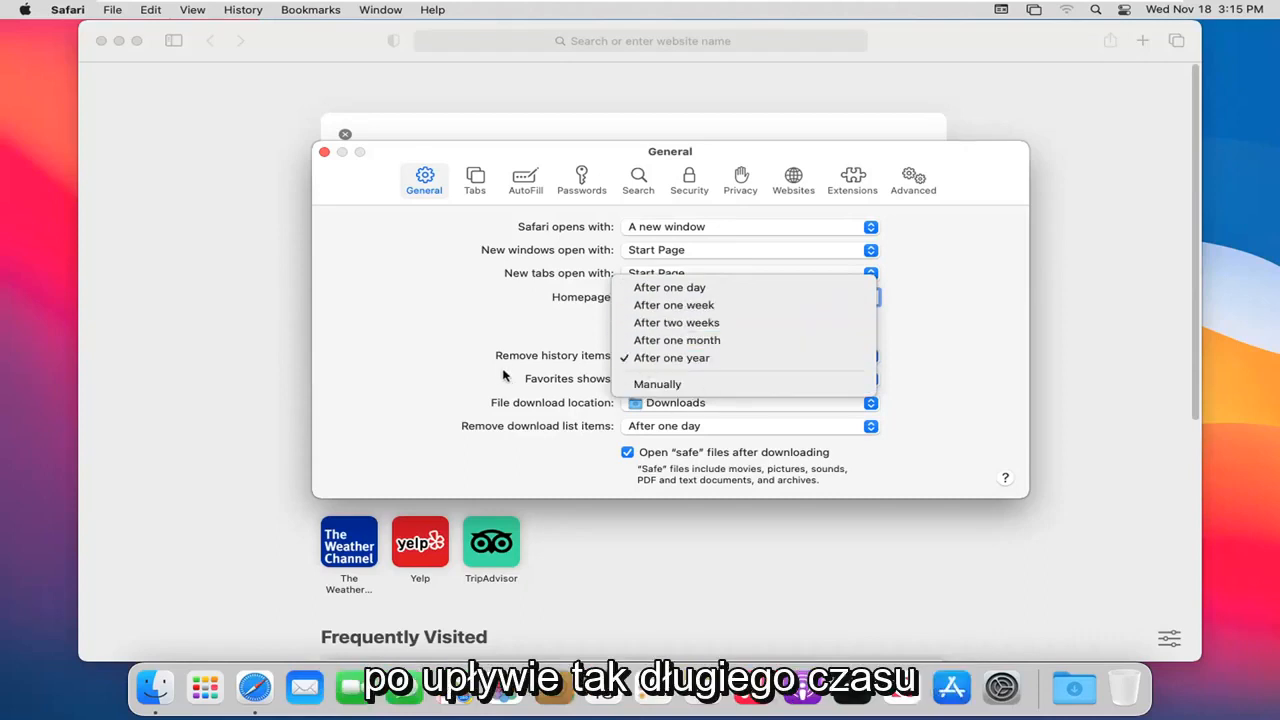
pyautogui.click(672, 356)
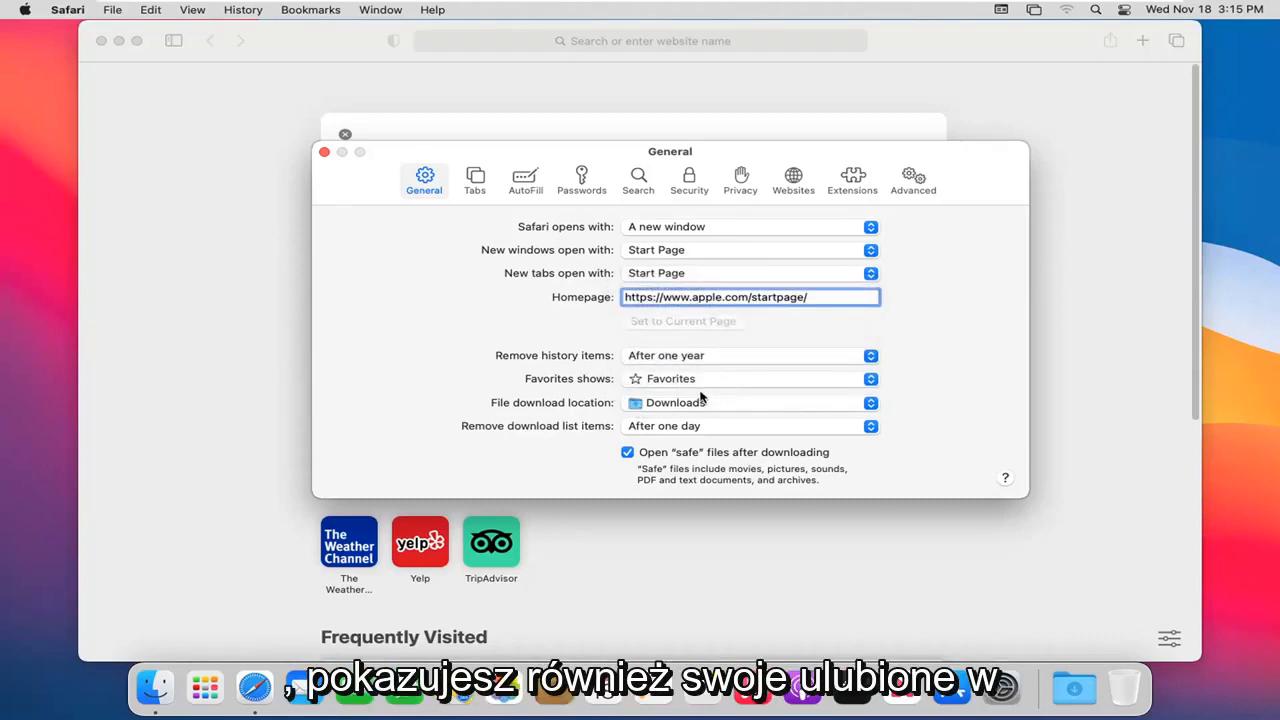
pyautogui.moveTo(238, 184)
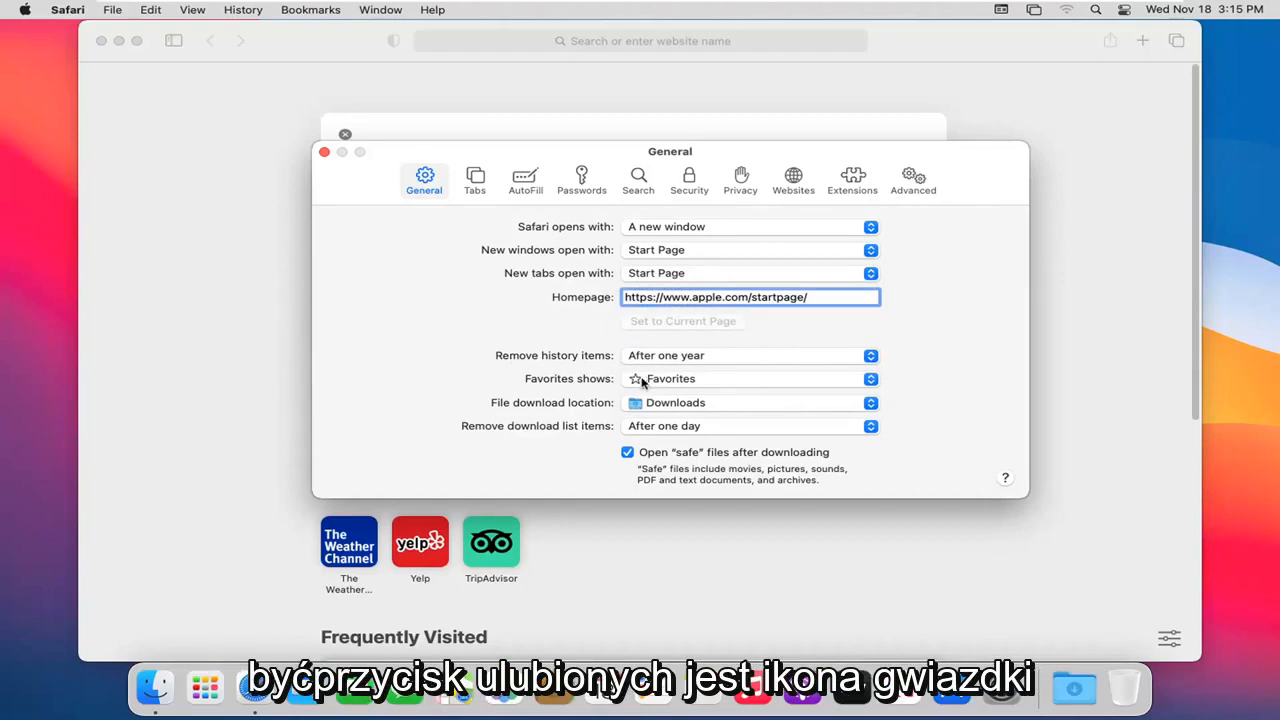
pyautogui.moveTo(520, 410)
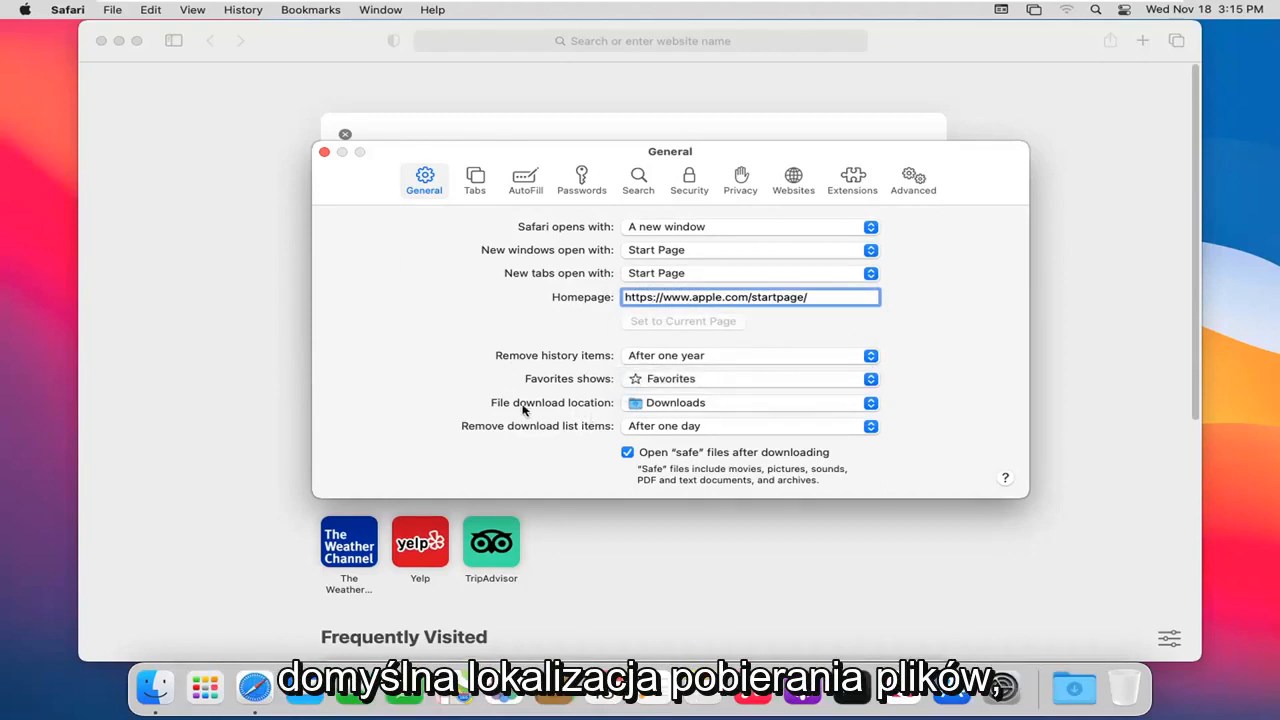
pyautogui.moveTo(808, 410)
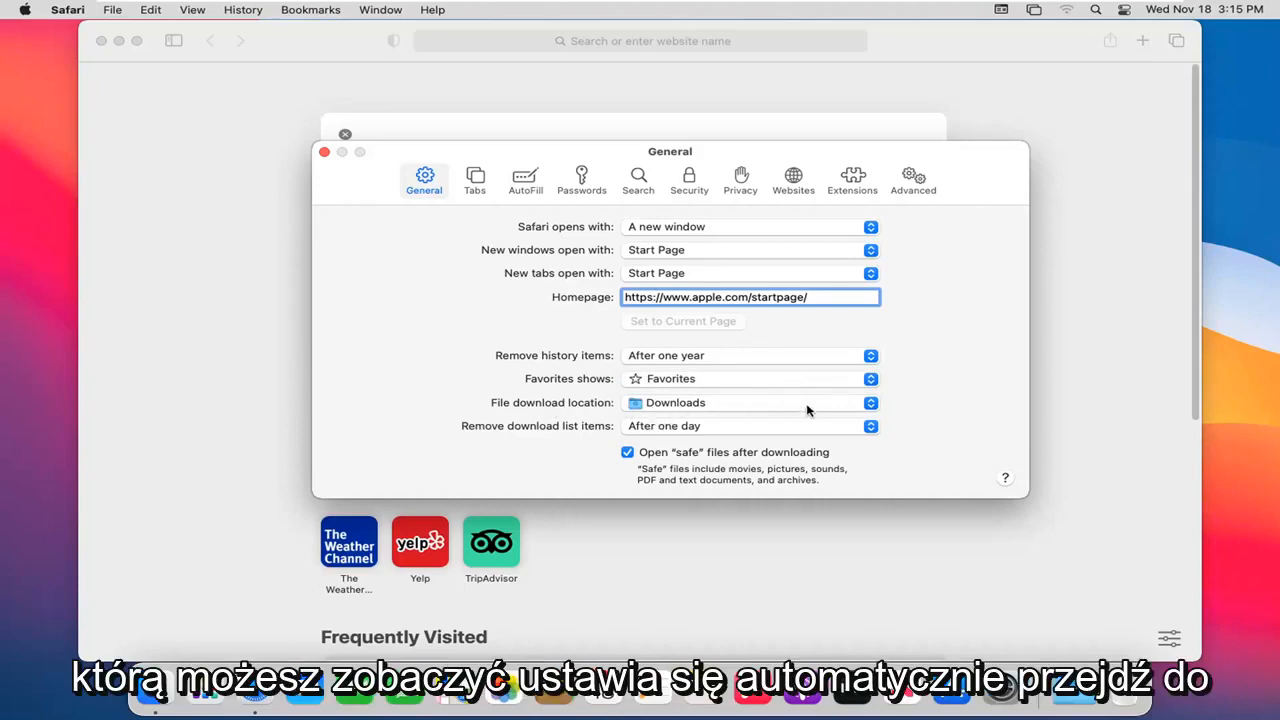
pyautogui.click(750, 402)
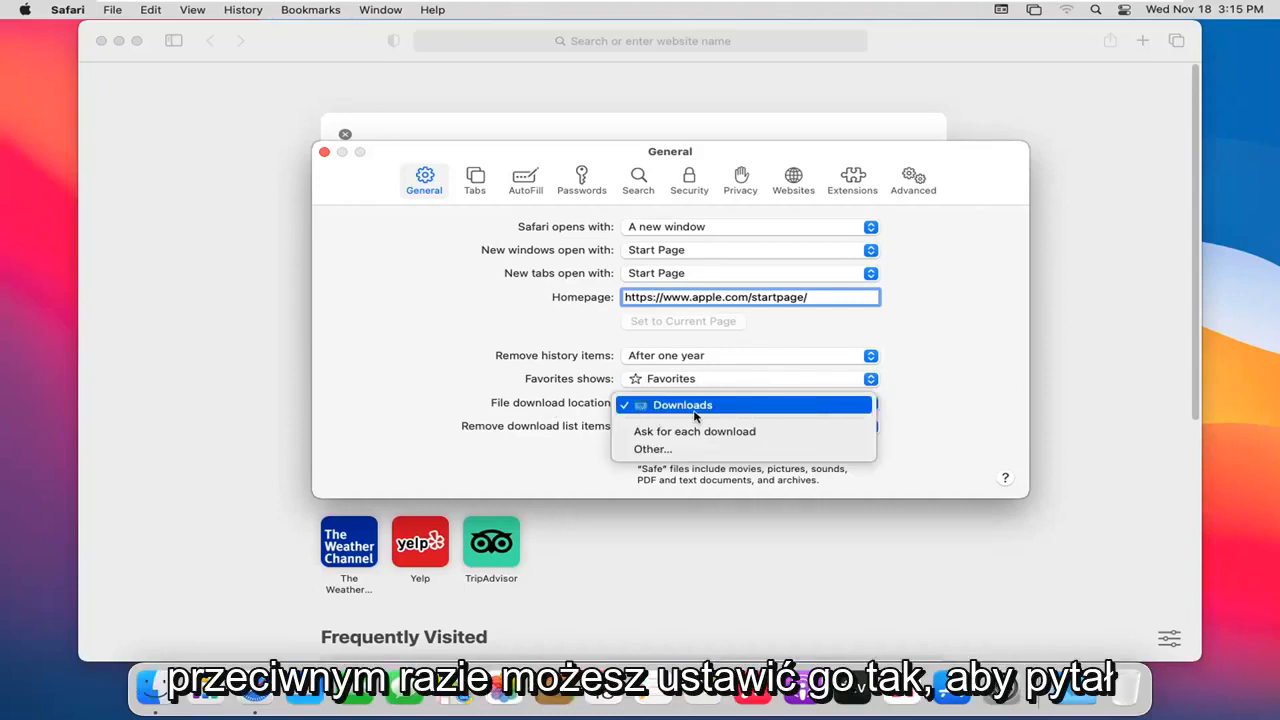
pyautogui.moveTo(694, 432)
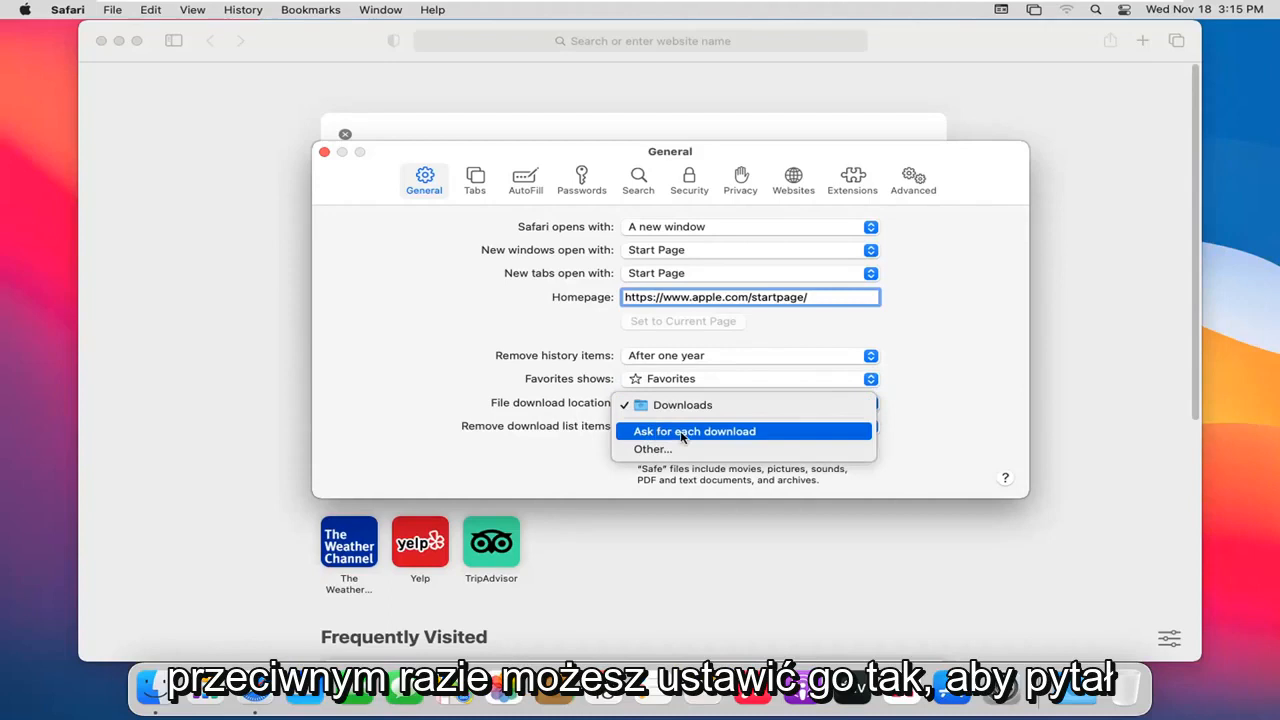
pyautogui.moveTo(652, 448)
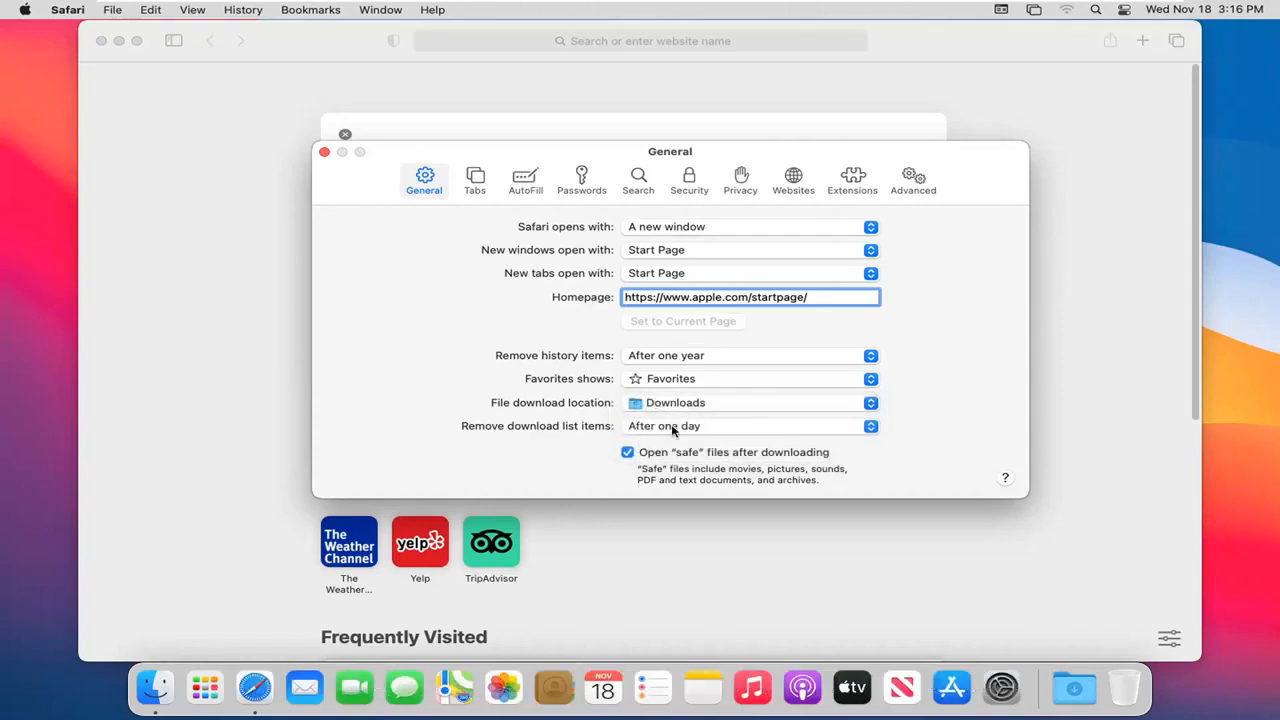
pyautogui.click(750, 424)
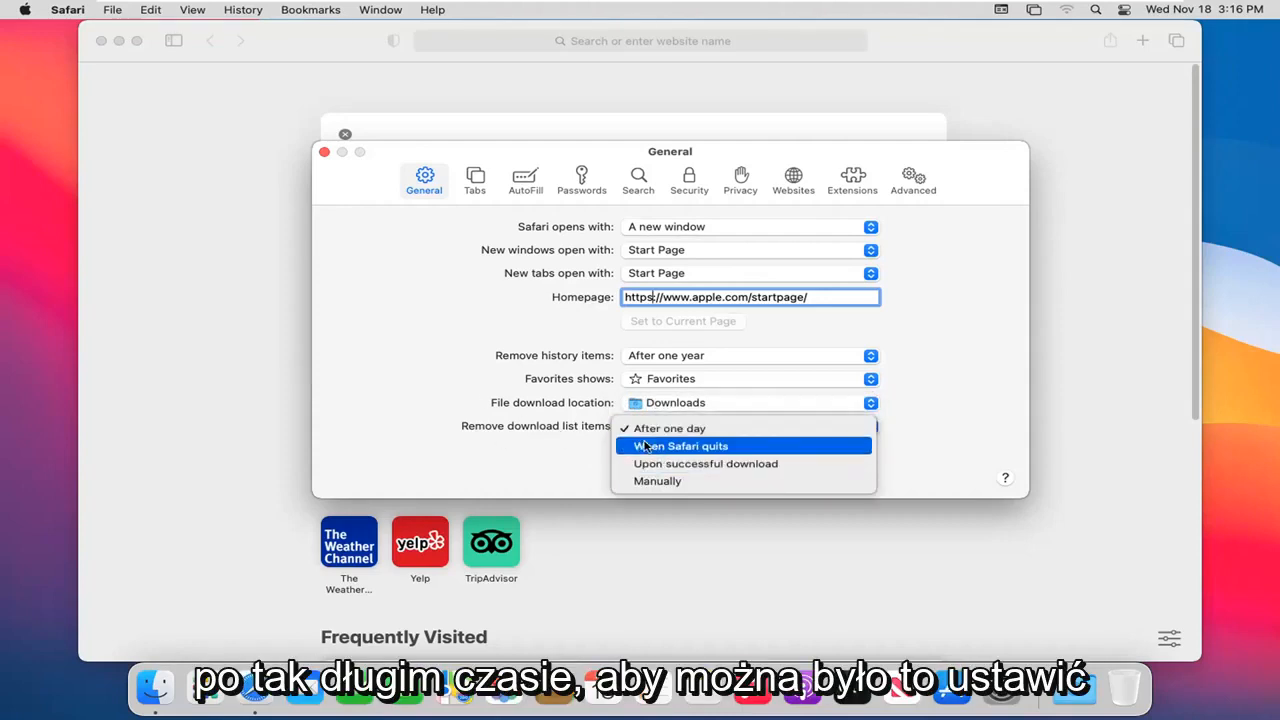
pyautogui.moveTo(704, 464)
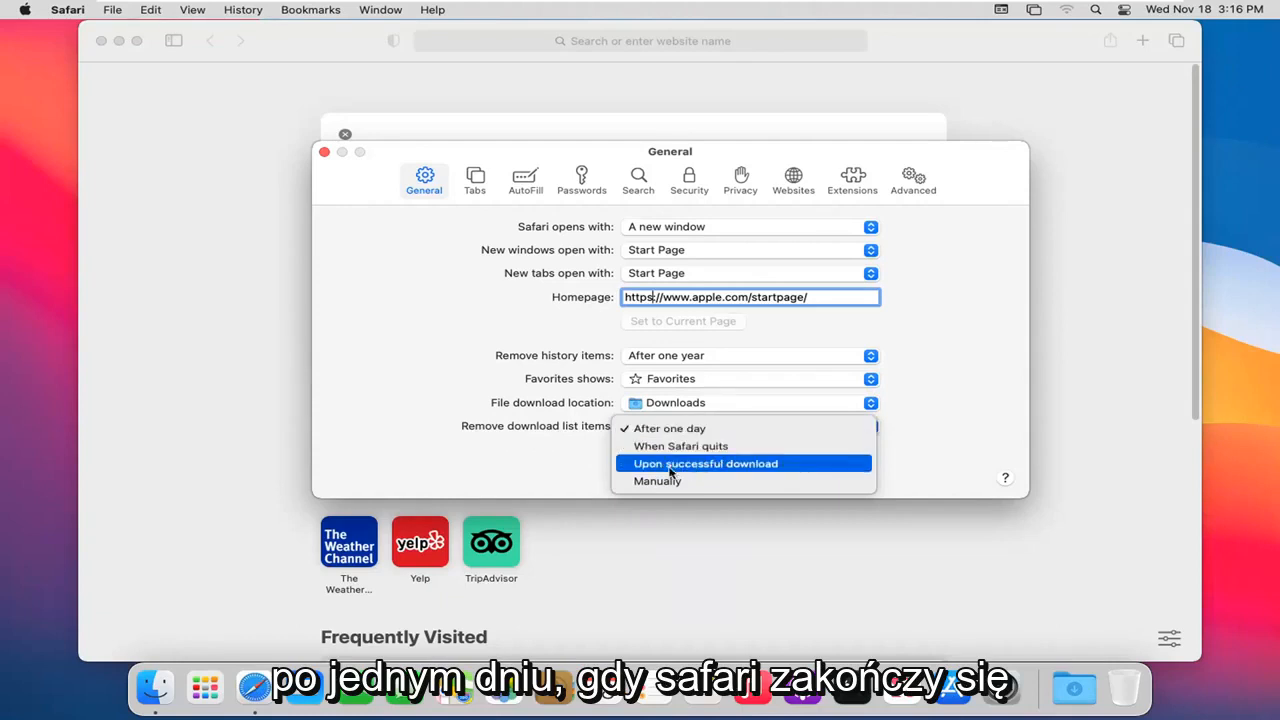
pyautogui.moveTo(656, 480)
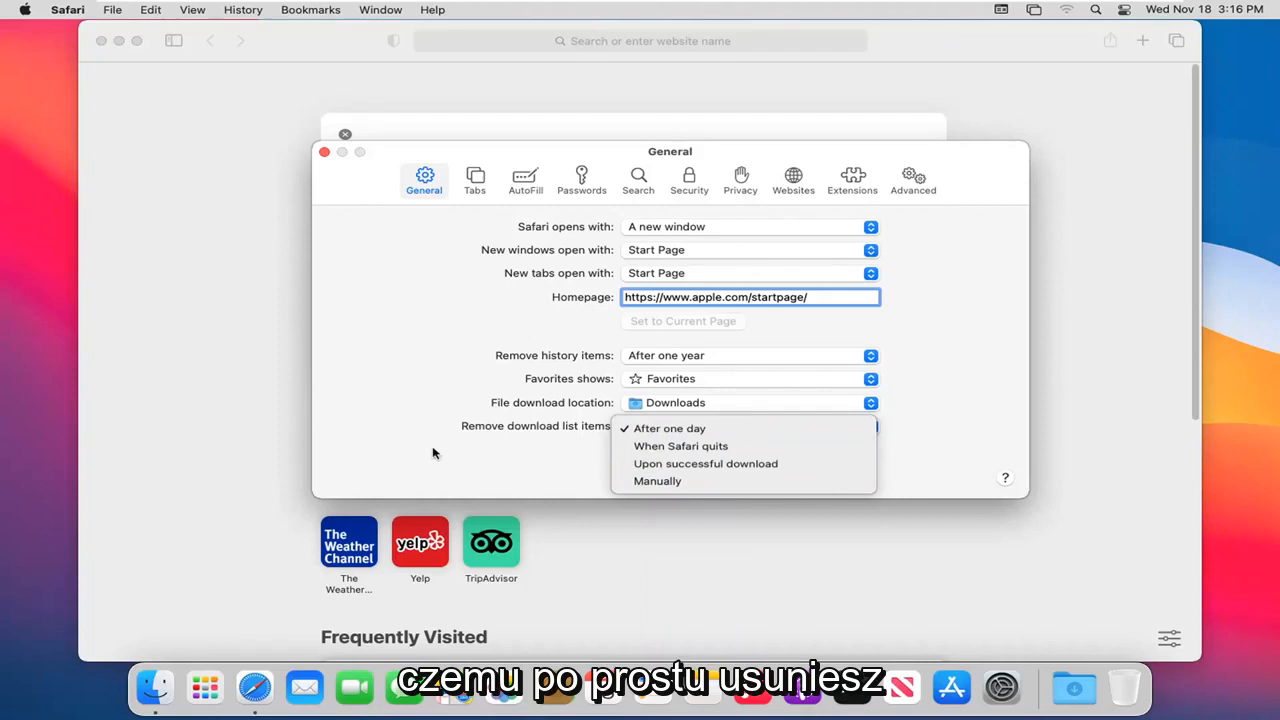
pyautogui.click(668, 428)
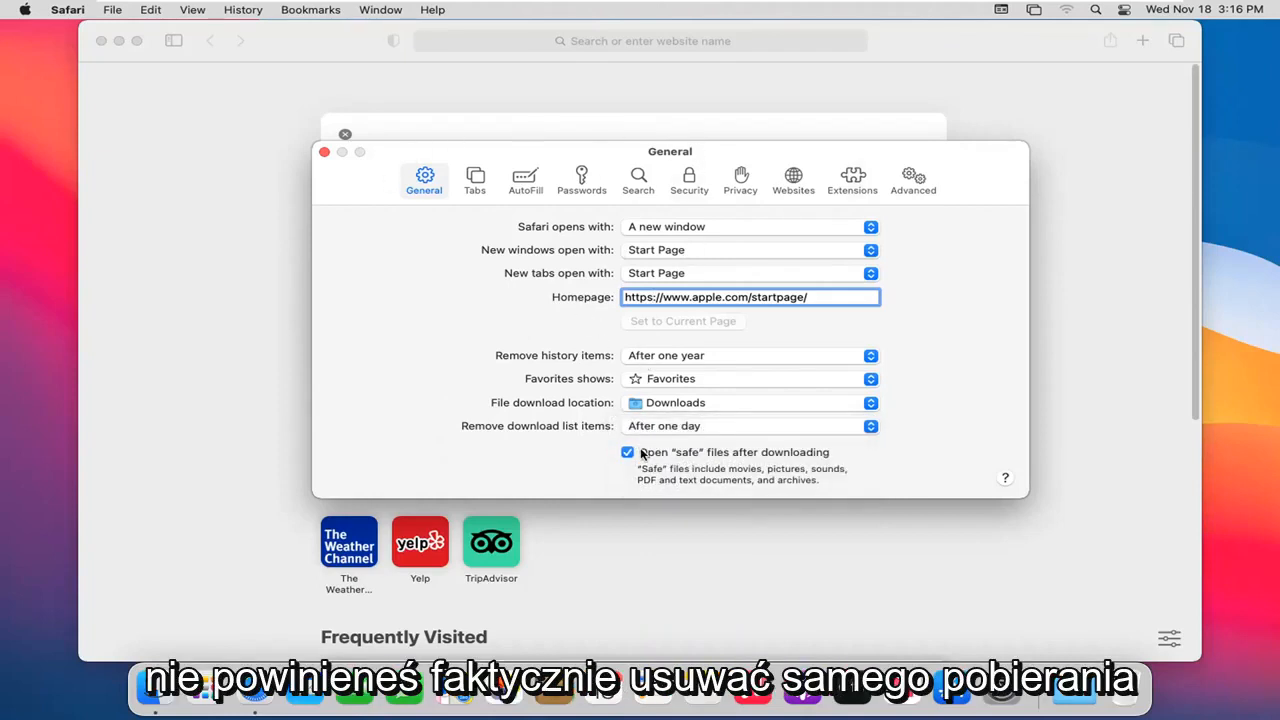
pyautogui.moveTo(456, 240)
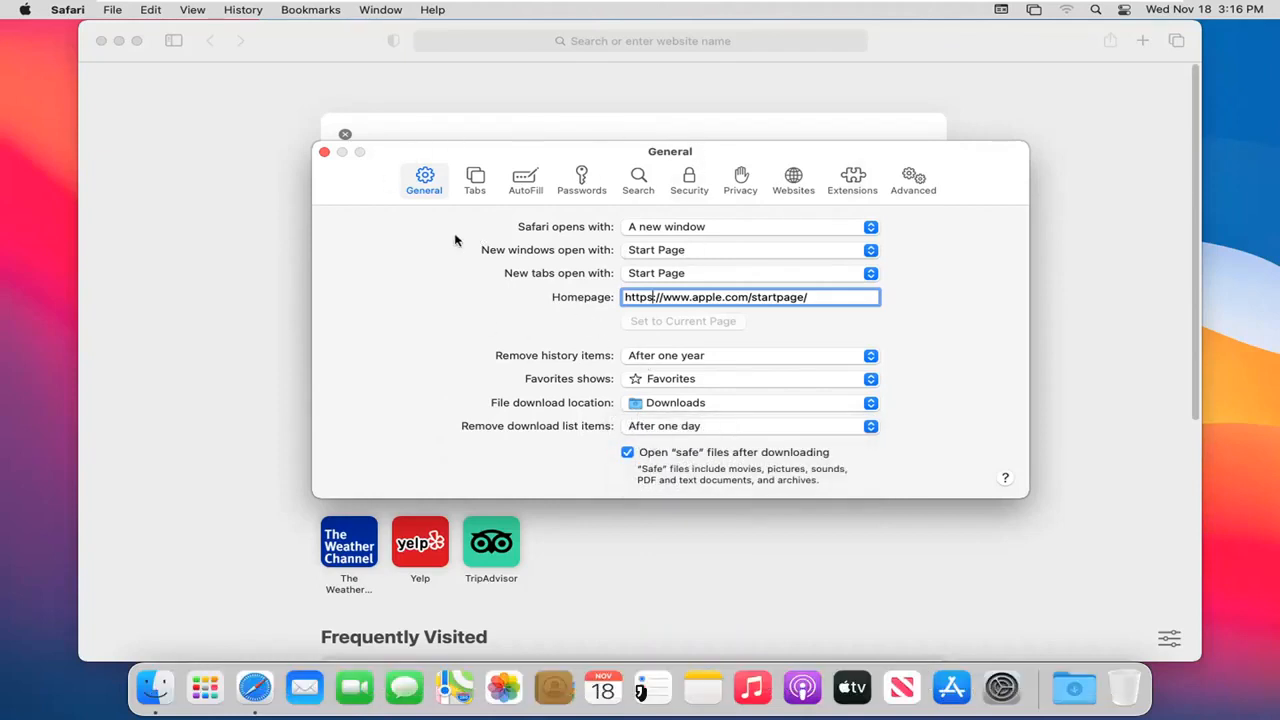
# - Review Tabs preferences, keeping 'Open pages in tabs instead of windows' on Automatically
pyautogui.click(476, 180)
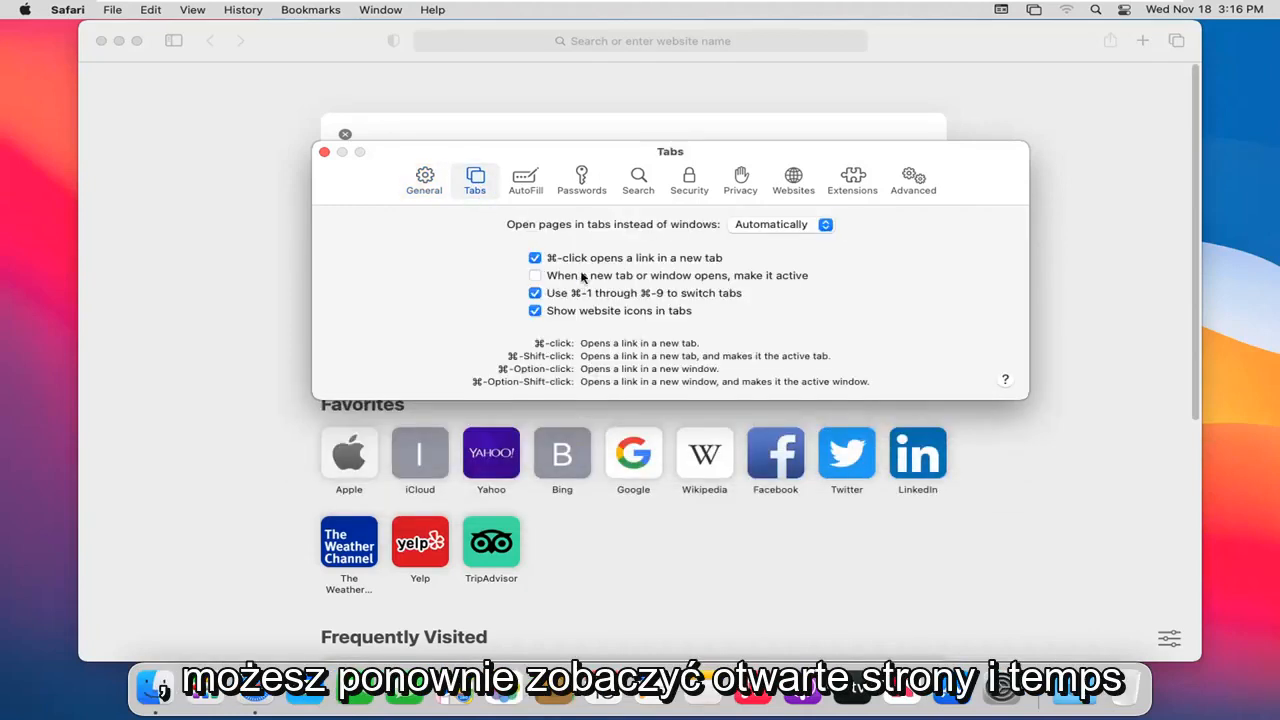
pyautogui.moveTo(664, 242)
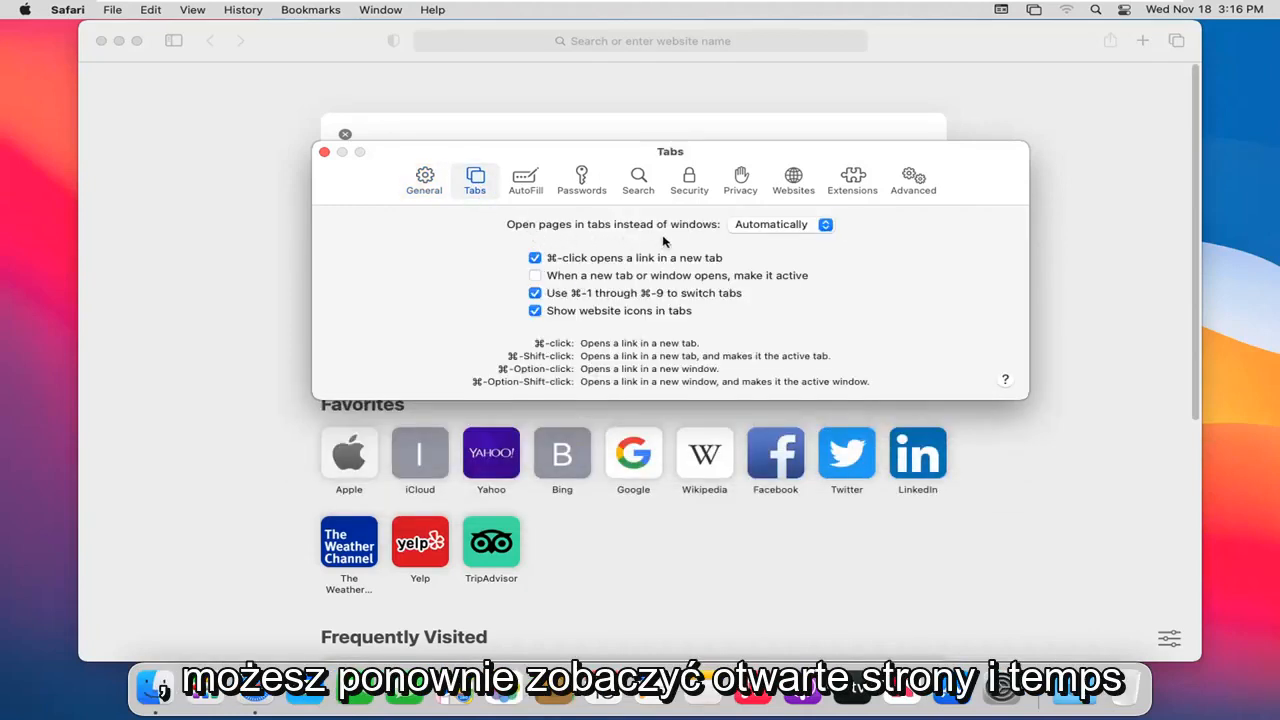
pyautogui.click(780, 224)
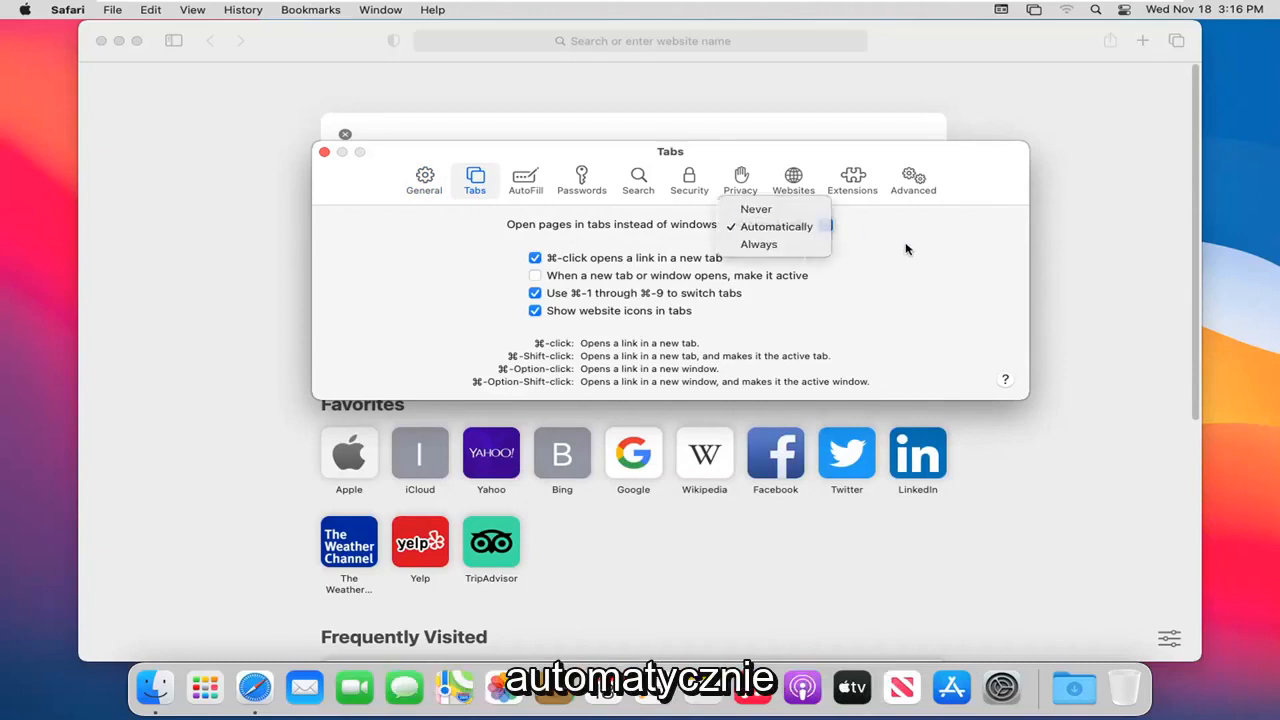
pyautogui.click(776, 226)
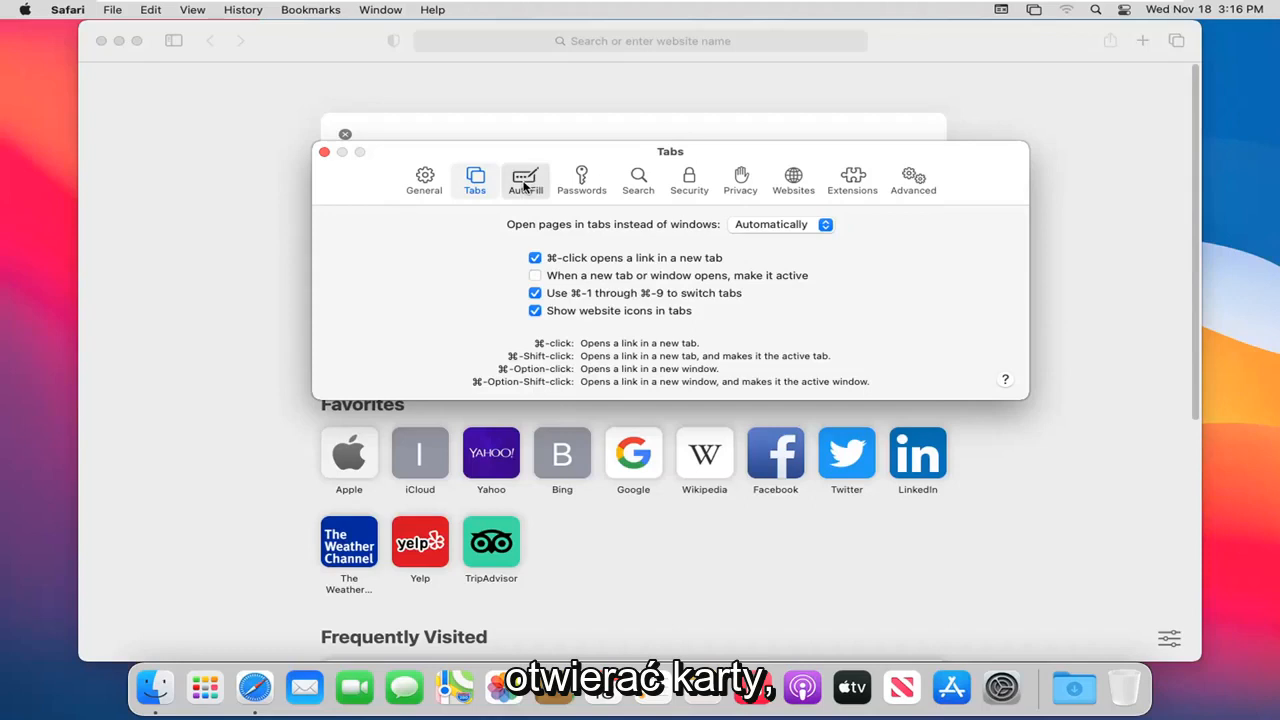
# - Review AutoFill preferences with contacts, passwords, credit cards and other forms enabled
pyautogui.click(524, 180)
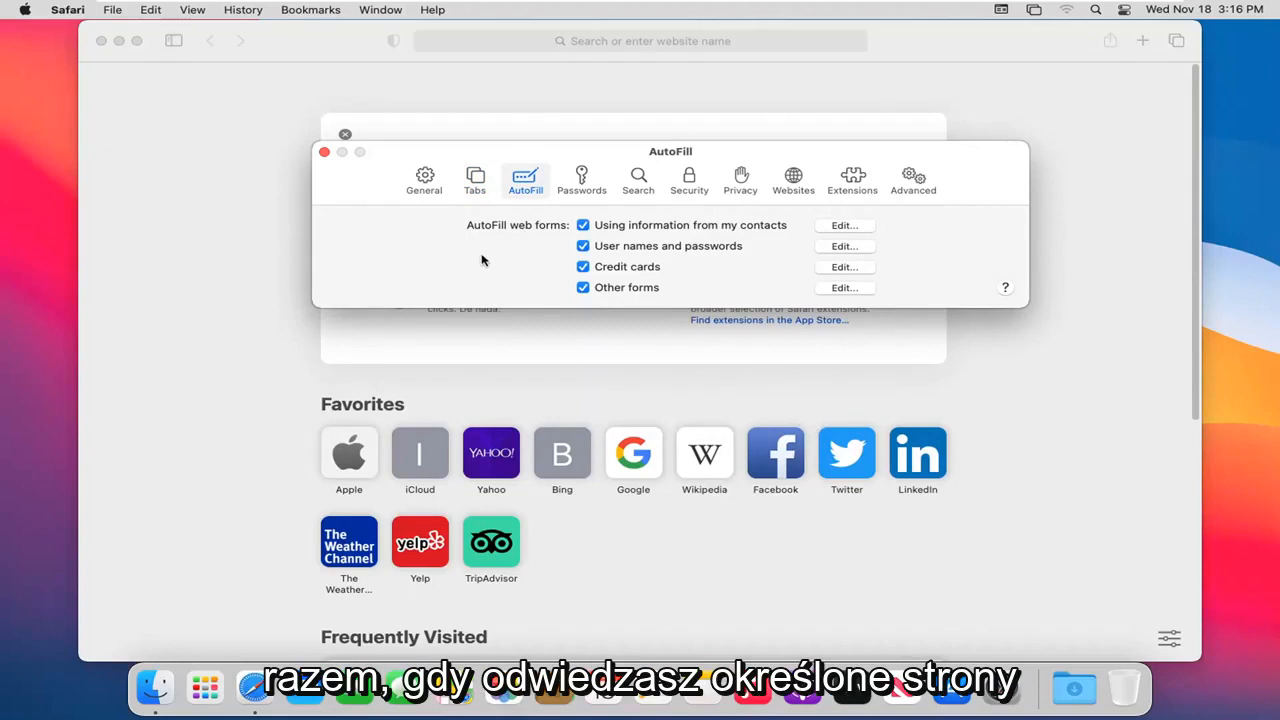
pyautogui.moveTo(628, 260)
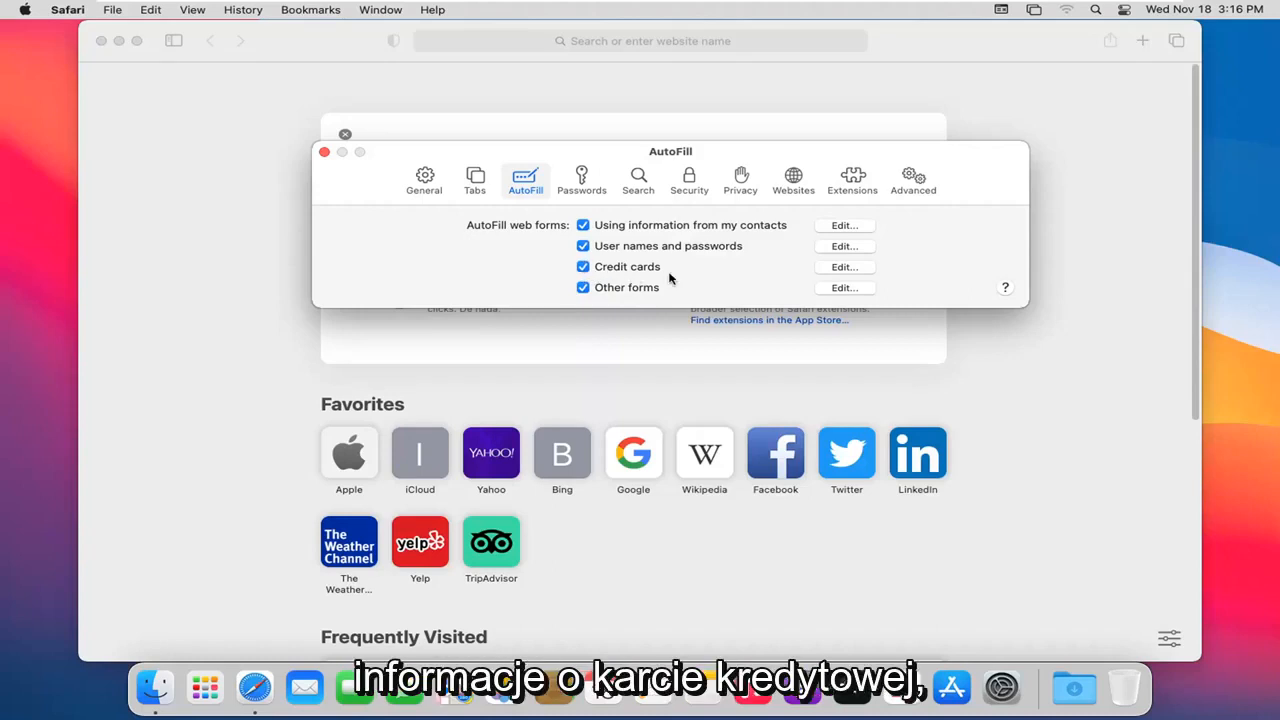
pyautogui.moveTo(648, 272)
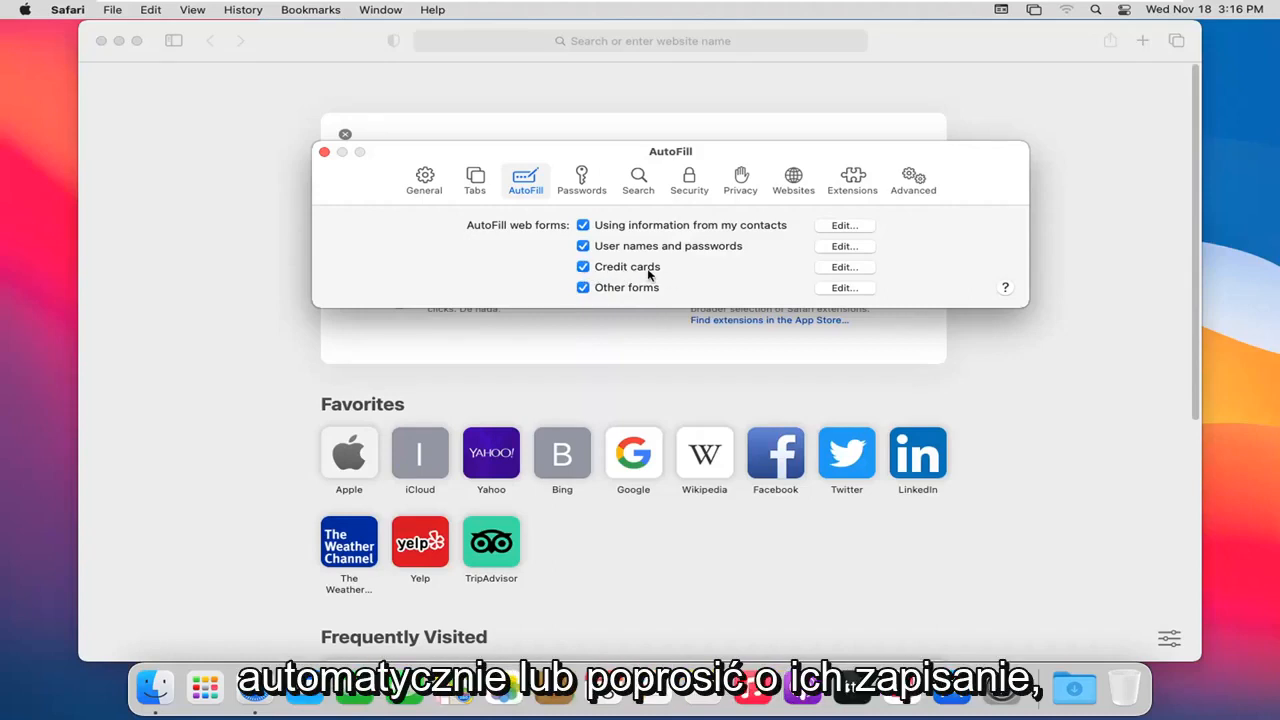
pyautogui.moveTo(600, 274)
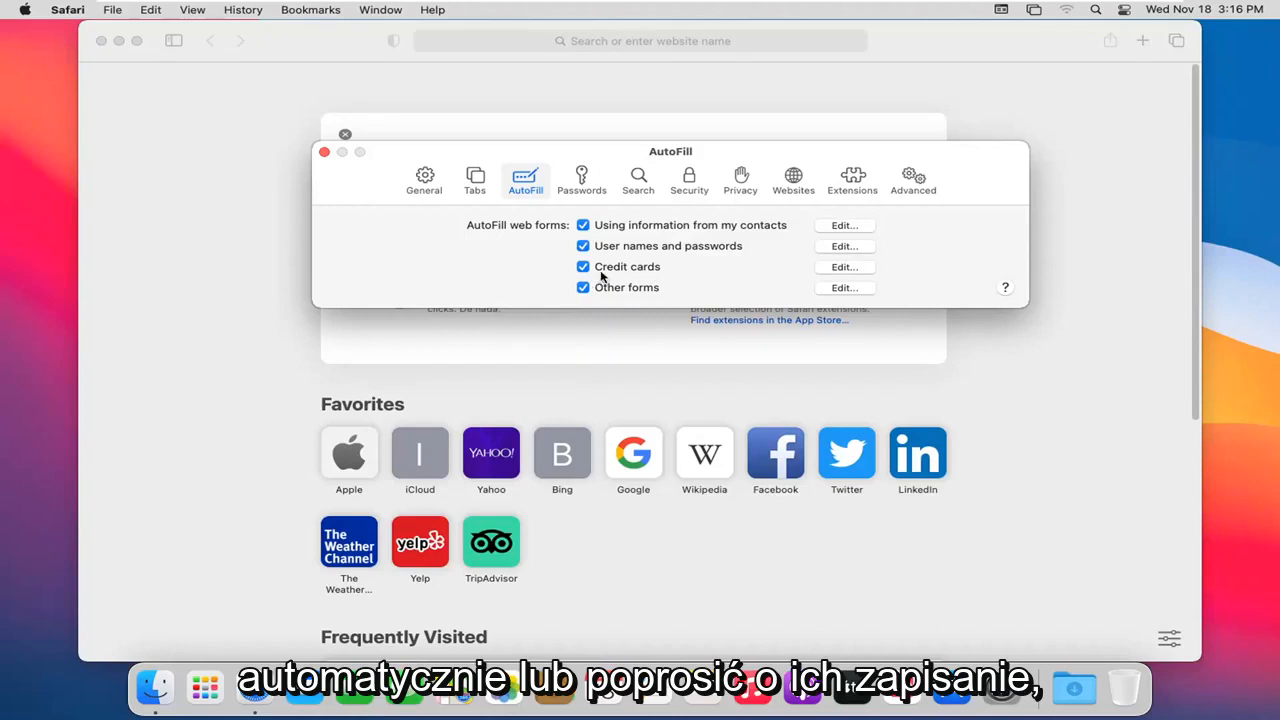
pyautogui.moveTo(648, 252)
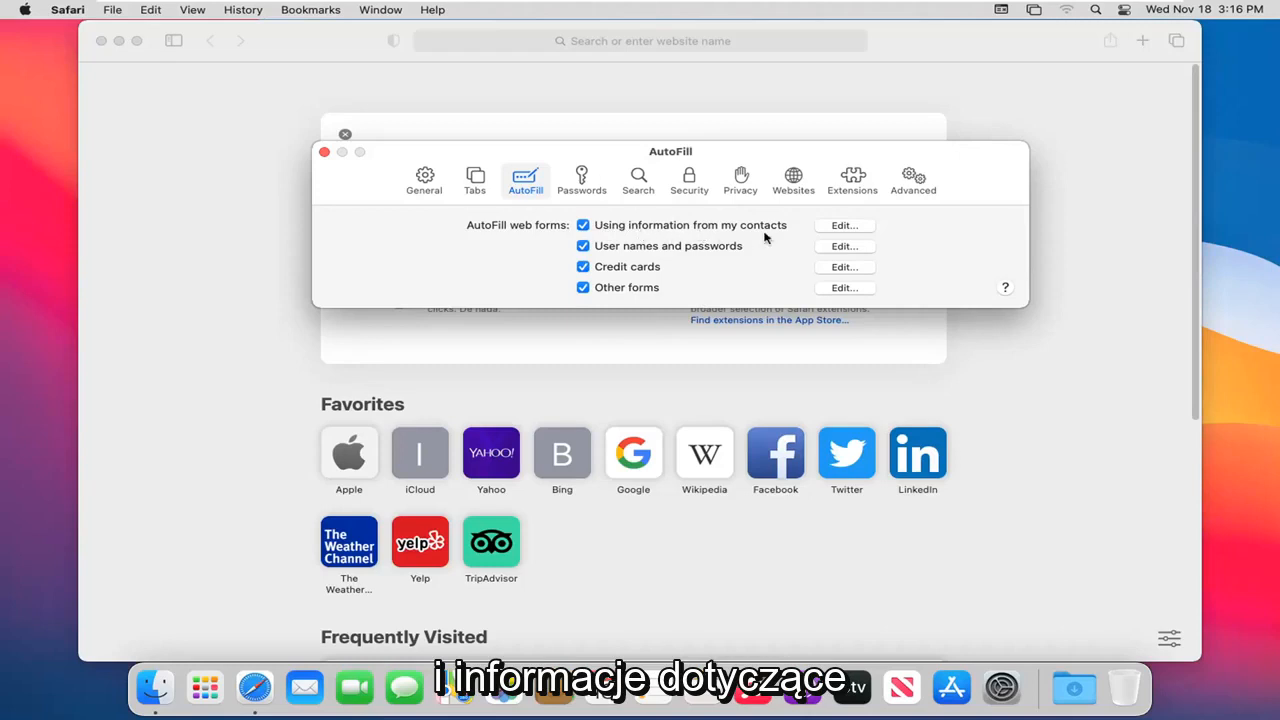
# - Show the Passwords preferences, which list no saved passwords
pyautogui.click(580, 180)
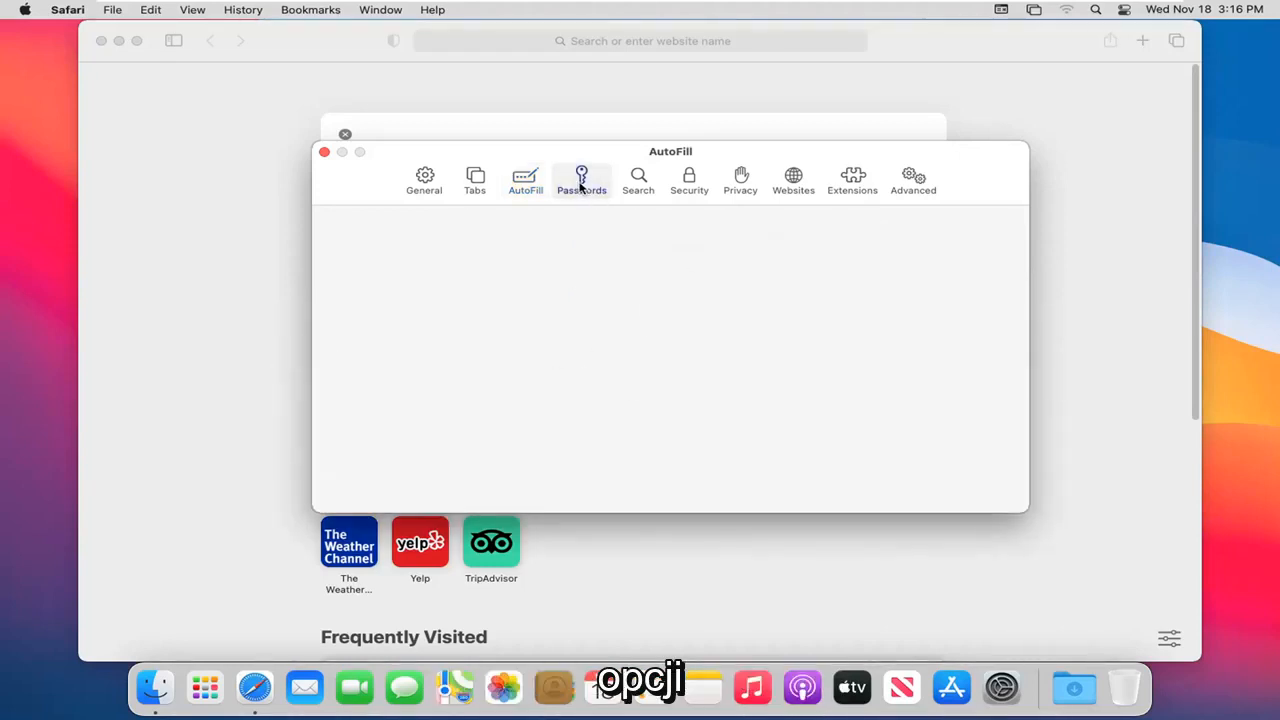
pyautogui.click(580, 180)
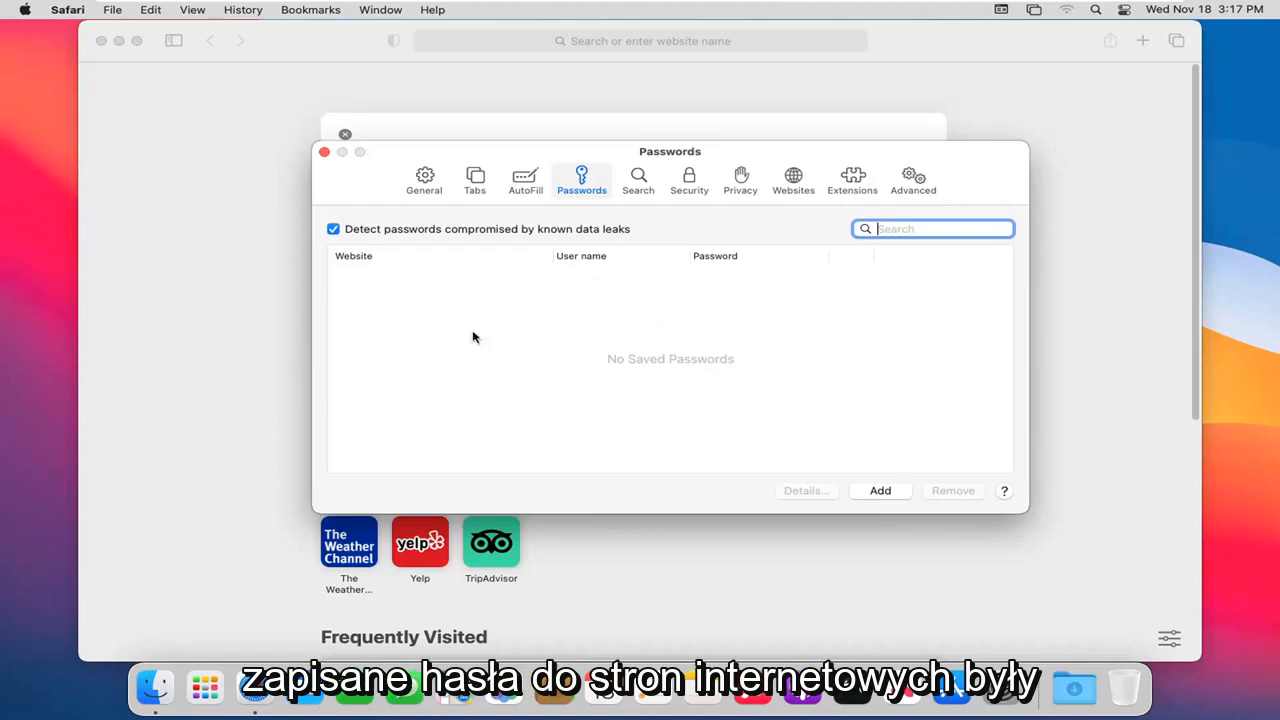
pyautogui.moveTo(602, 378)
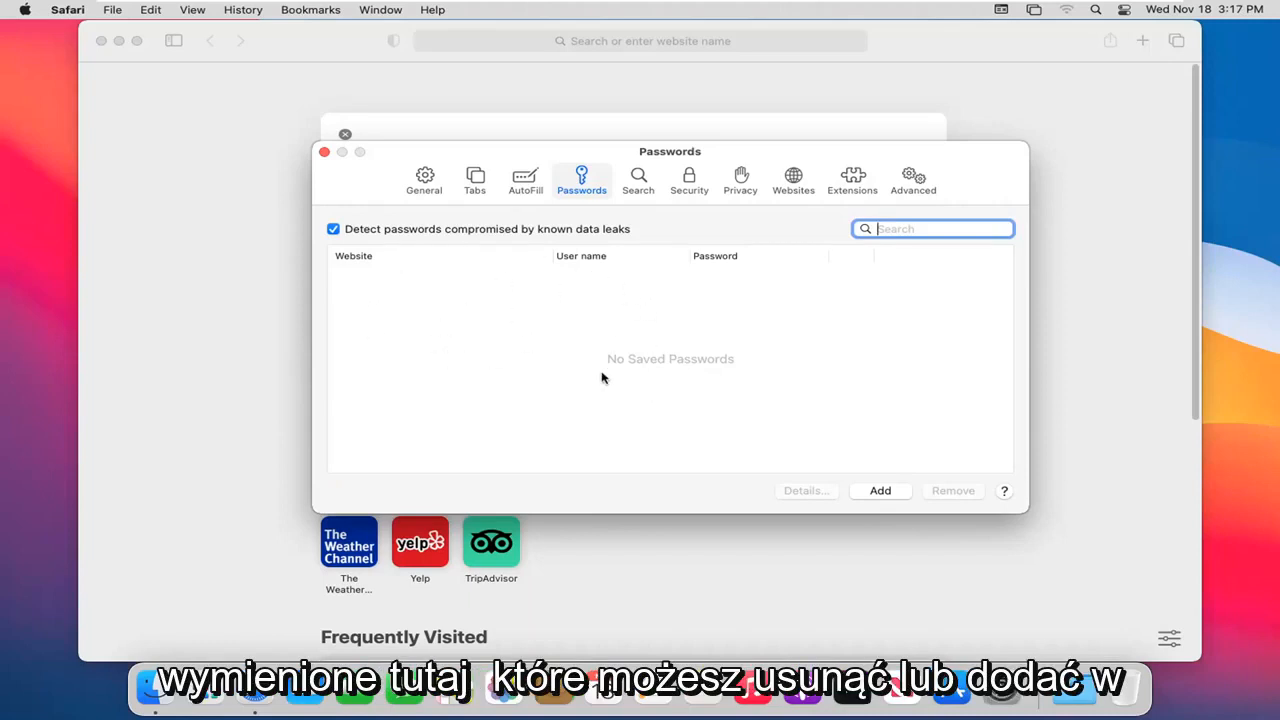
pyautogui.moveTo(572, 348)
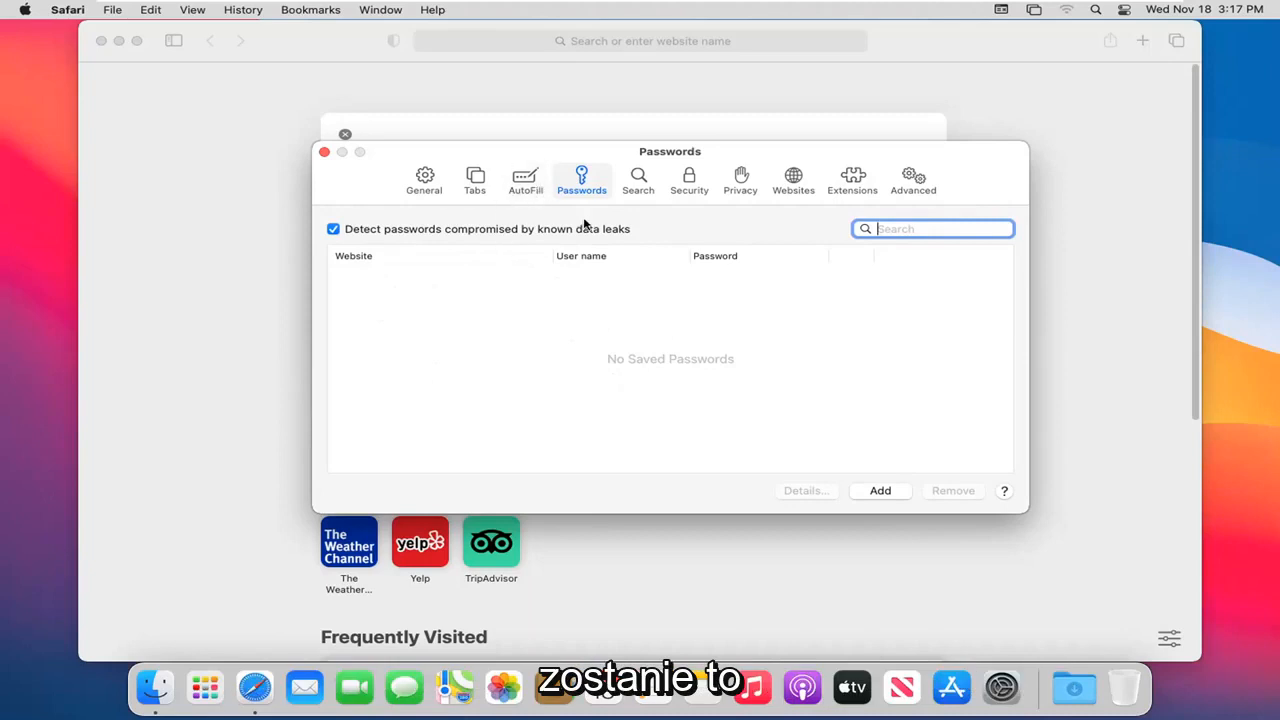
pyautogui.moveTo(558, 256)
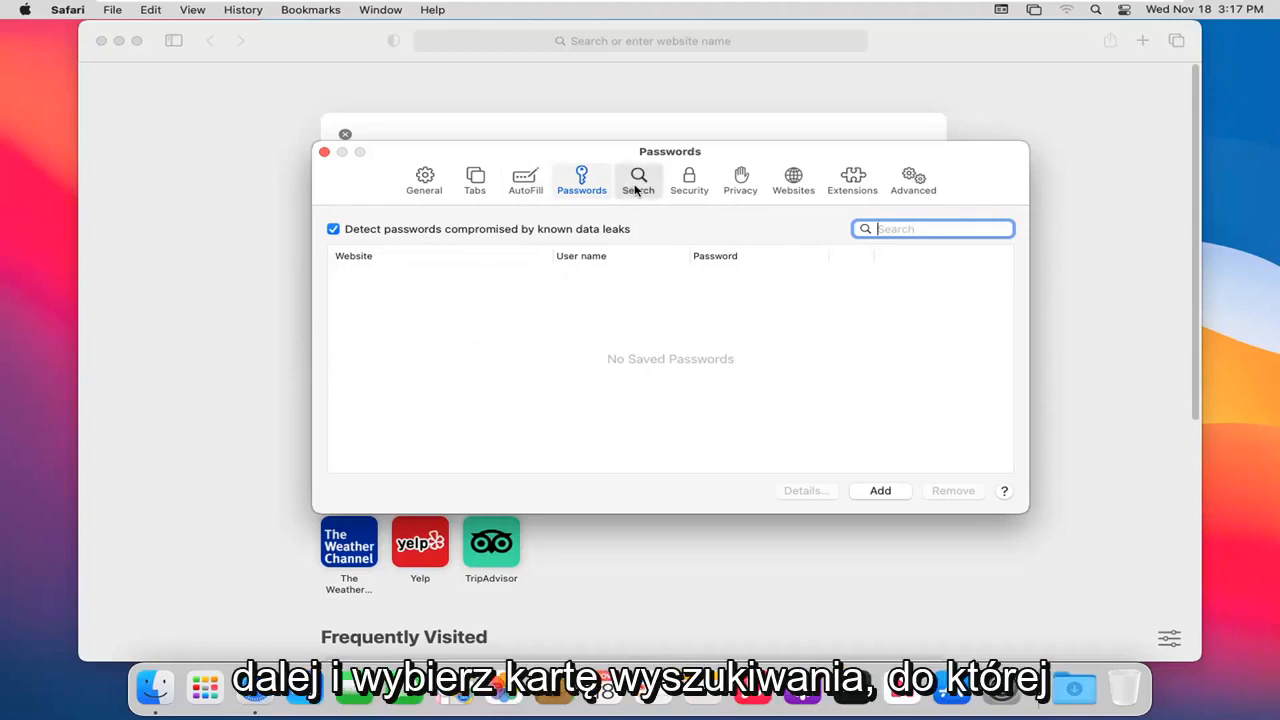
# - Review the Search preferences' engine choices and keep Google selected
pyautogui.click(638, 180)
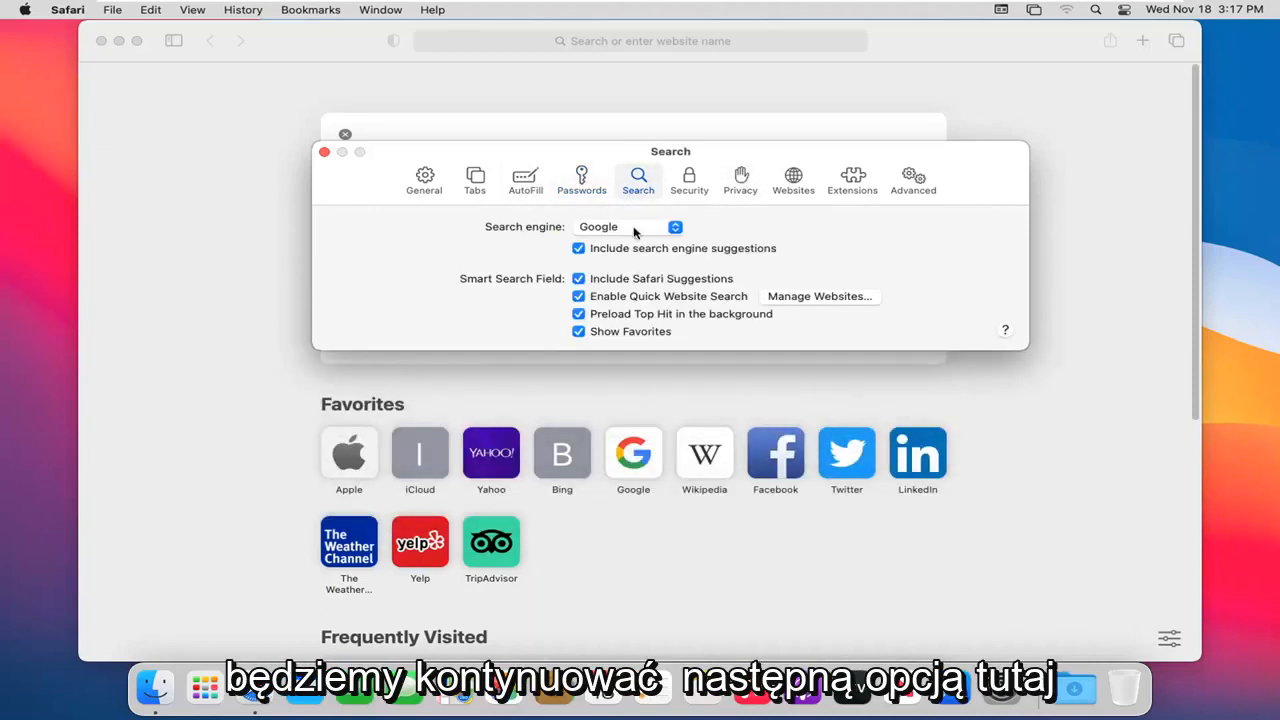
pyautogui.click(630, 226)
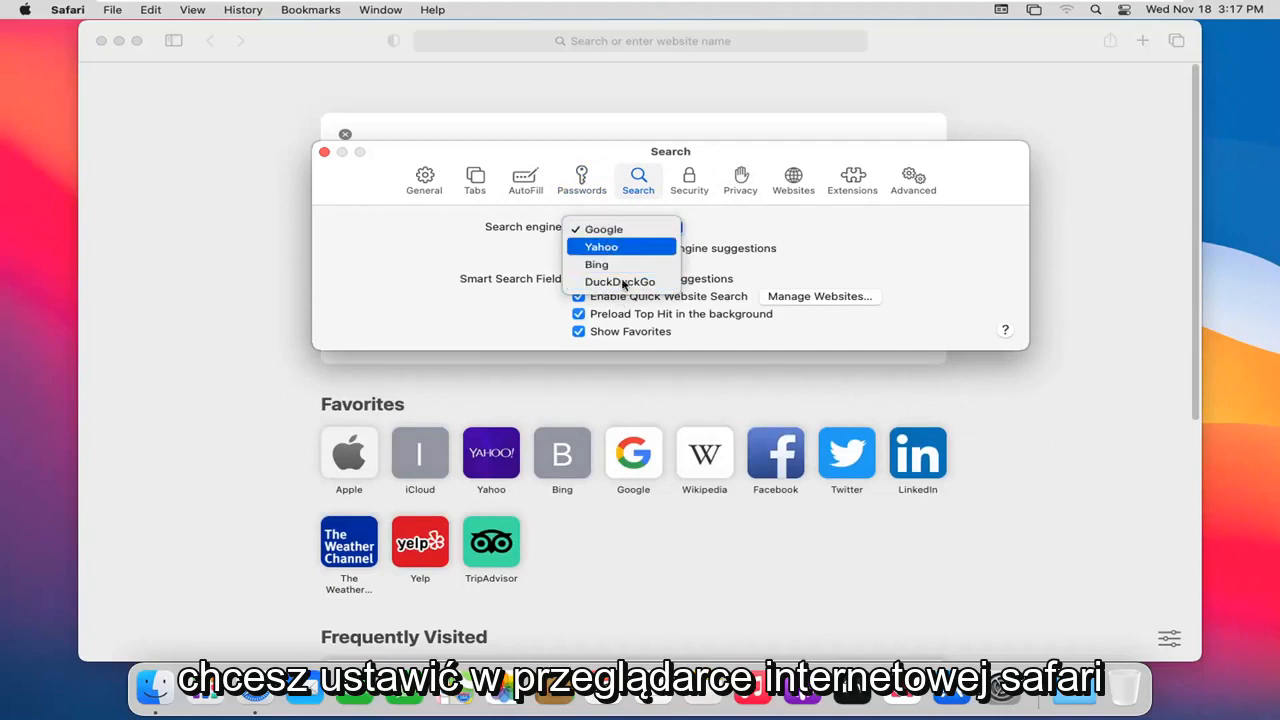
pyautogui.click(604, 228)
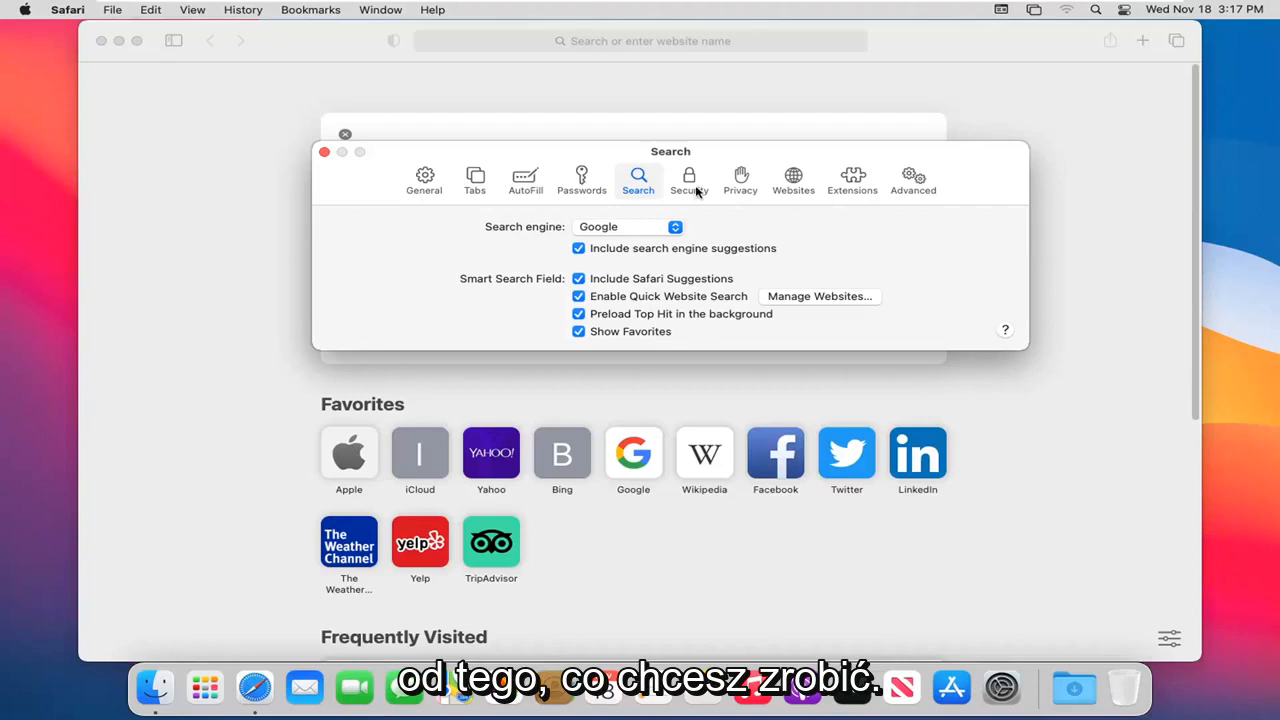
# - In Security preferences, toggle the fraudulent-website warning off and back on
pyautogui.click(688, 180)
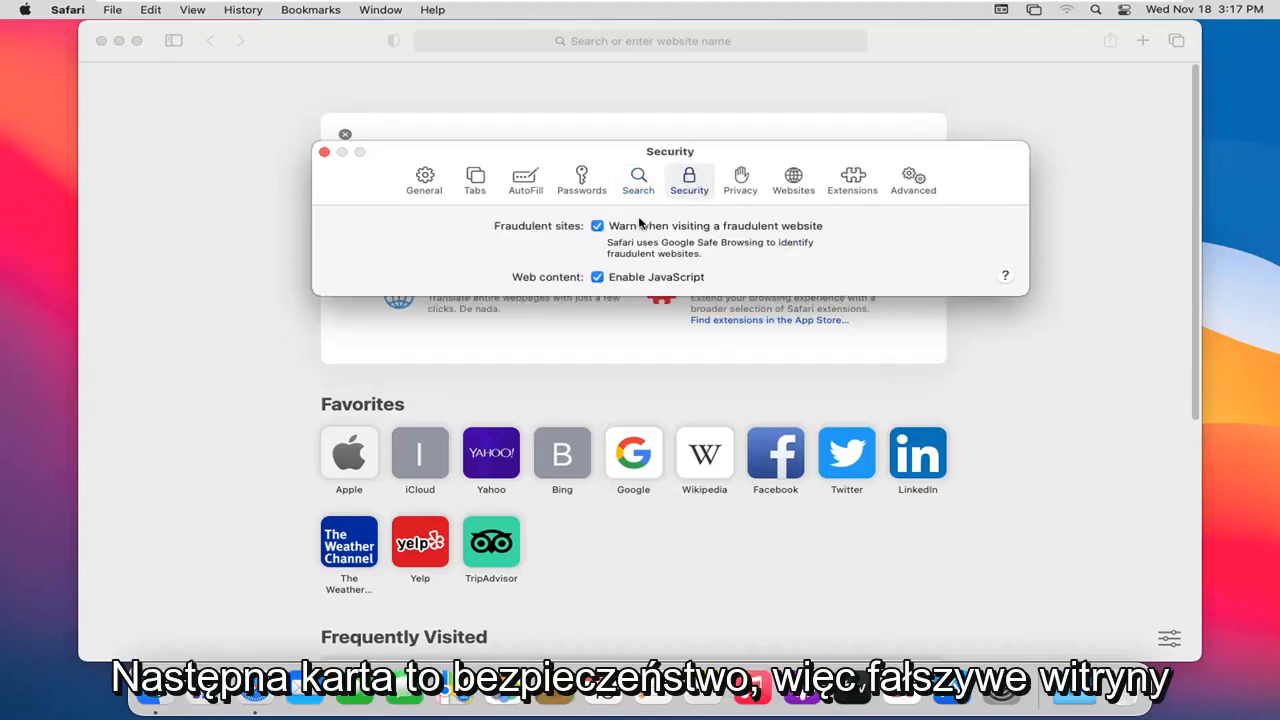
pyautogui.moveTo(624, 242)
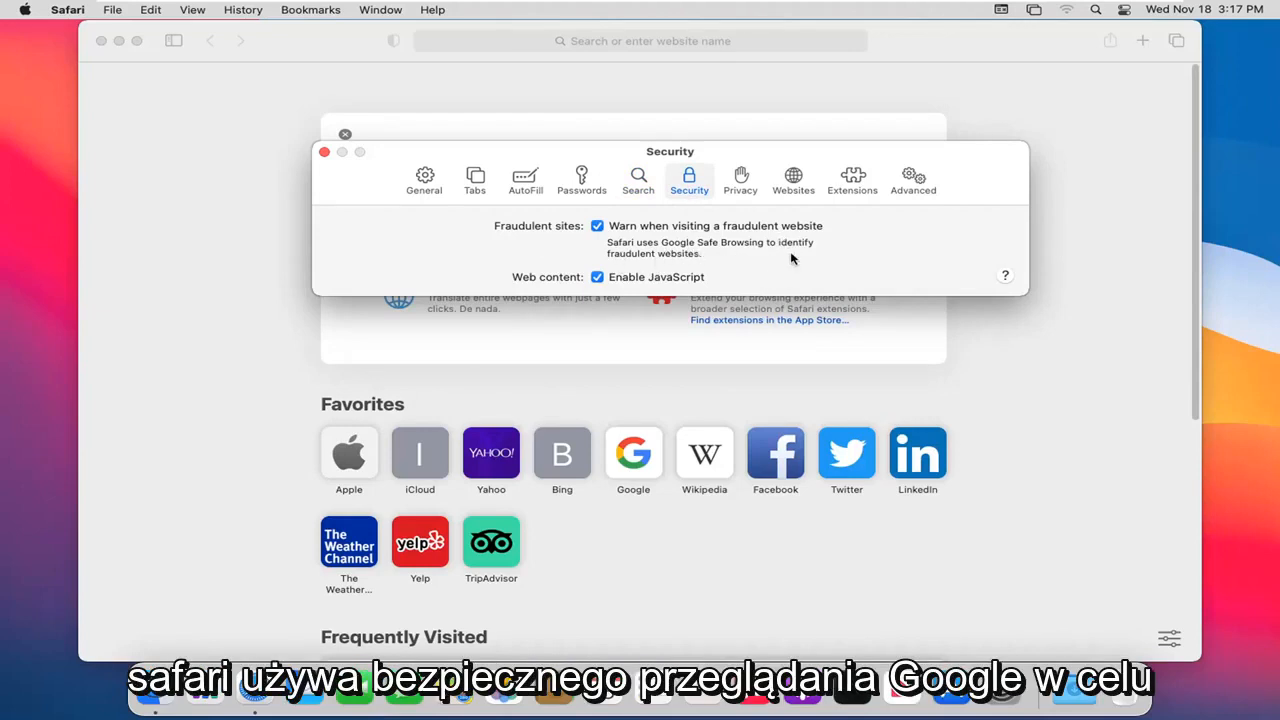
pyautogui.click(596, 224)
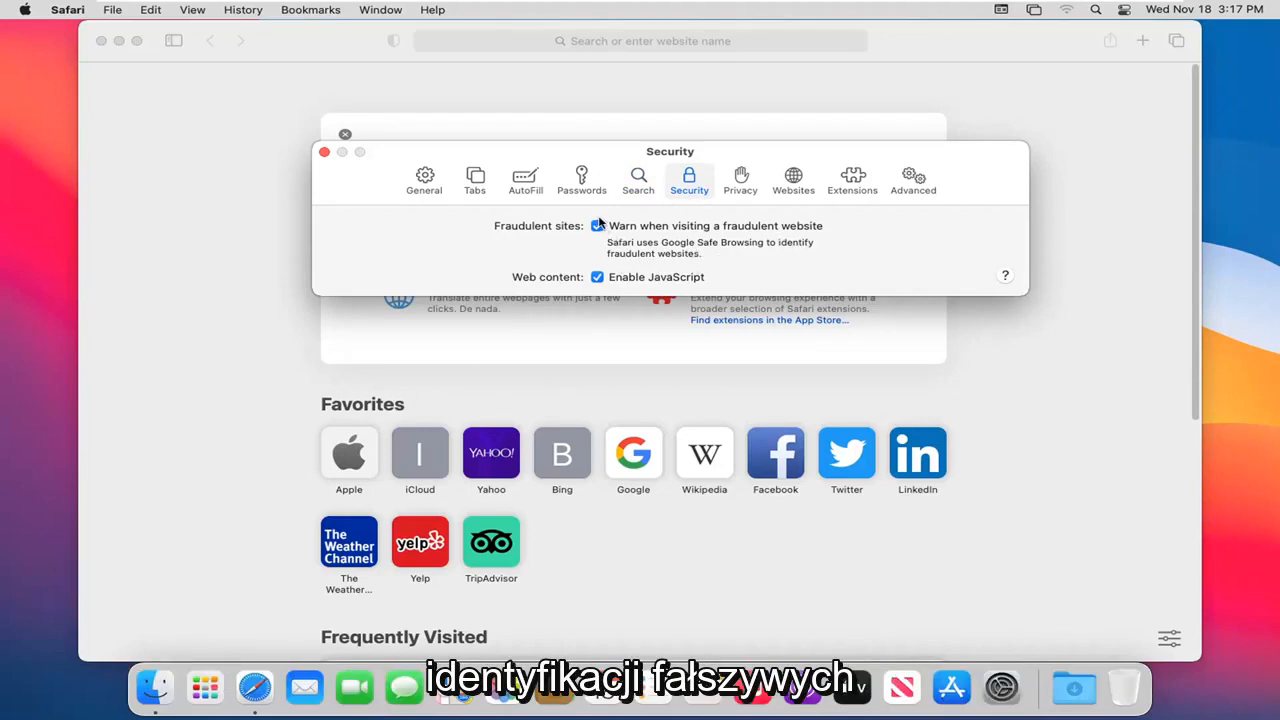
pyautogui.click(596, 224)
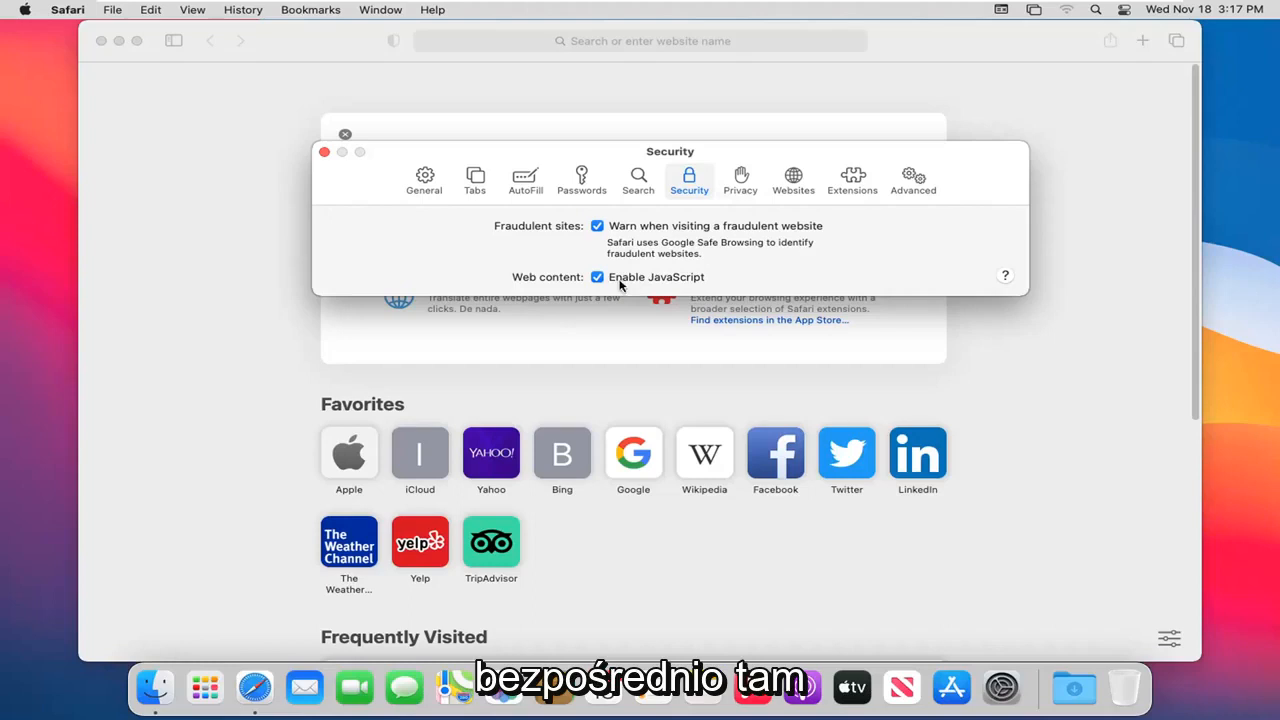
# - Show the Privacy preferences with cross-site tracking prevention turned on
pyautogui.click(740, 180)
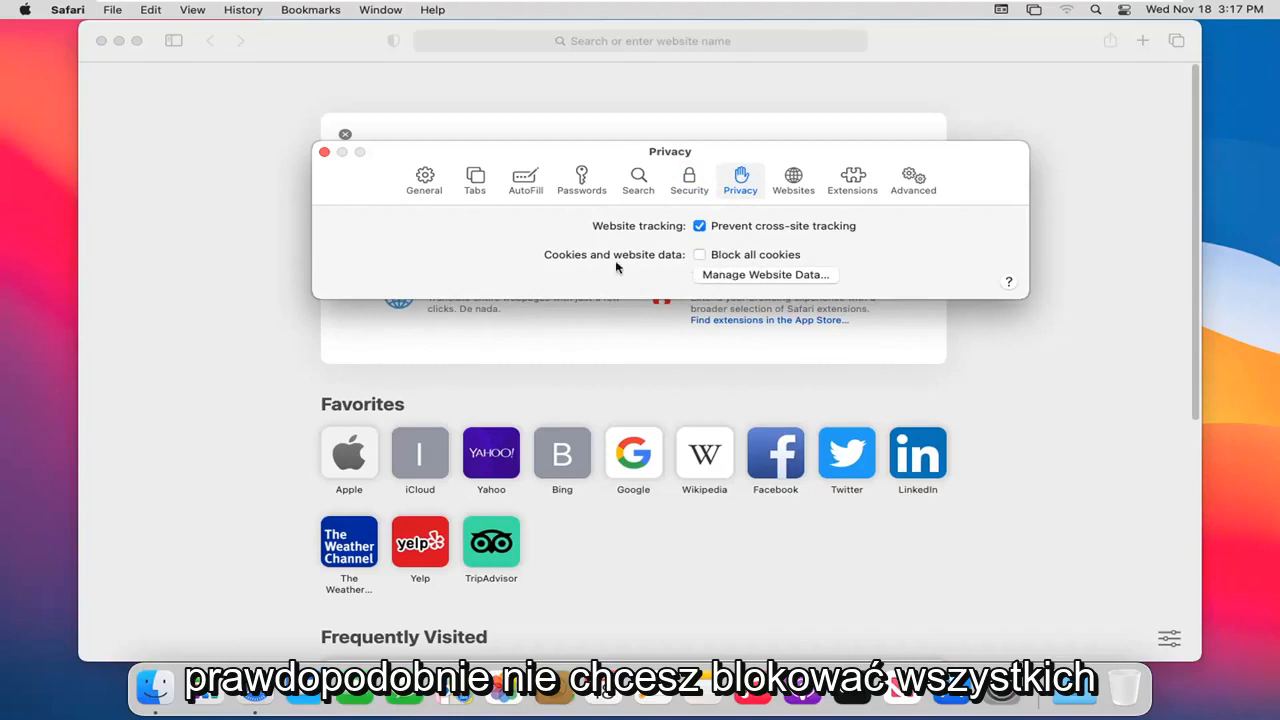
pyautogui.moveTo(668, 252)
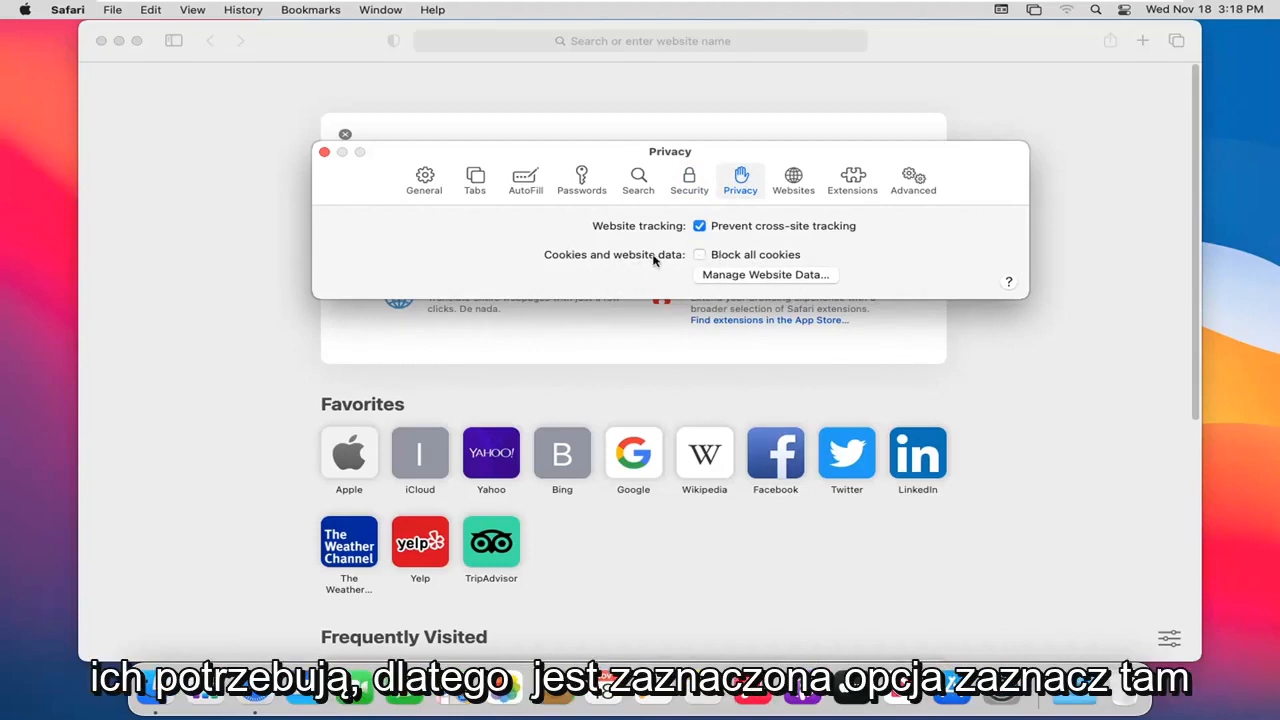
# - Switch Preferences to the Websites pane, showing Reader with no configured sites
pyautogui.click(792, 180)
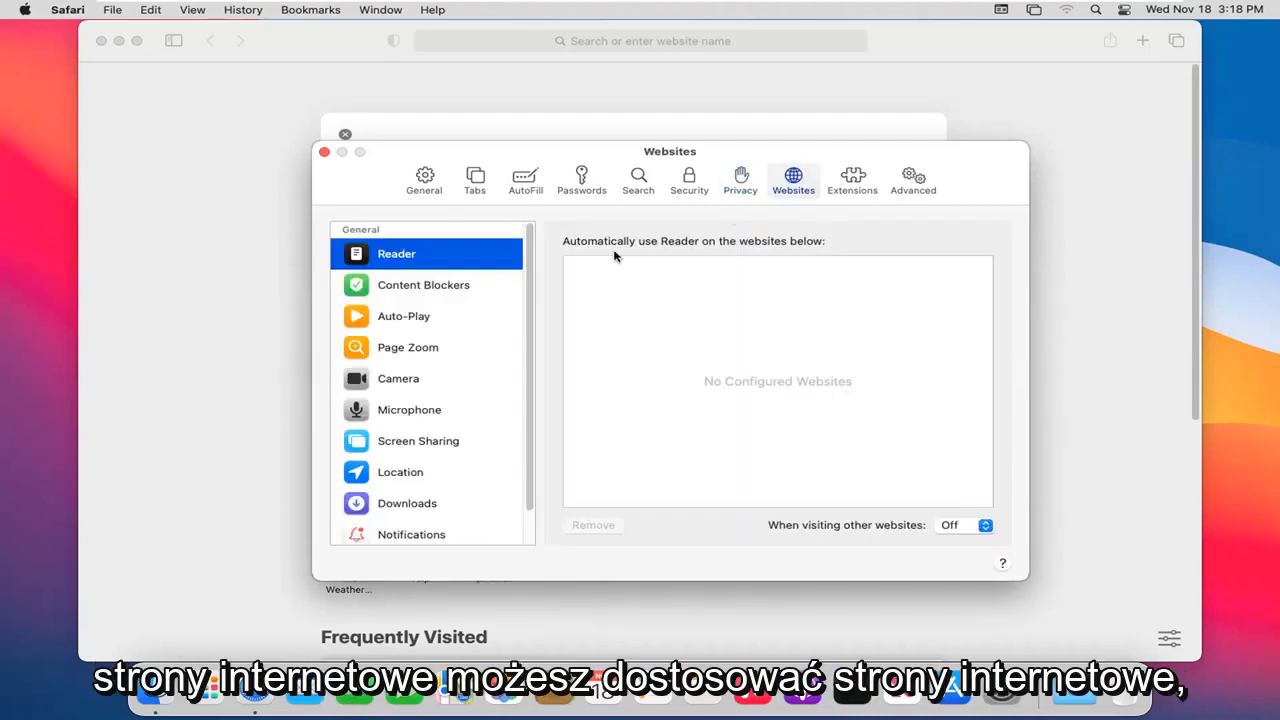
pyautogui.moveTo(672, 290)
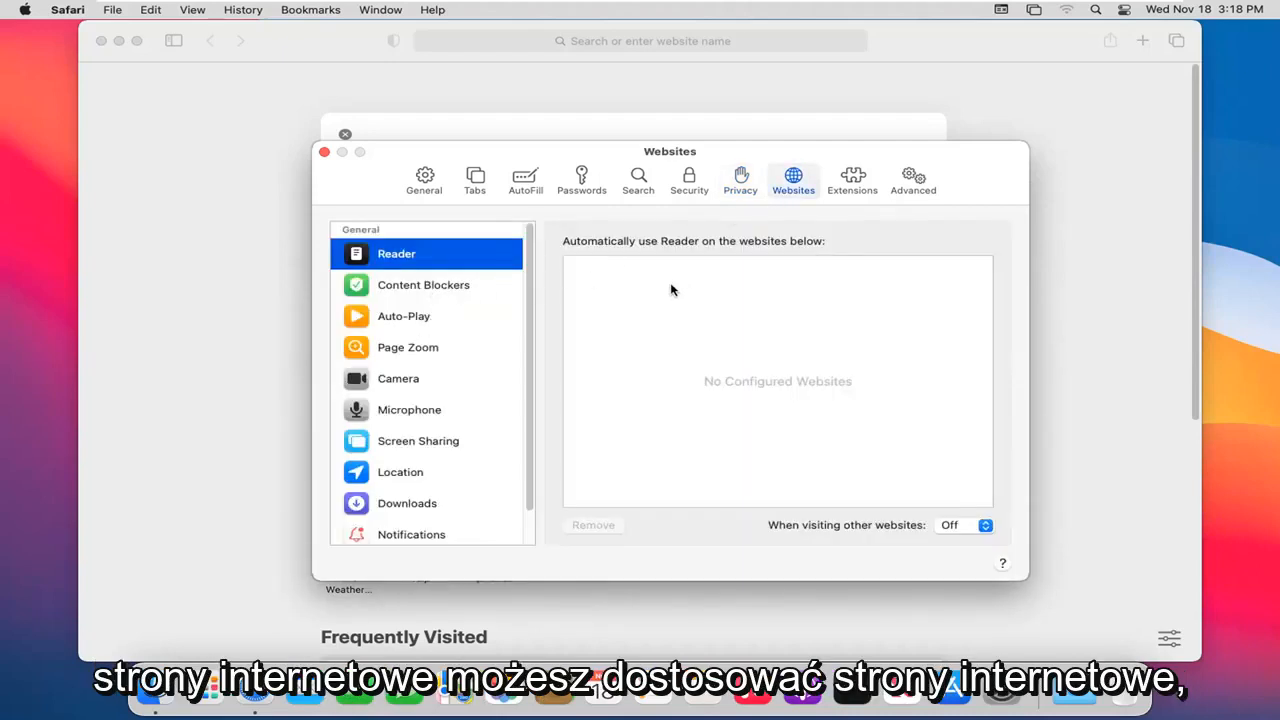
pyautogui.moveTo(436, 310)
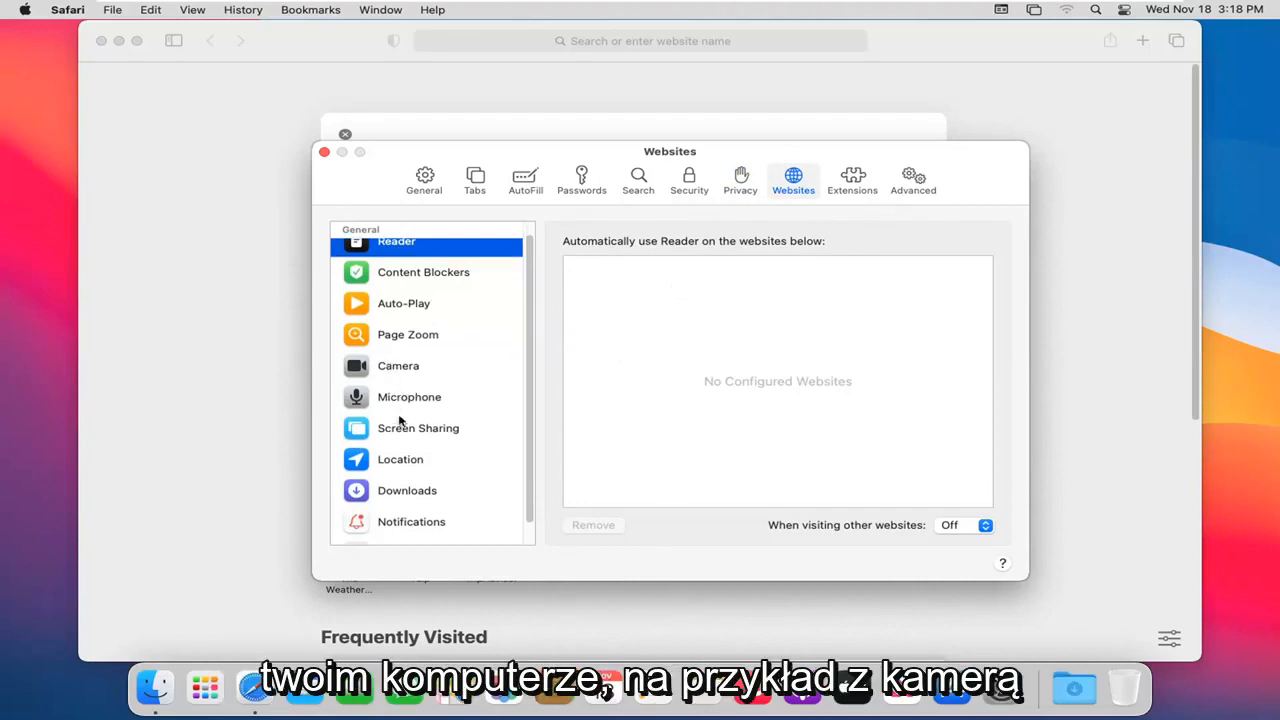
pyautogui.moveTo(472, 360)
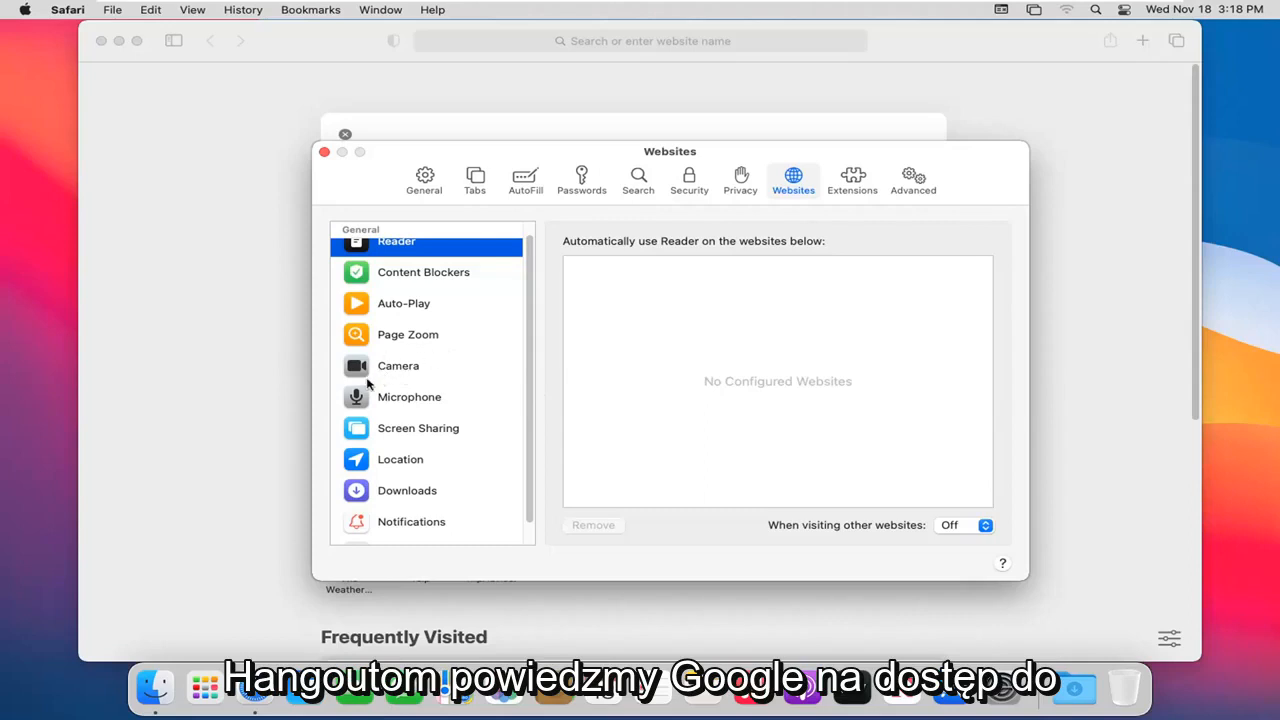
pyautogui.moveTo(818, 352)
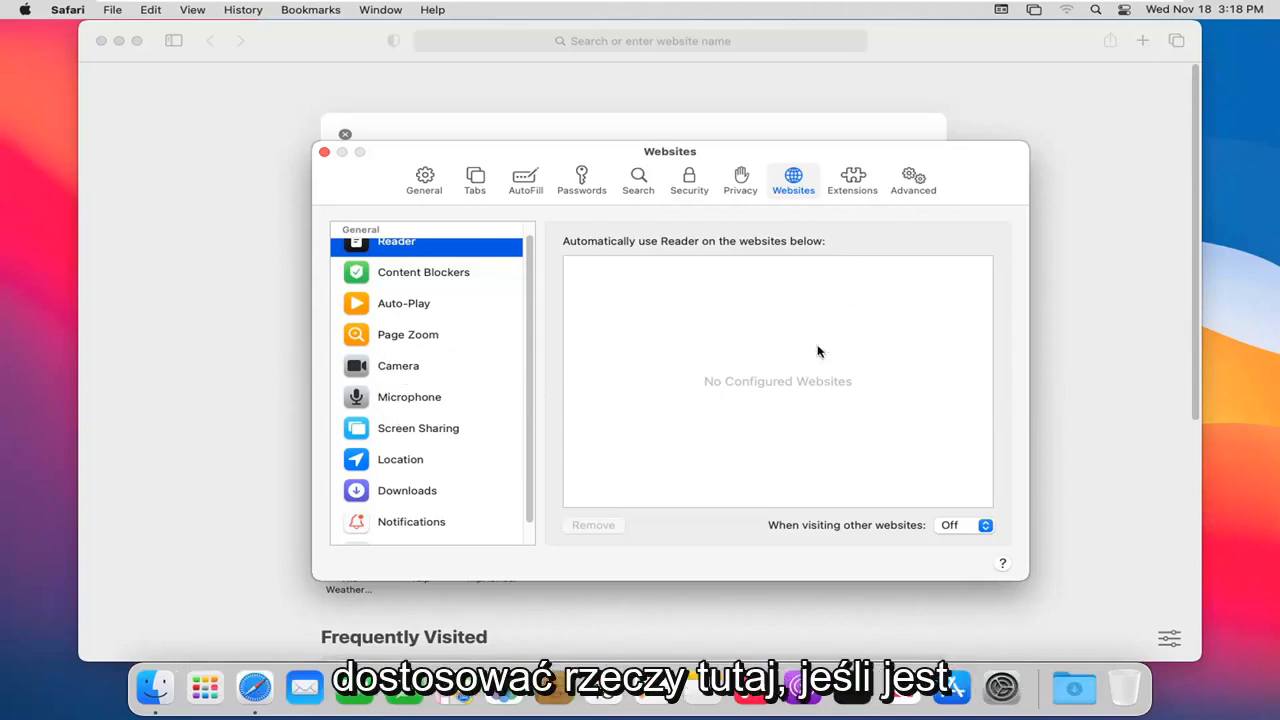
pyautogui.moveTo(170, 216)
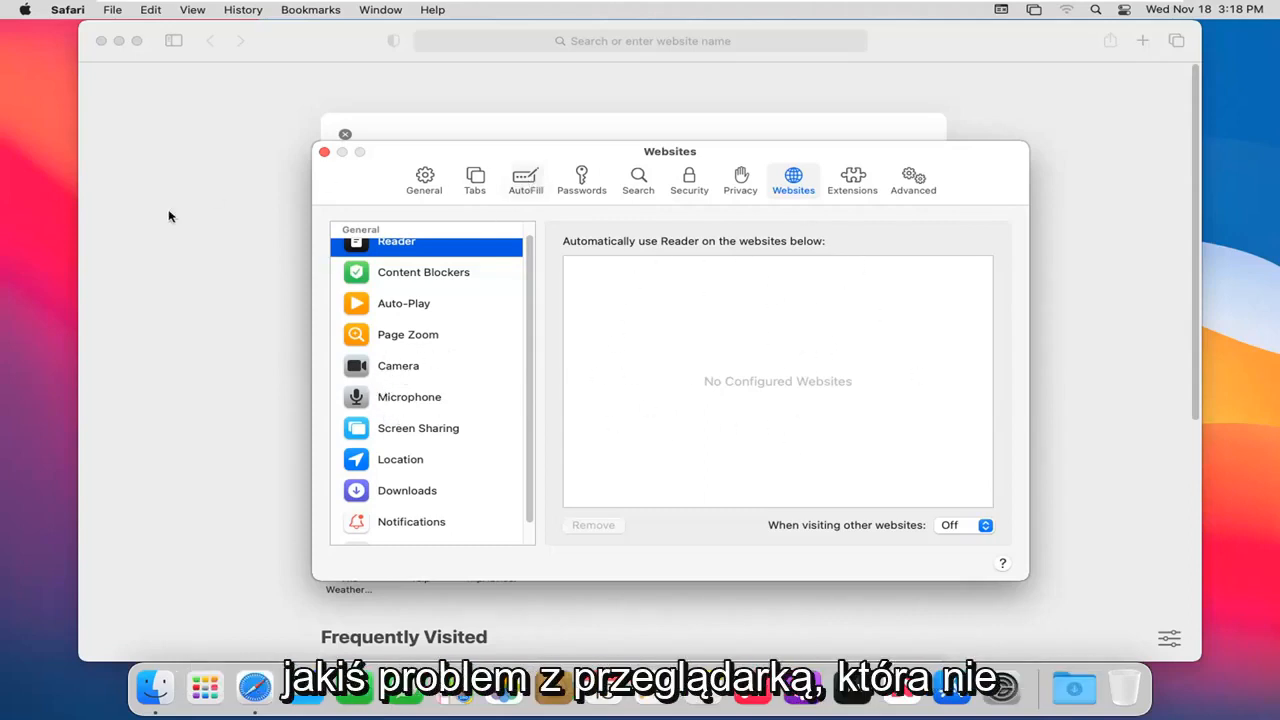
pyautogui.moveTo(704, 400)
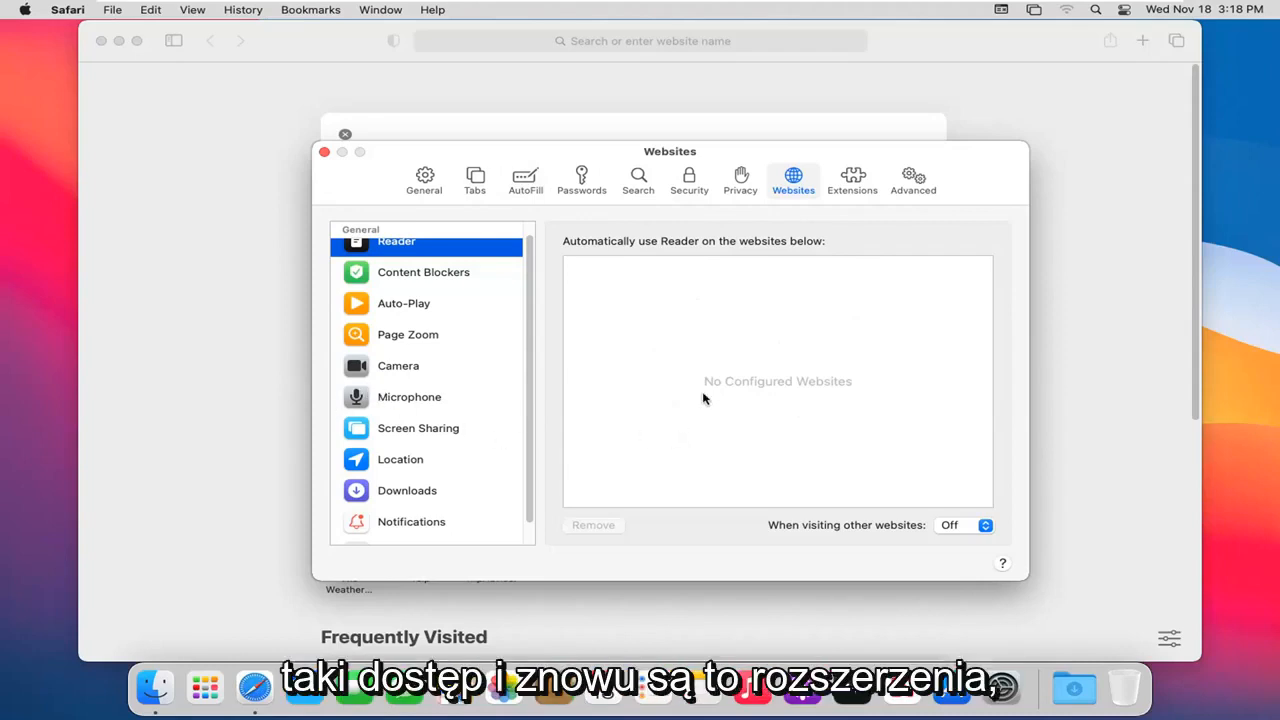
# - Switch Preferences to the Extensions pane, which reports no extensions installed
pyautogui.click(852, 180)
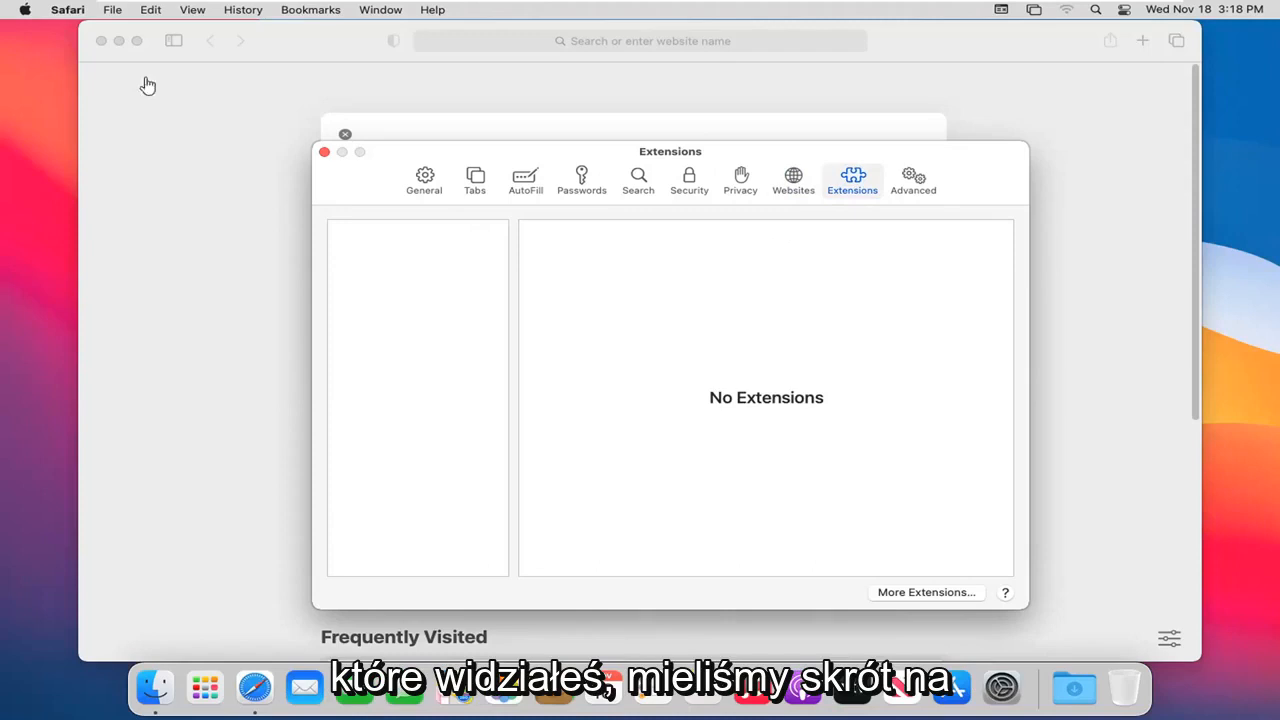
pyautogui.moveTo(884, 360)
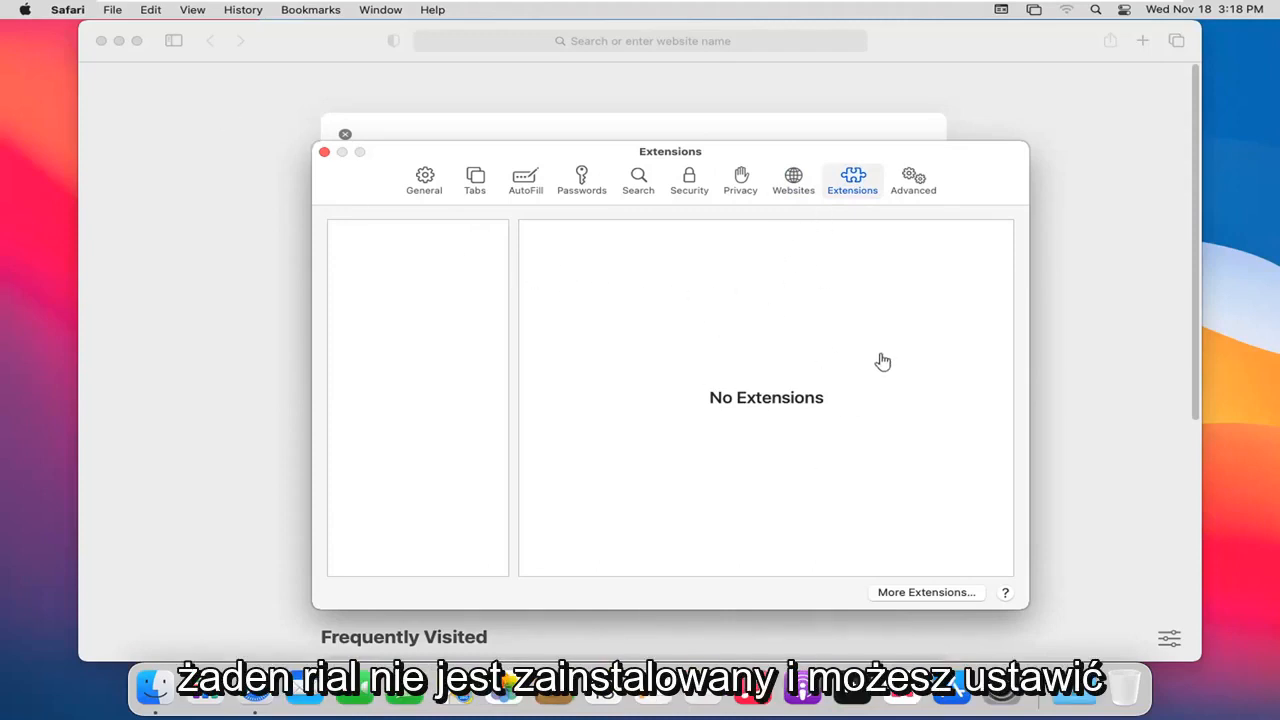
pyautogui.moveTo(916, 608)
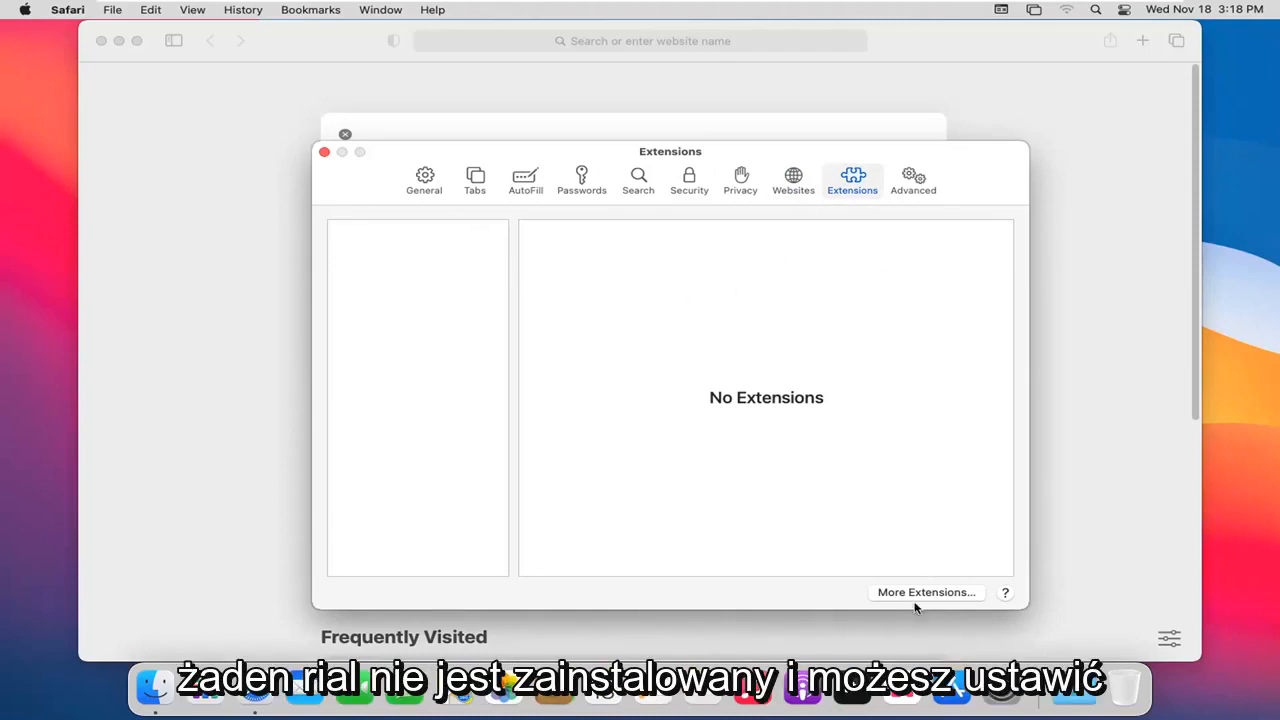
pyautogui.moveTo(918, 604)
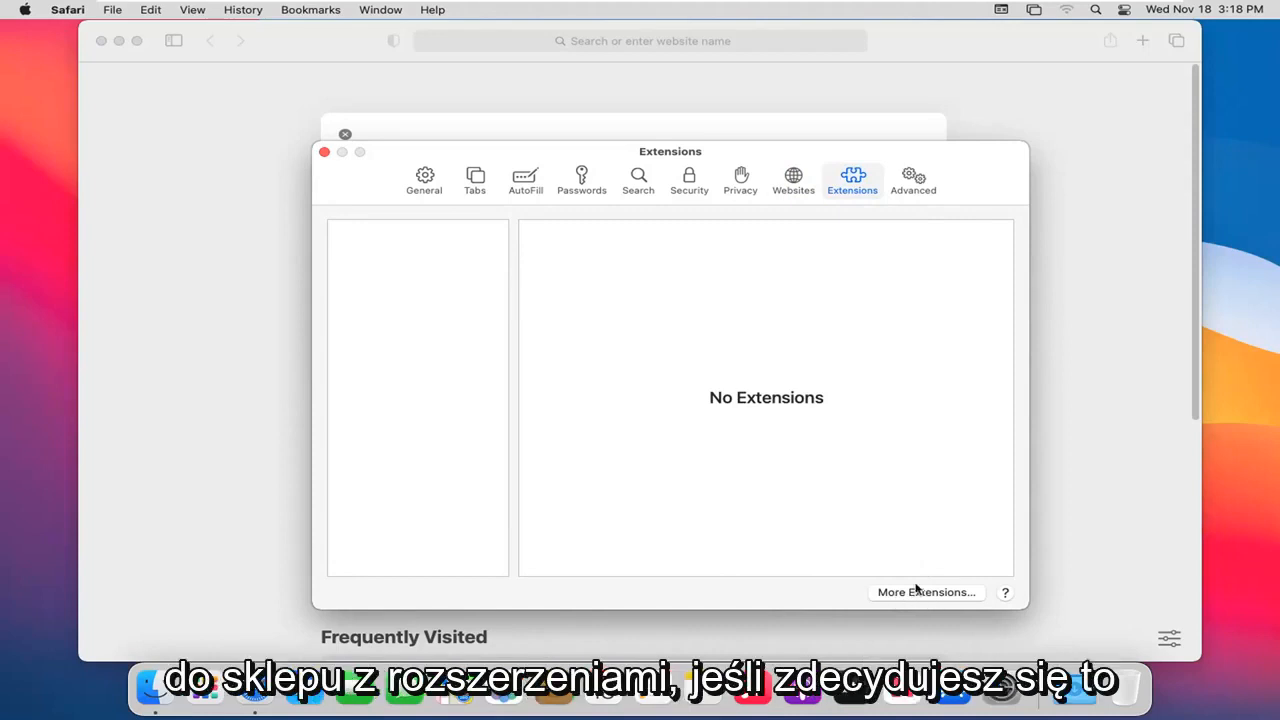
pyautogui.moveTo(936, 568)
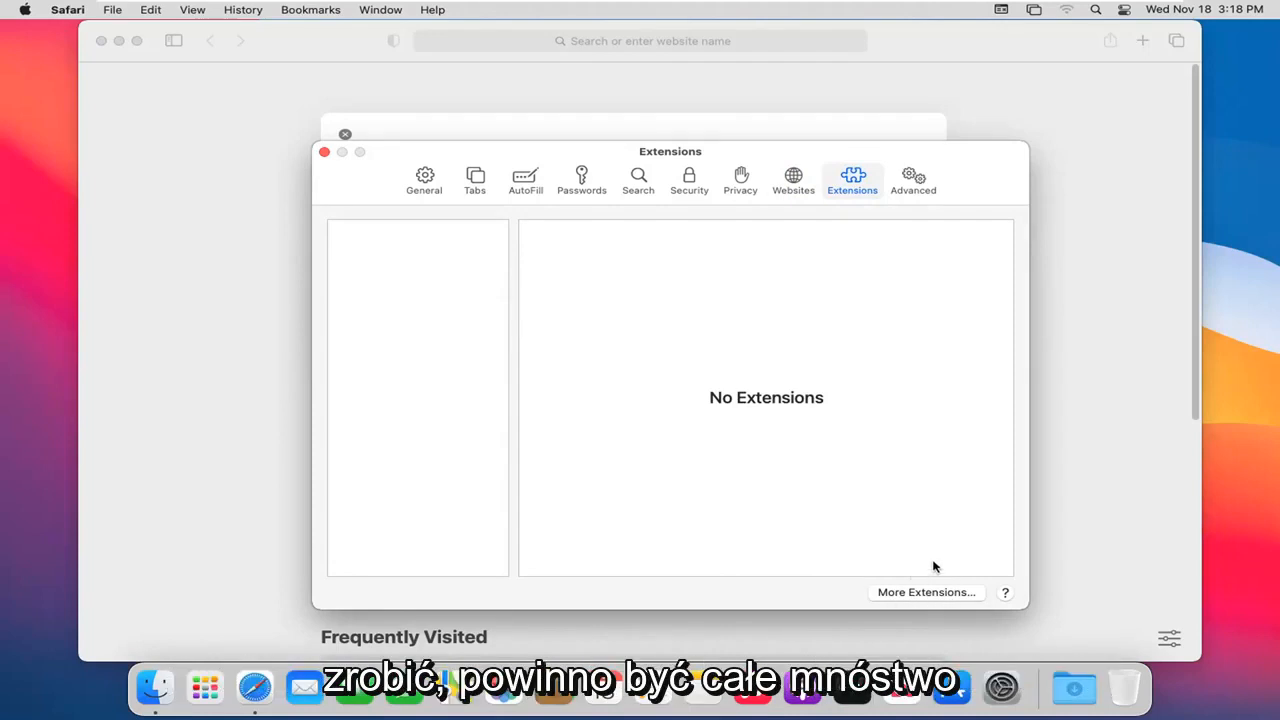
pyautogui.moveTo(876, 520)
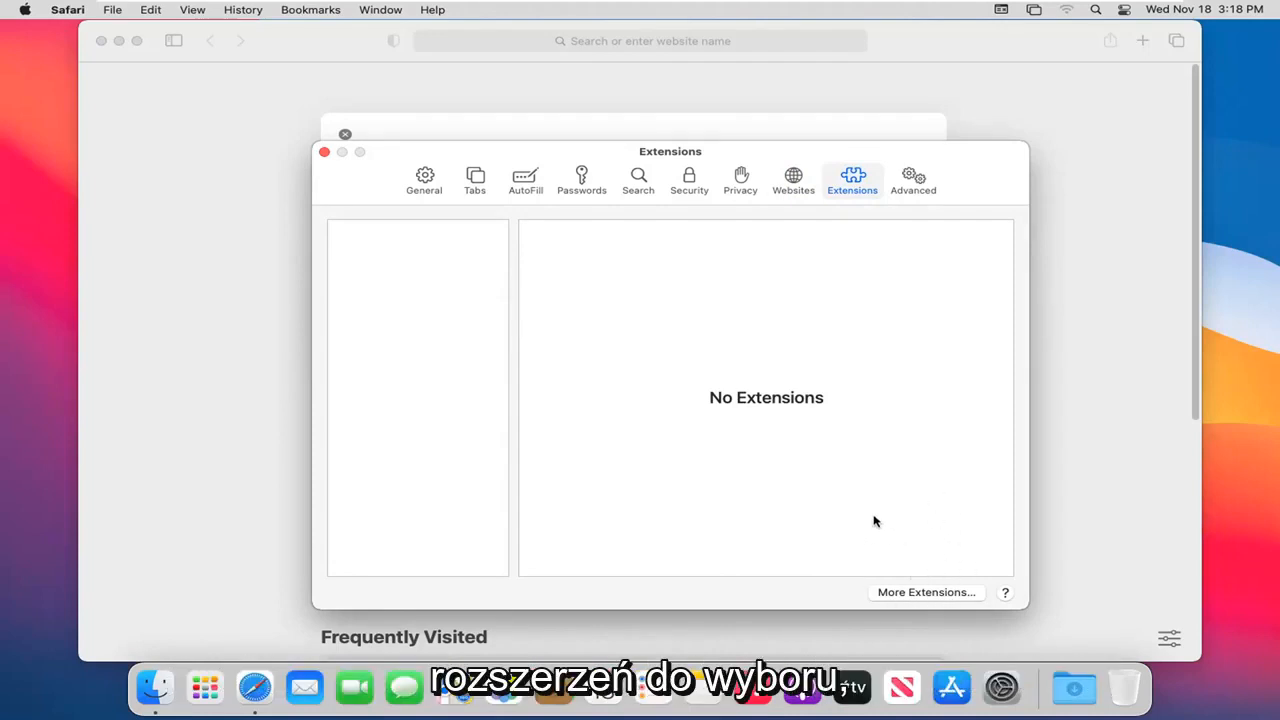
# - Switch Preferences to the Advanced pane with accessibility, encoding and proxy options
pyautogui.click(912, 180)
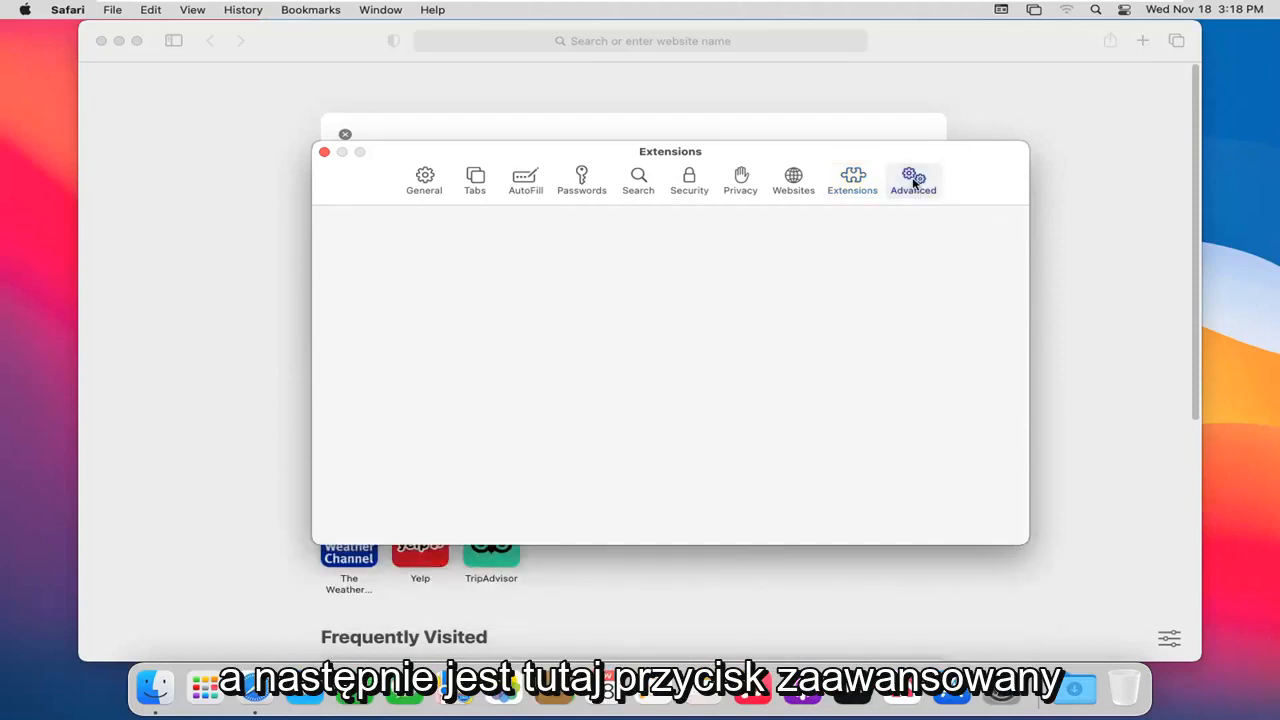
pyautogui.click(912, 180)
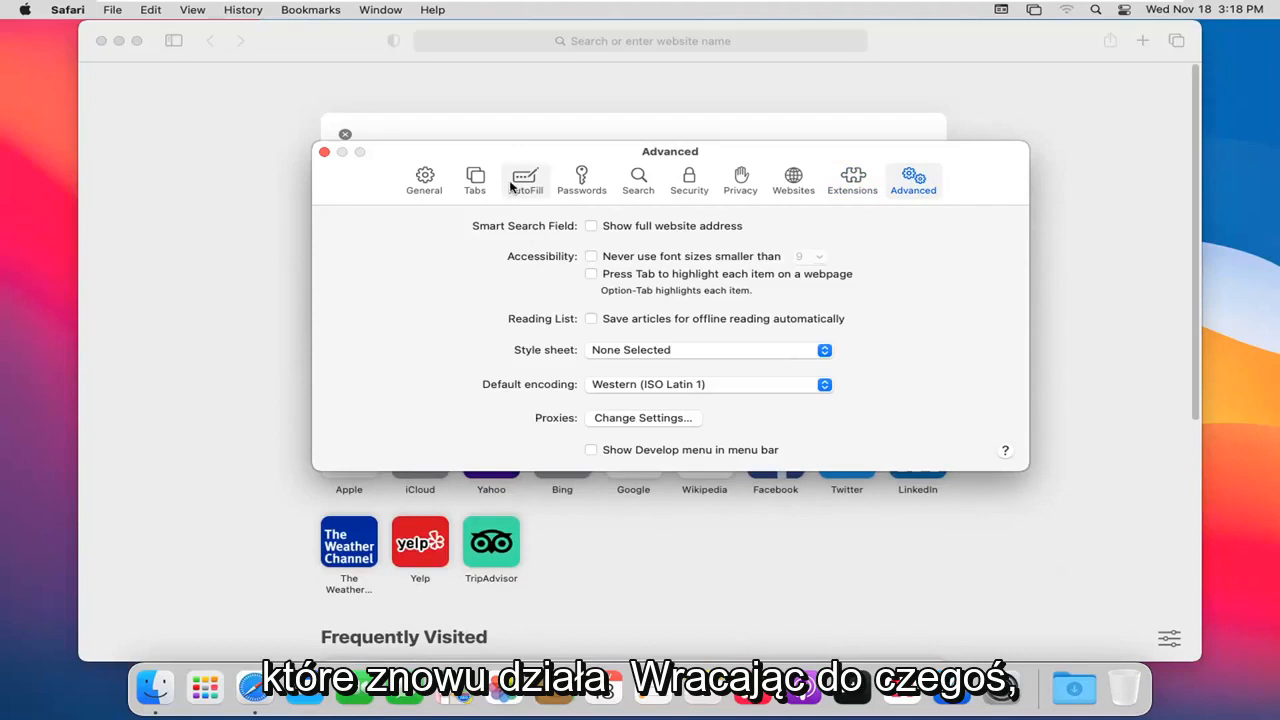
pyautogui.moveTo(488, 272)
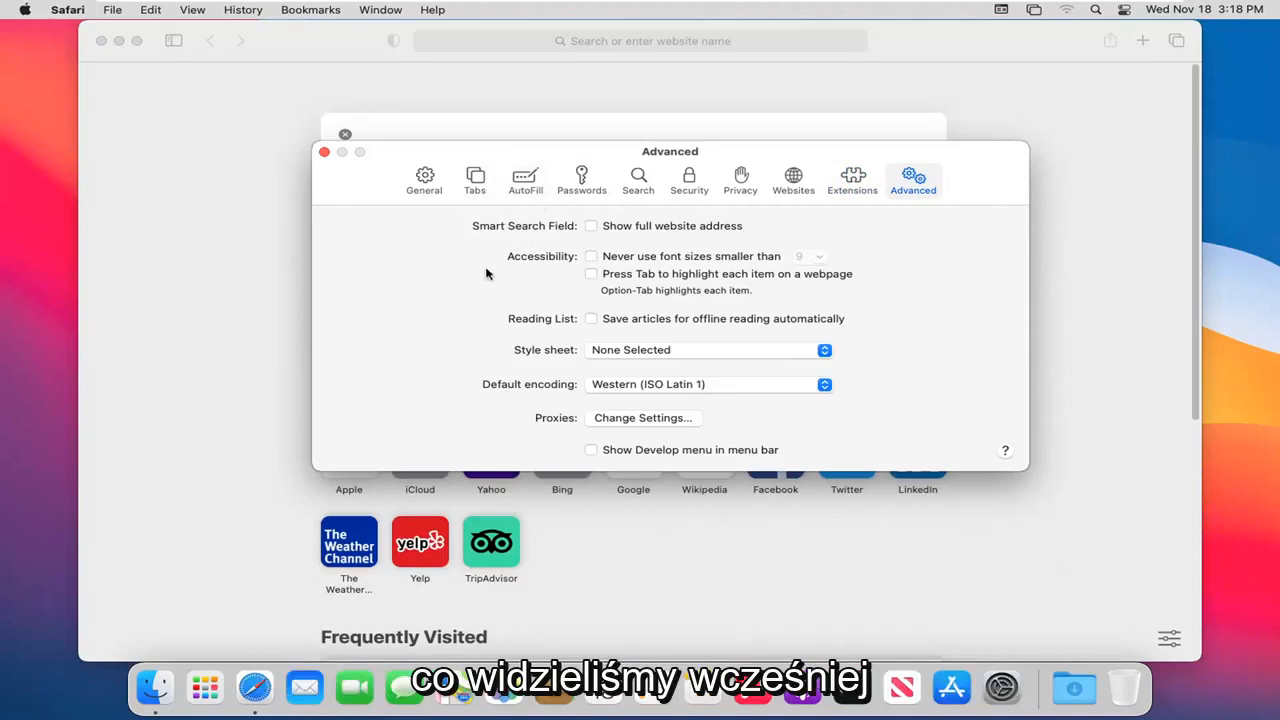
pyautogui.moveTo(616, 276)
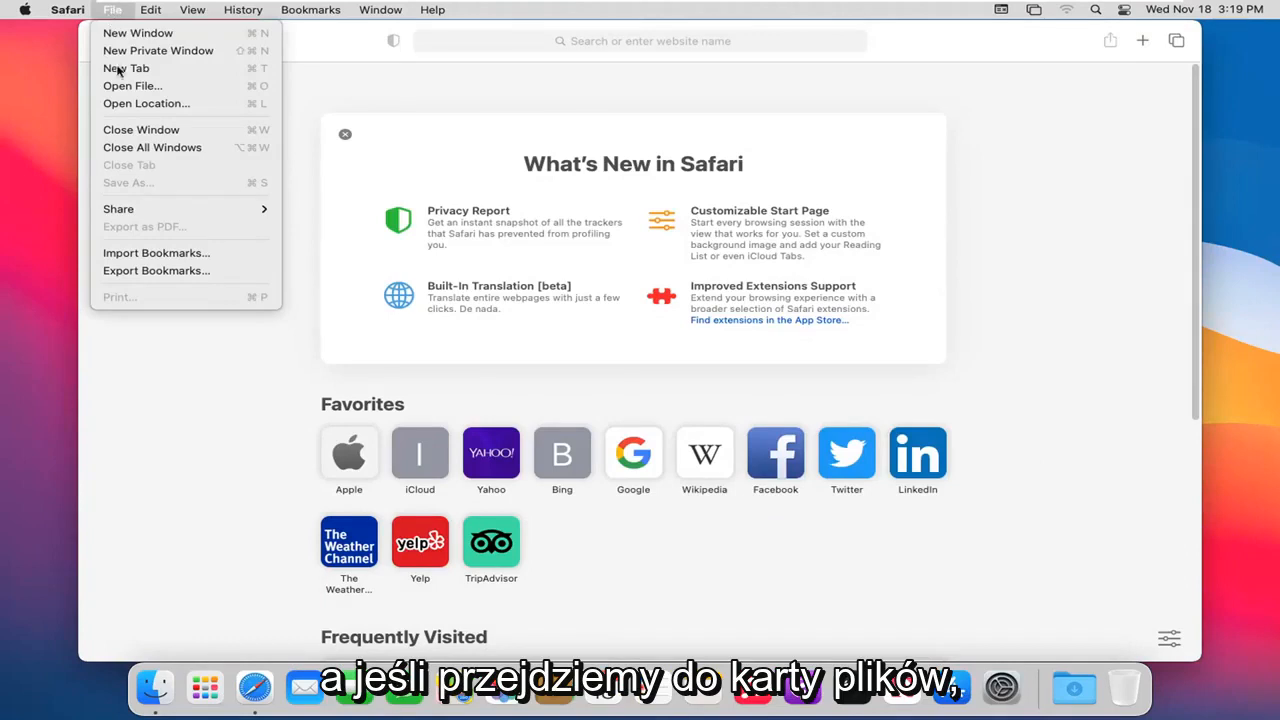
pyautogui.moveTo(138, 32)
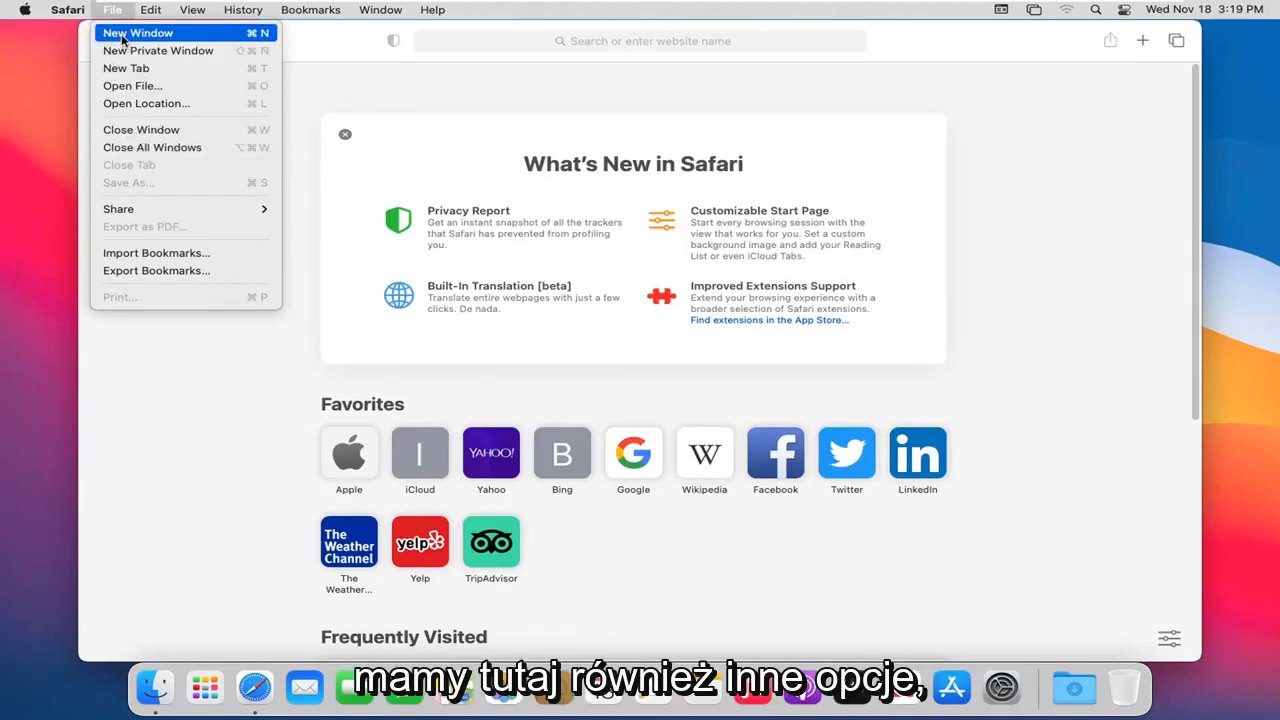
pyautogui.moveTo(158, 50)
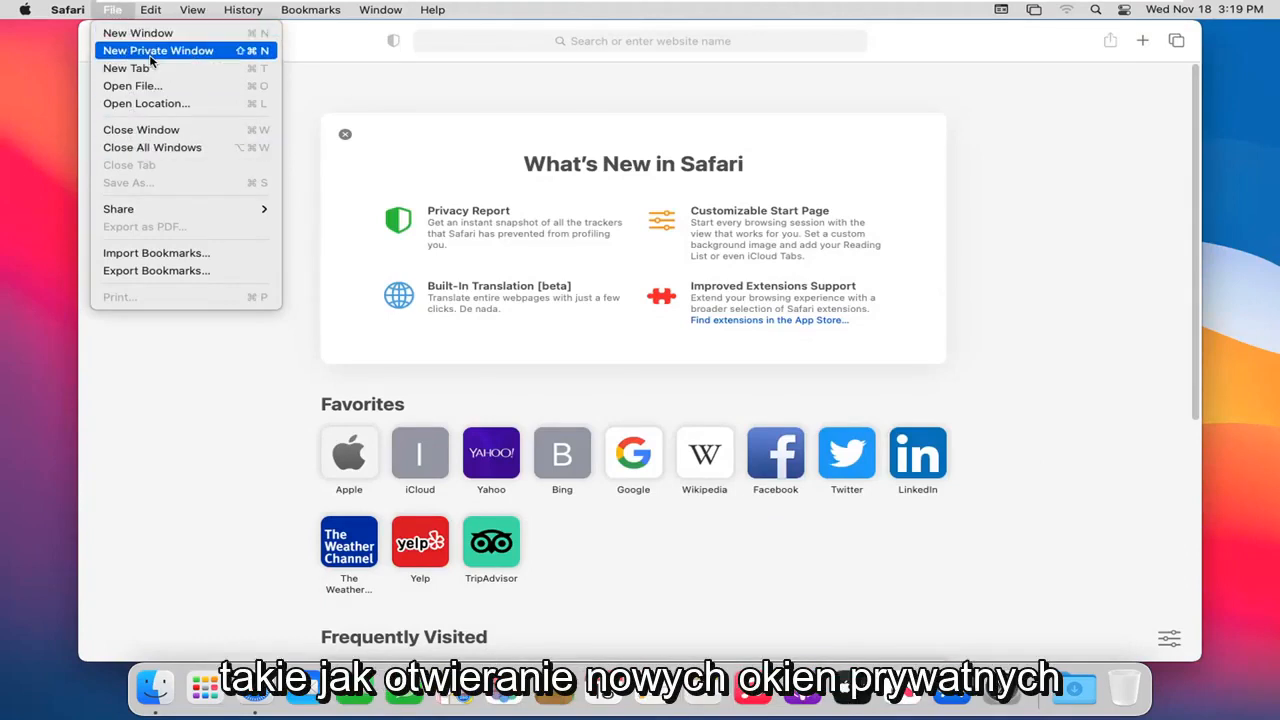
pyautogui.moveTo(132, 84)
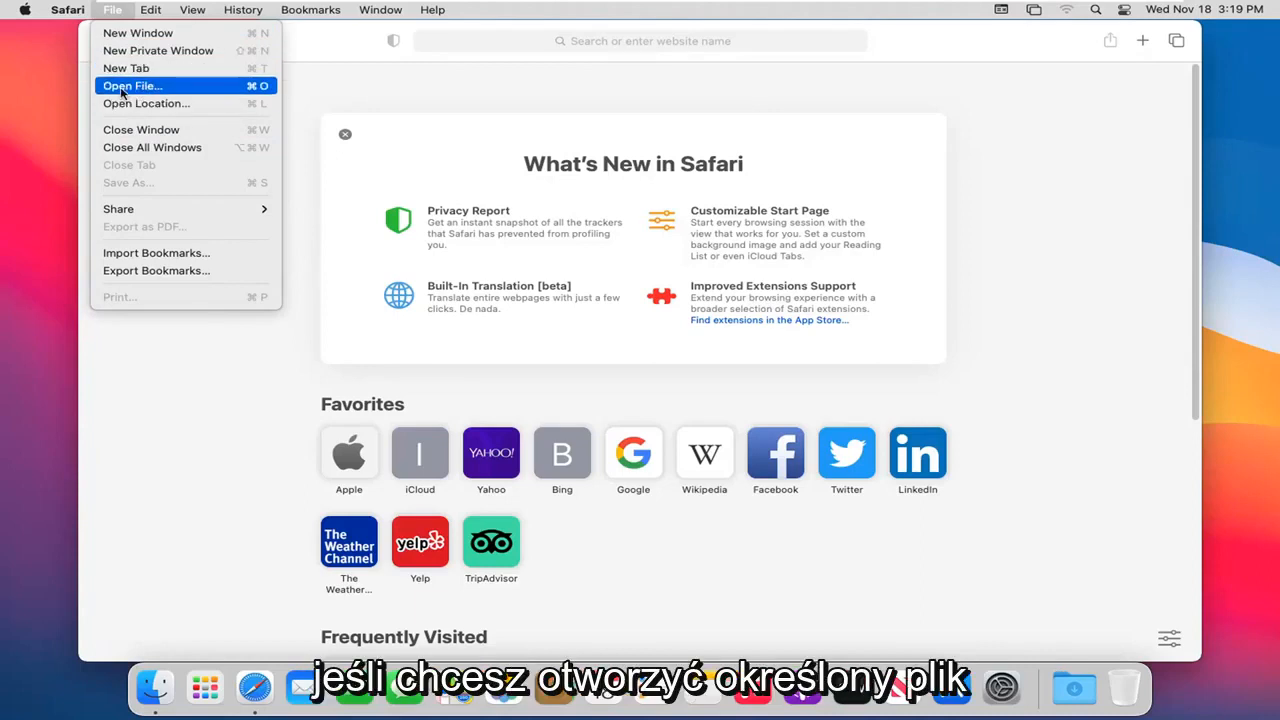
pyautogui.moveTo(420, 230)
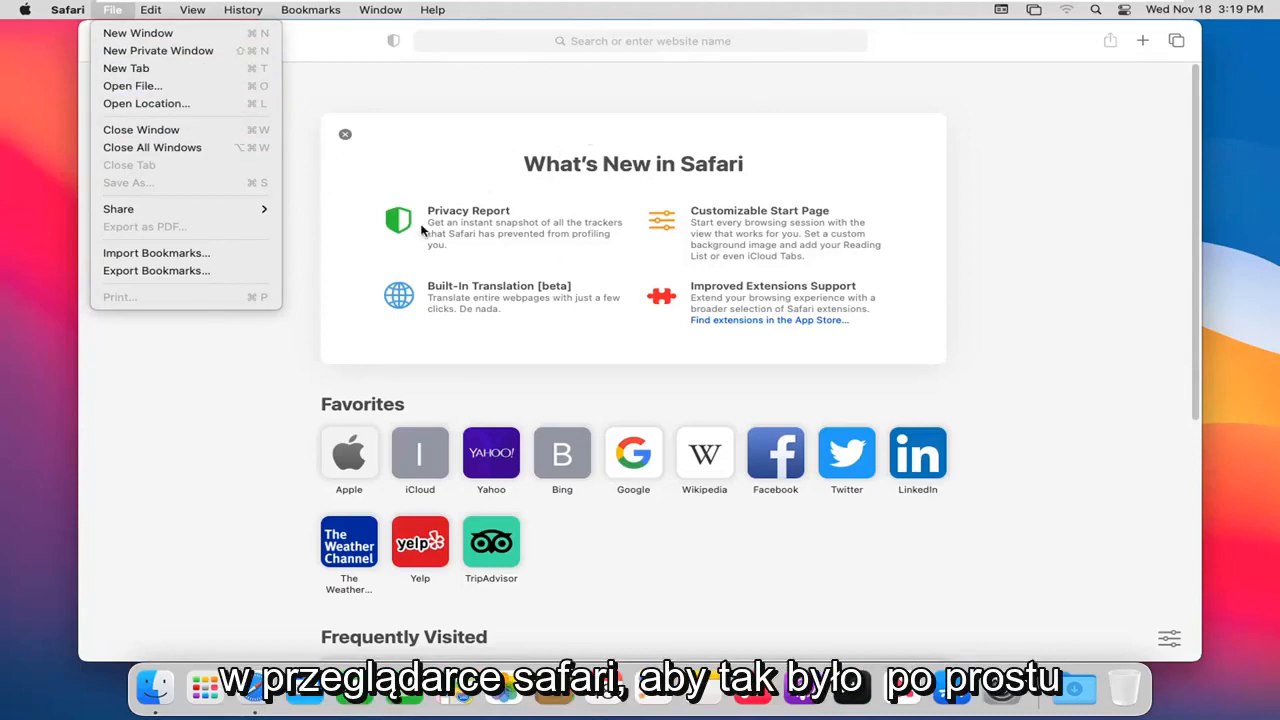
pyautogui.moveTo(304, 260)
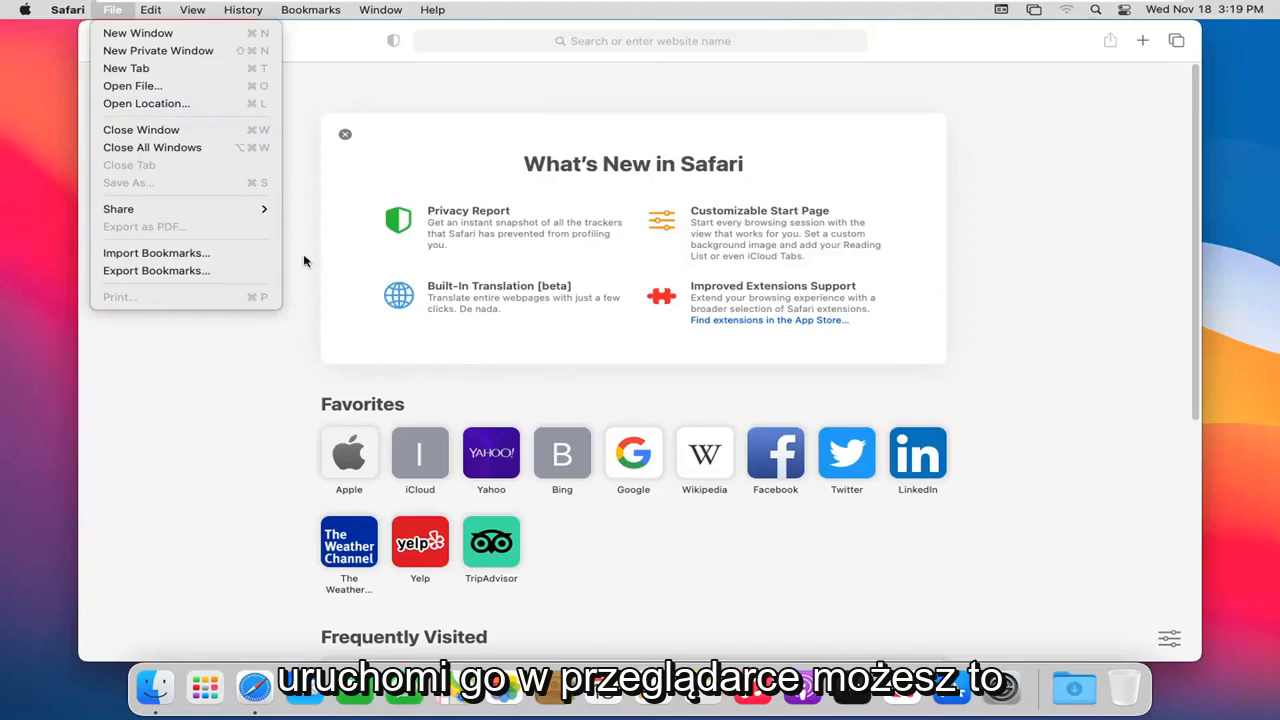
pyautogui.moveTo(168, 122)
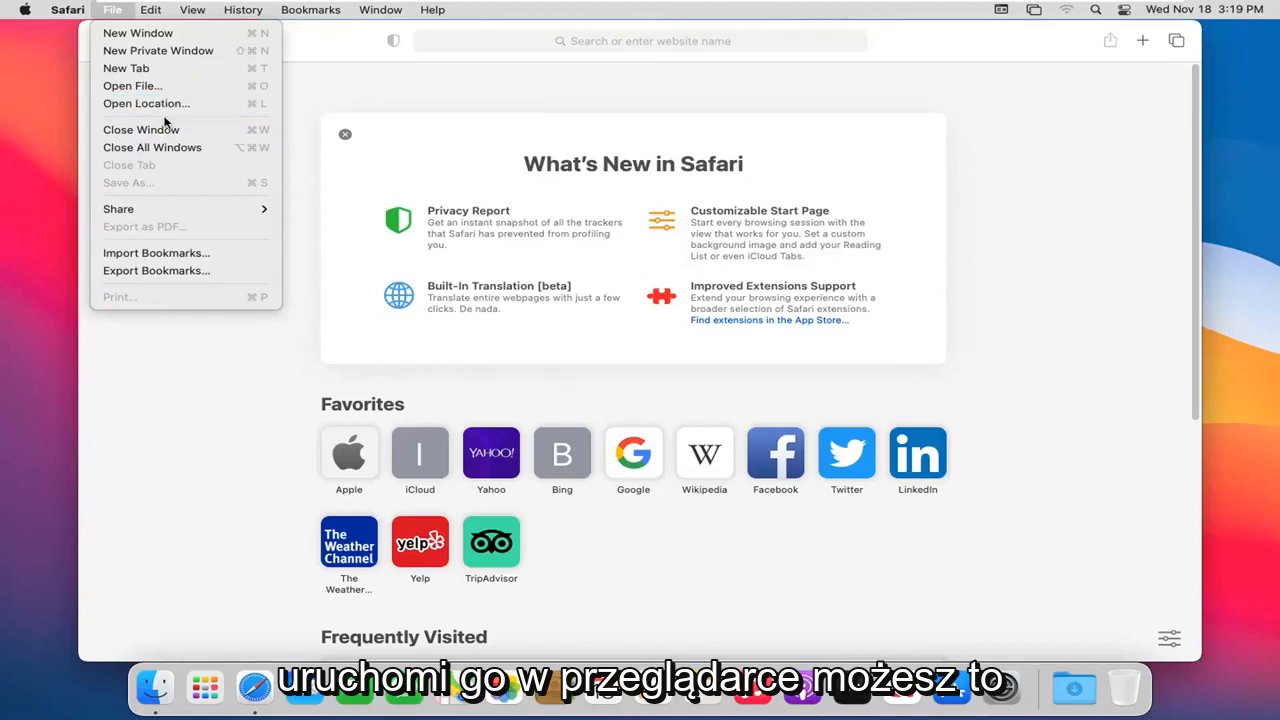
pyautogui.moveTo(140, 128)
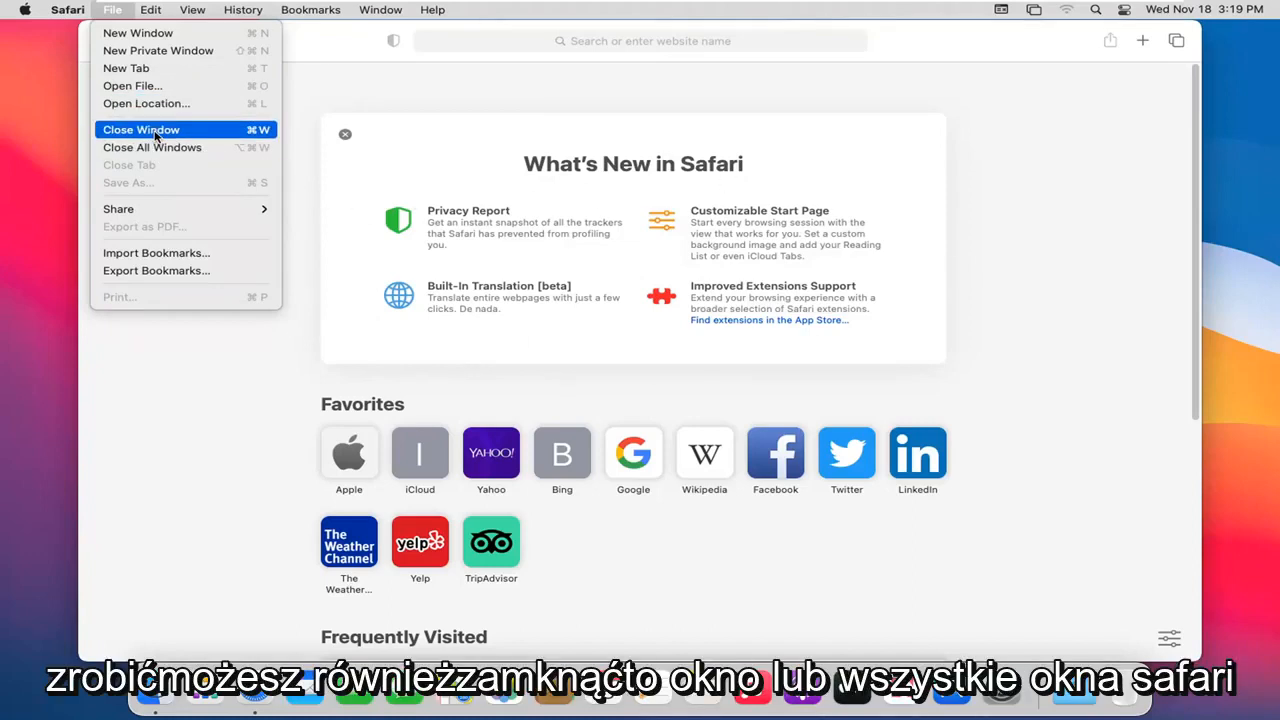
pyautogui.moveTo(152, 148)
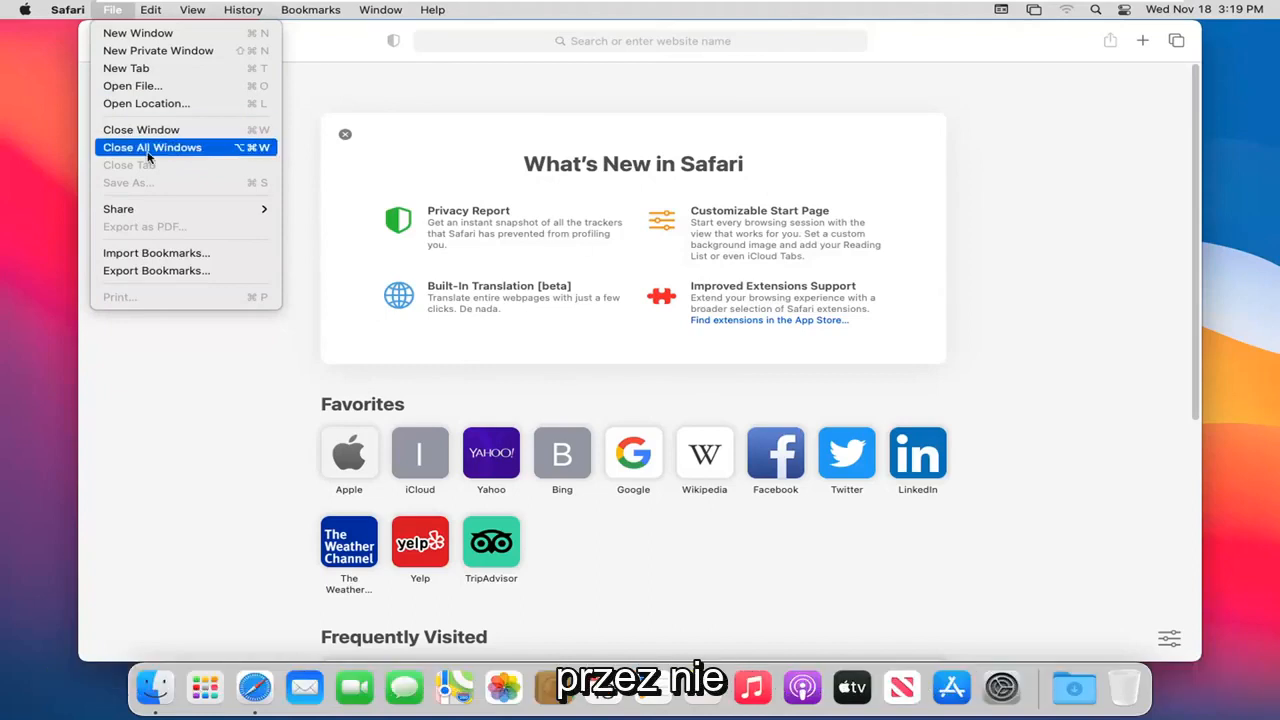
pyautogui.moveTo(144, 280)
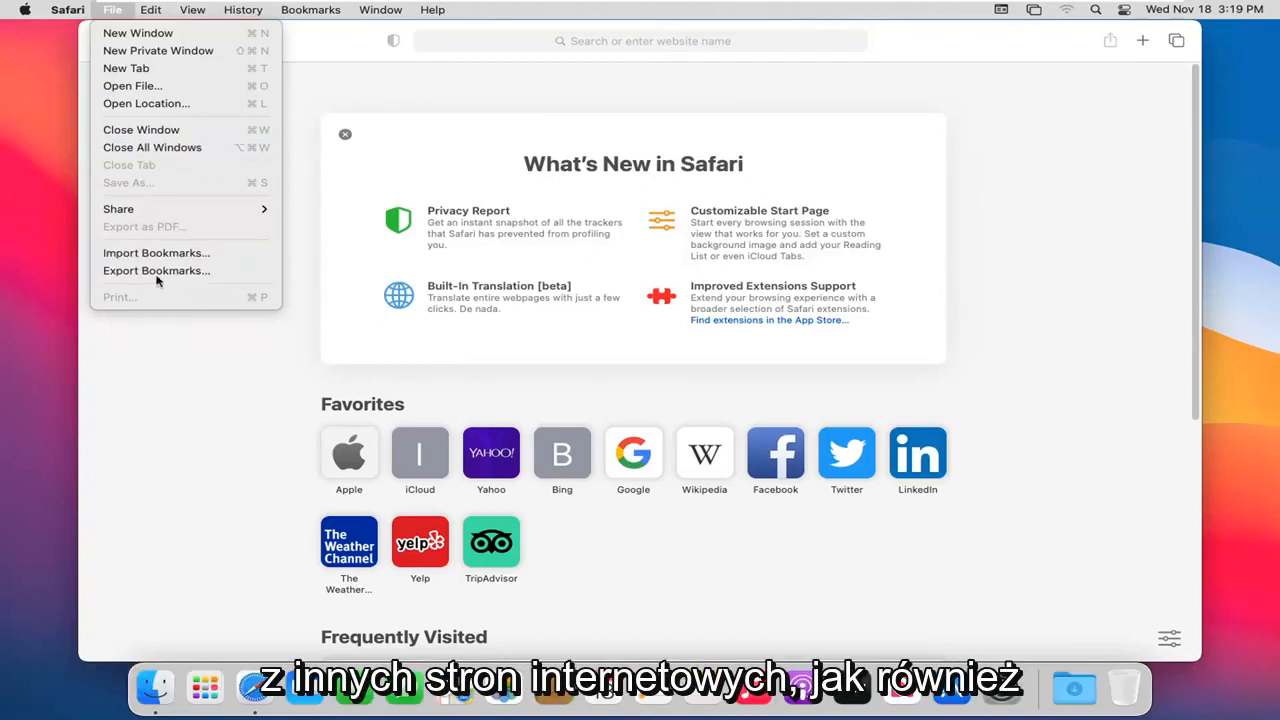
# - Browse the Edit and File menus, ending on the window, tab and bookmark file commands
pyautogui.click(152, 8)
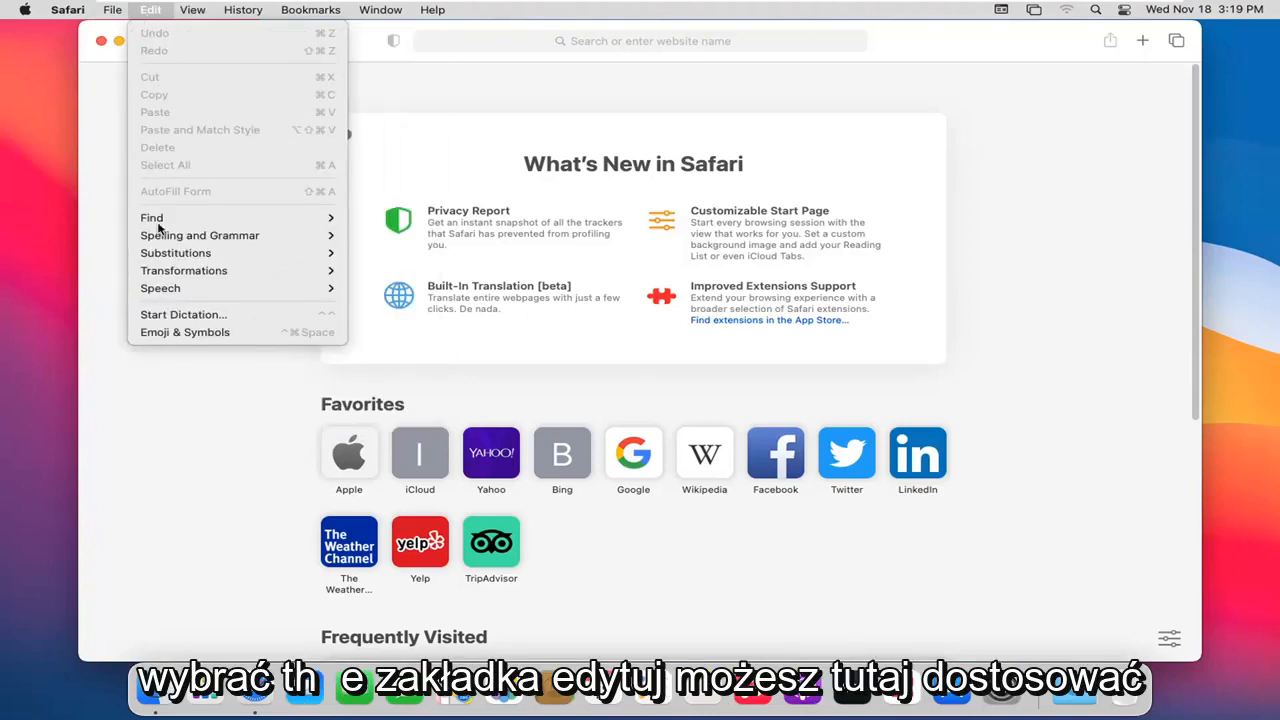
pyautogui.moveTo(200, 236)
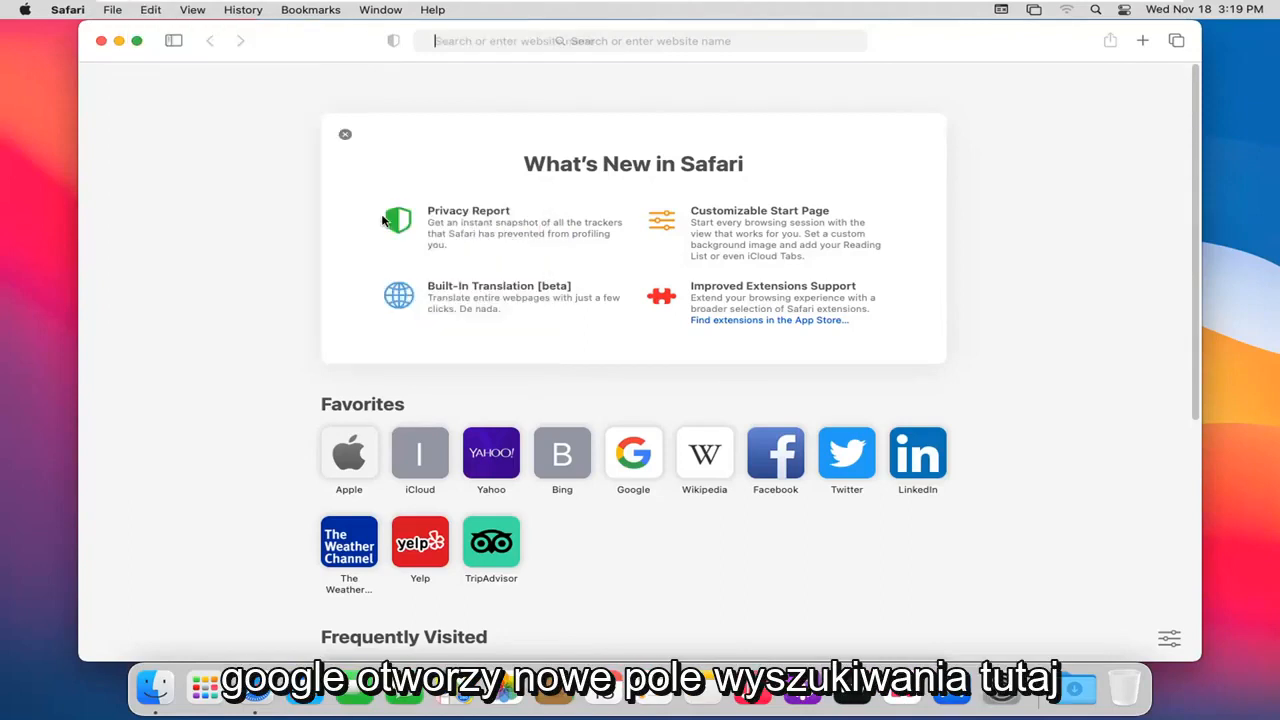
pyautogui.click(640, 40)
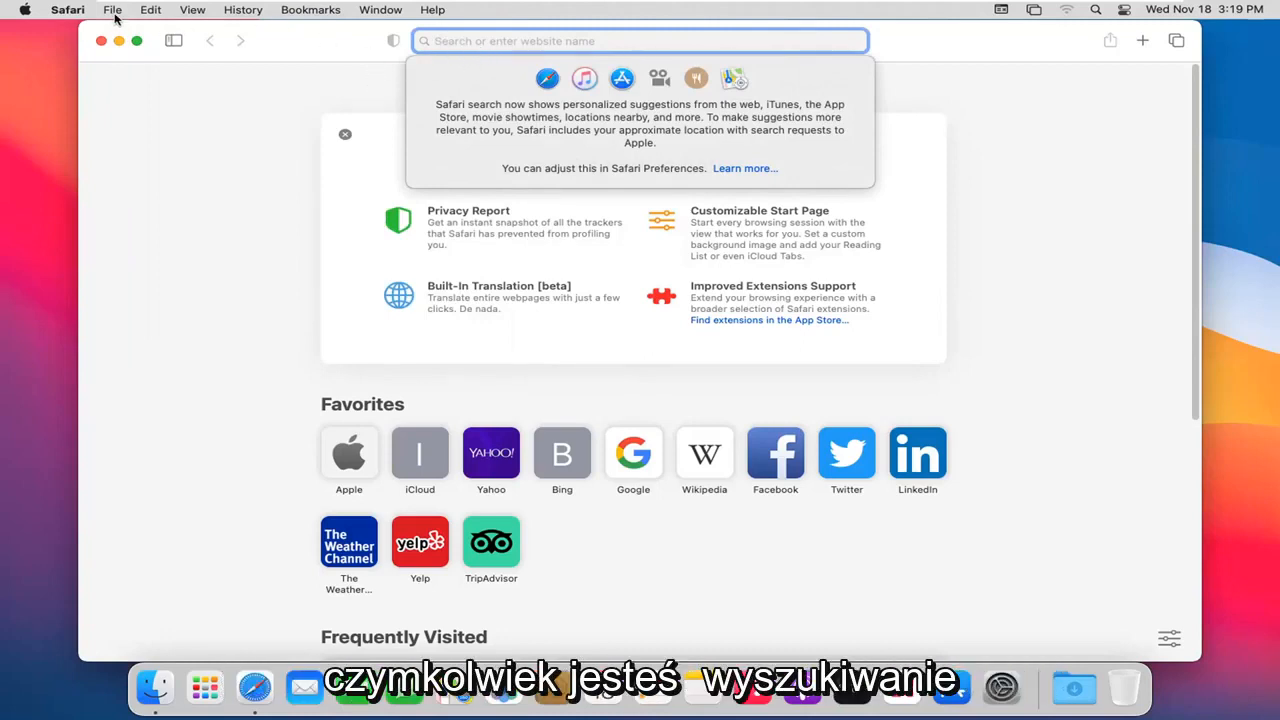
pyautogui.click(112, 8)
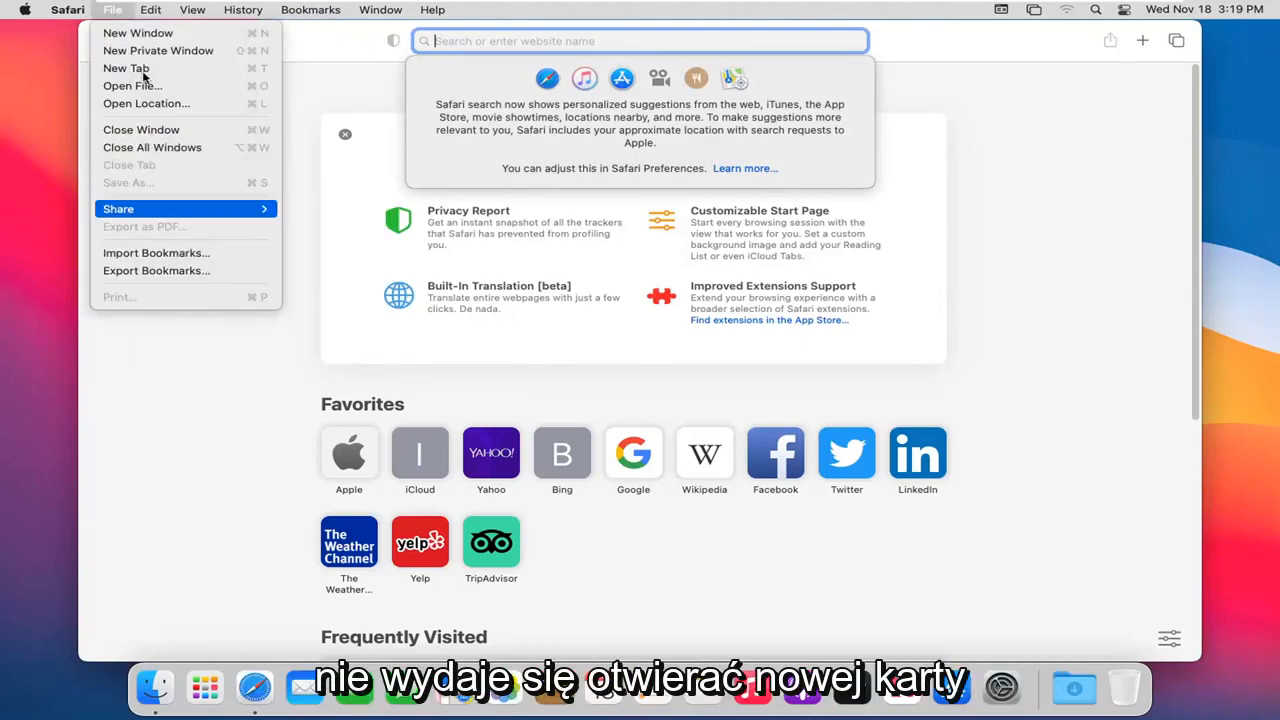
pyautogui.moveTo(156, 270)
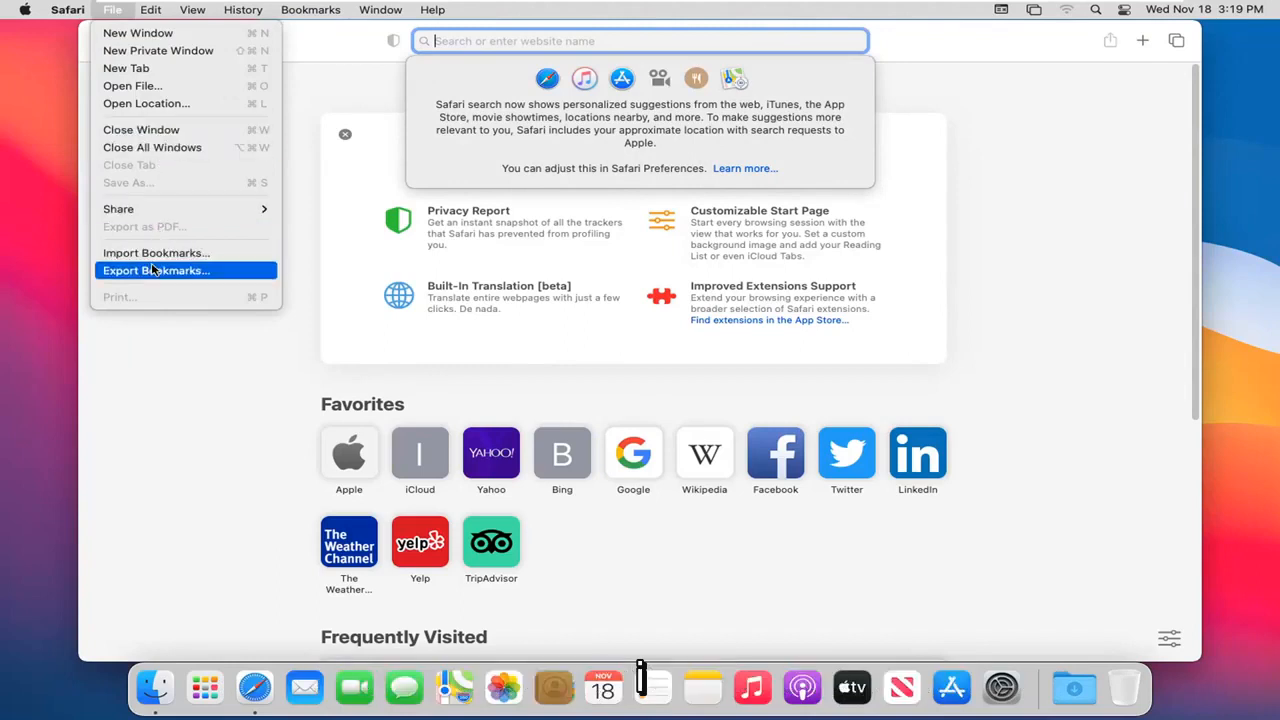
# - Show the Edit menu's commands, from undo and paste to find, spelling and speech
pyautogui.click(152, 8)
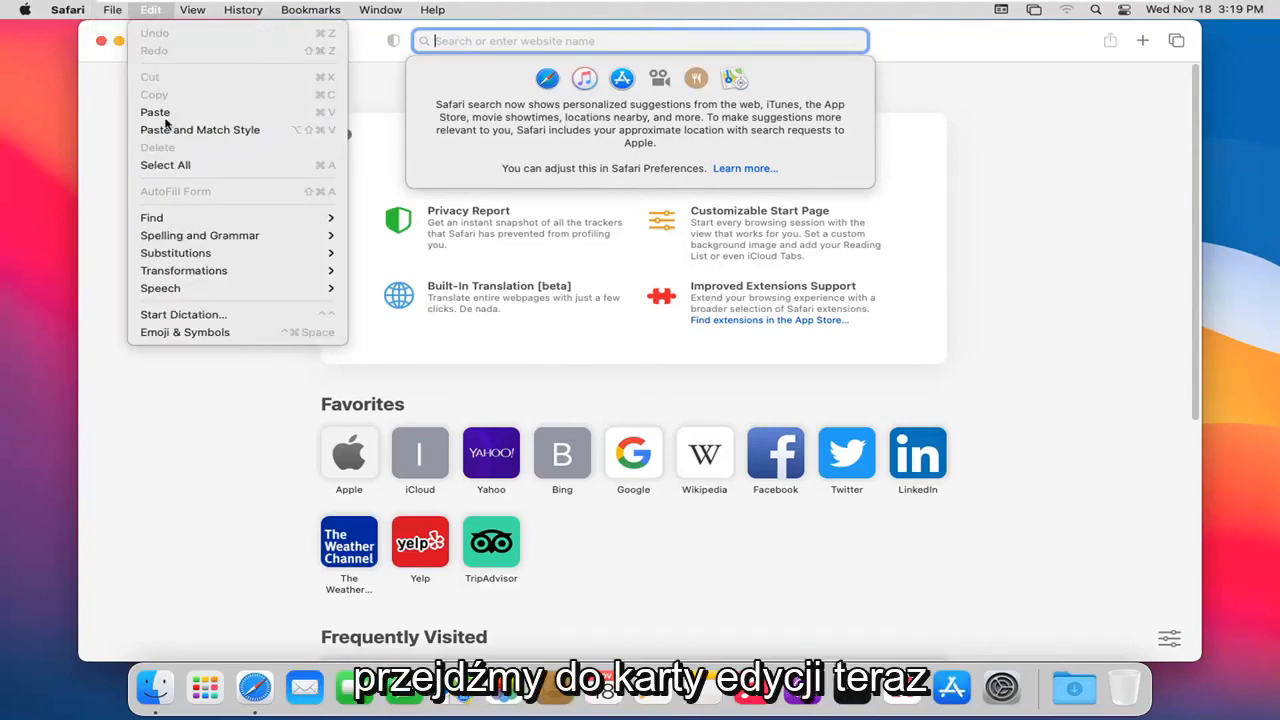
pyautogui.moveTo(200, 130)
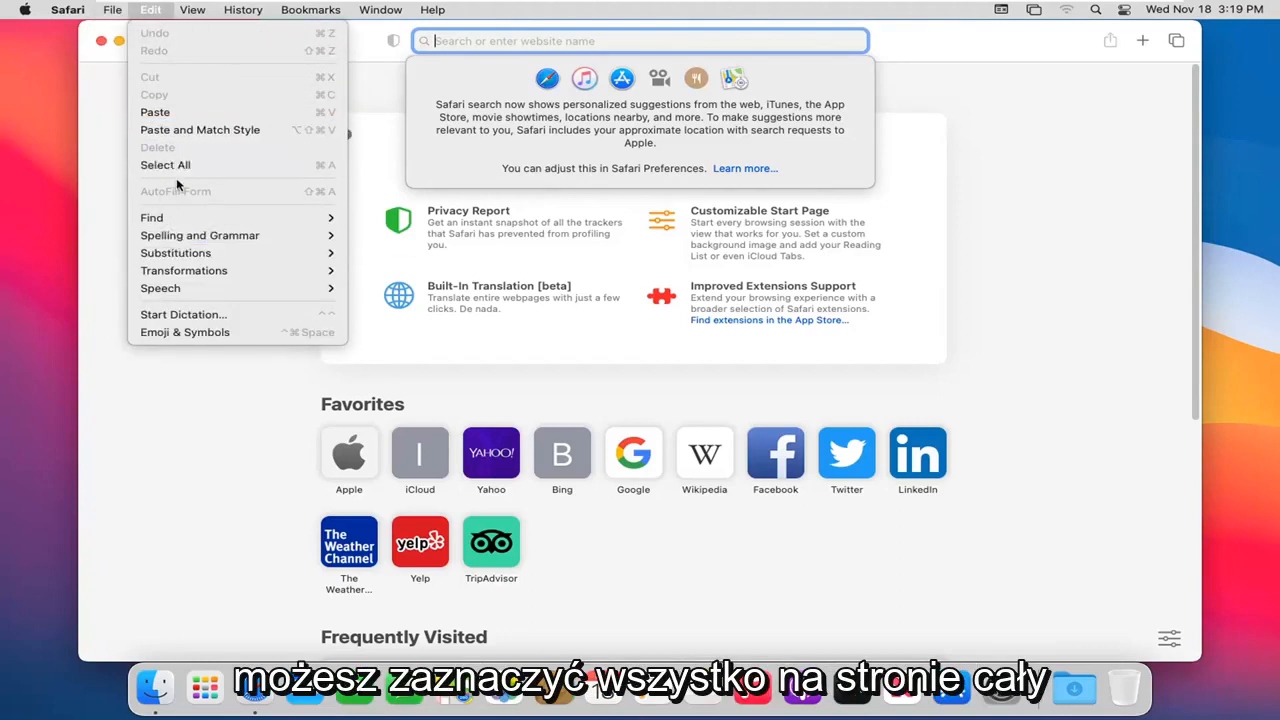
pyautogui.moveTo(152, 216)
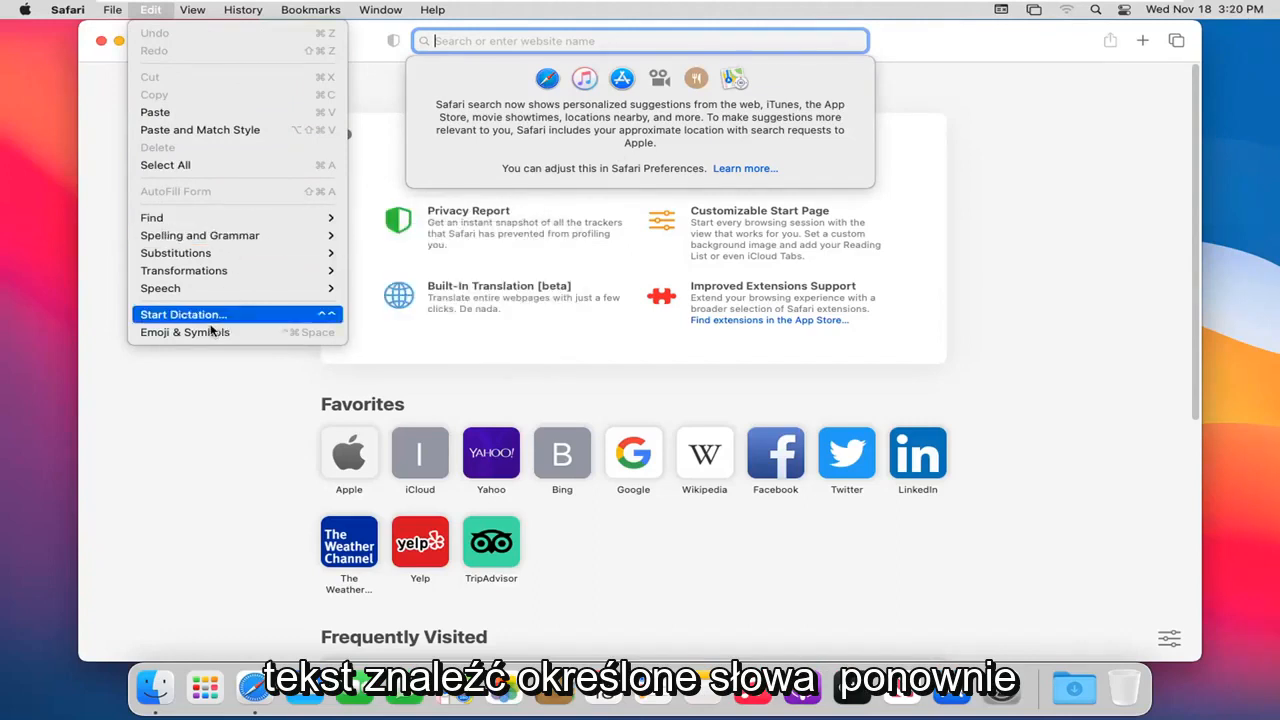
pyautogui.moveTo(184, 348)
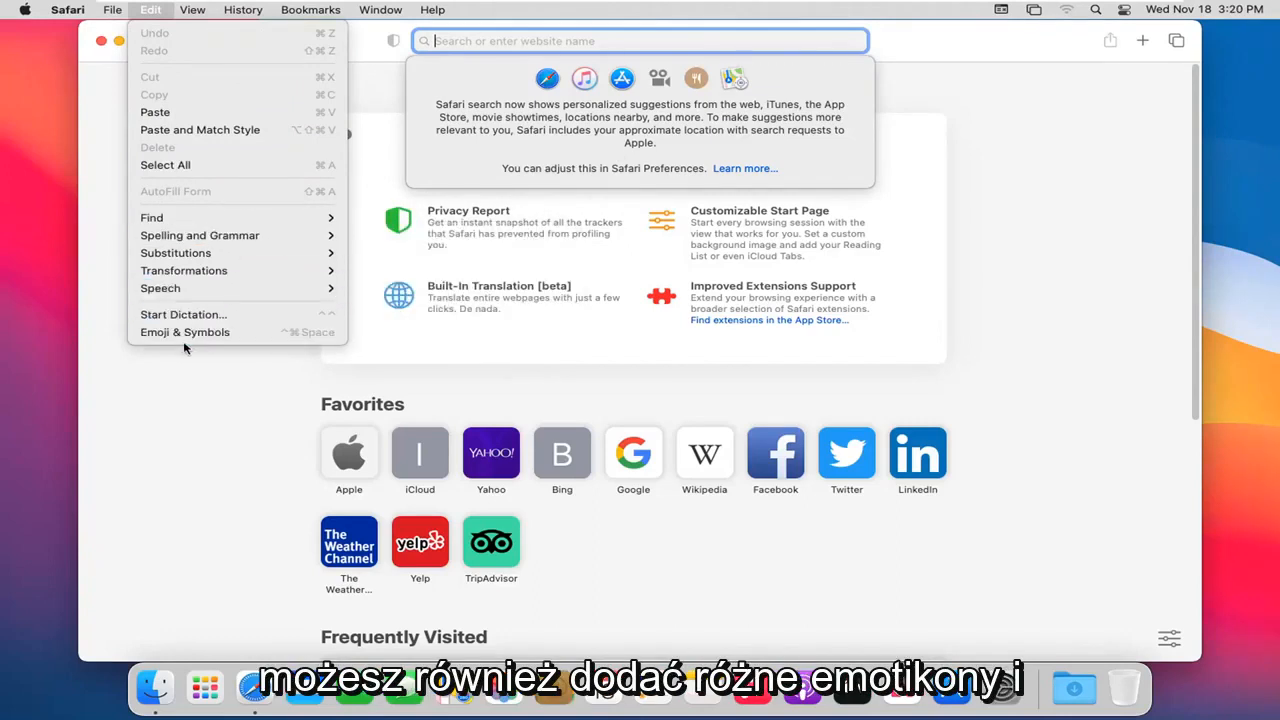
pyautogui.moveTo(184, 332)
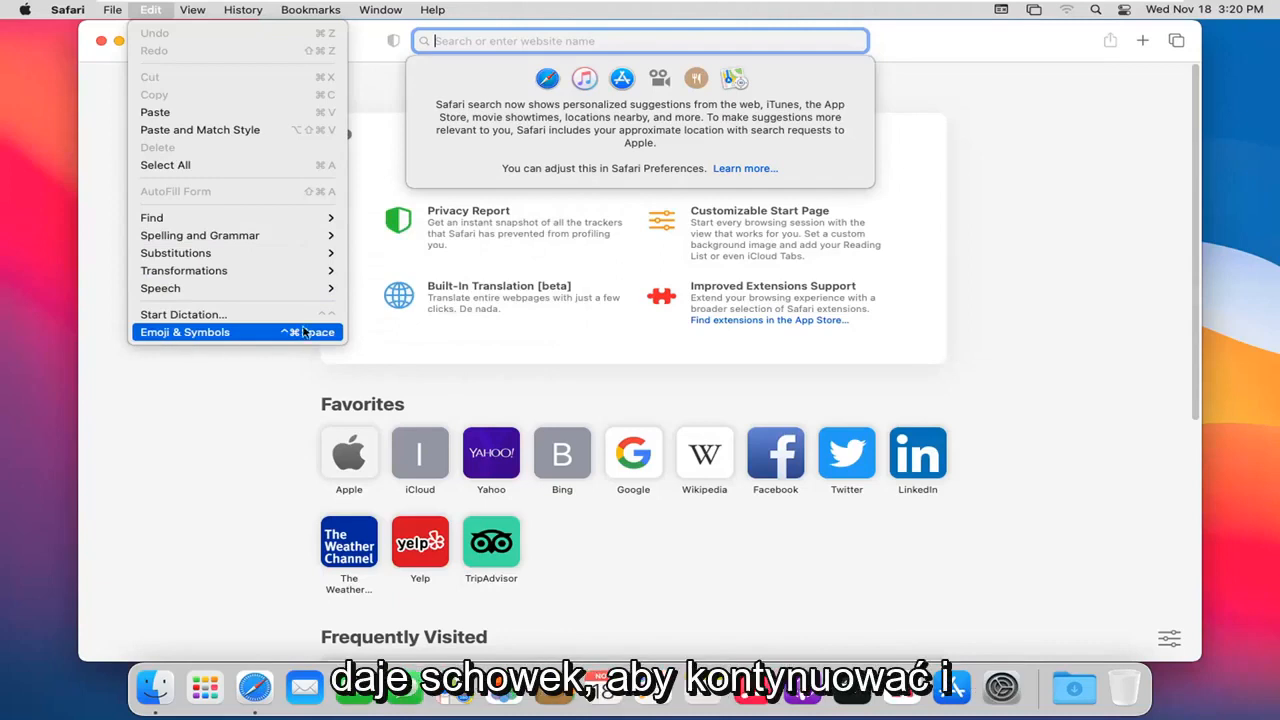
pyautogui.moveTo(160, 288)
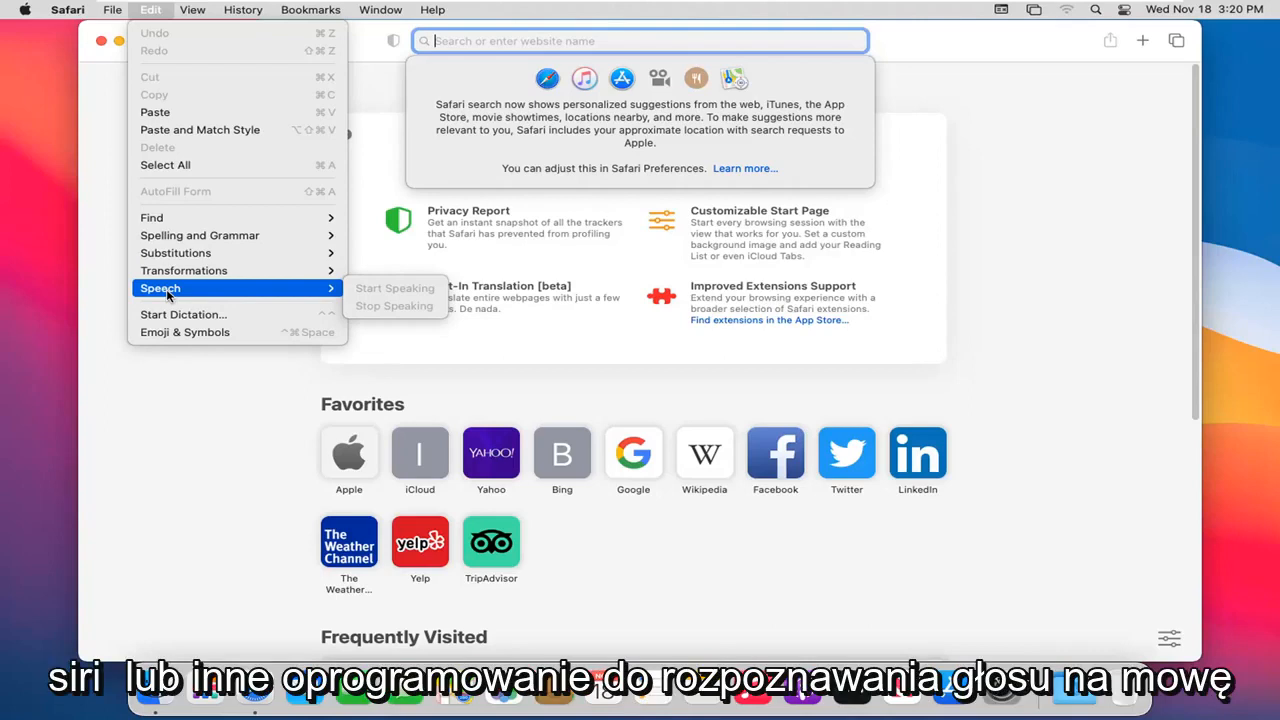
pyautogui.moveTo(210, 300)
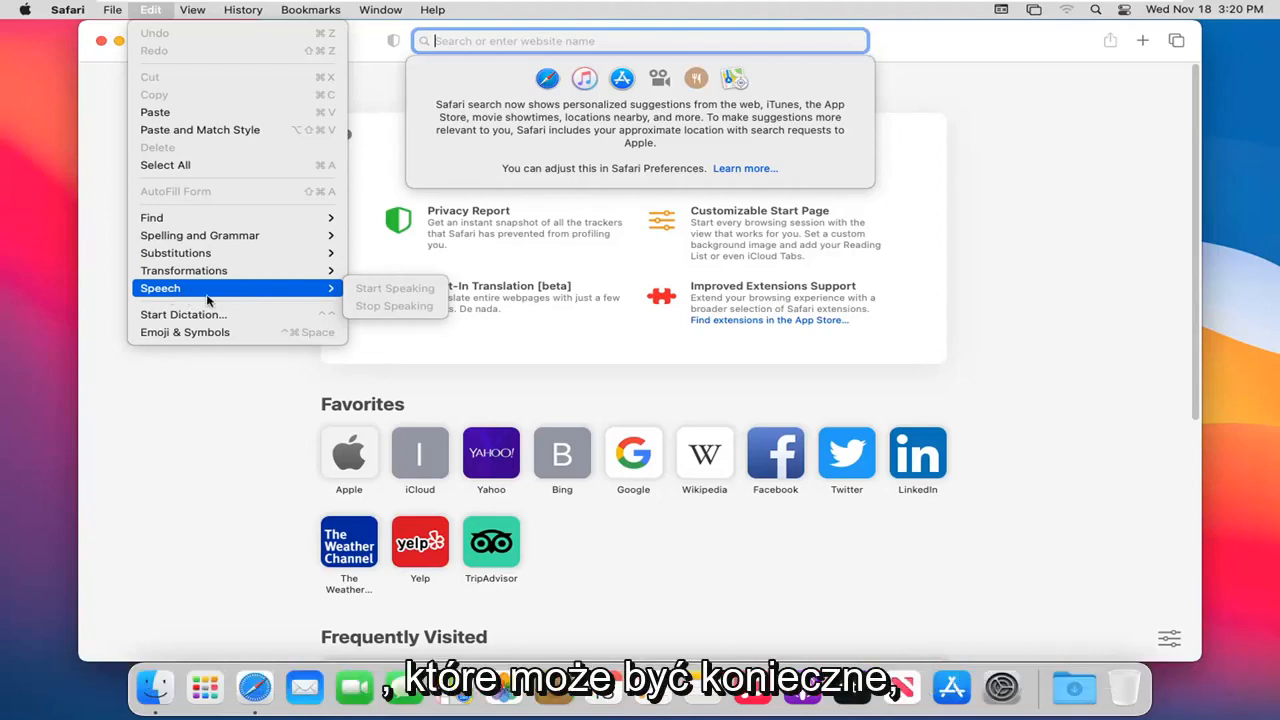
pyautogui.moveTo(178, 276)
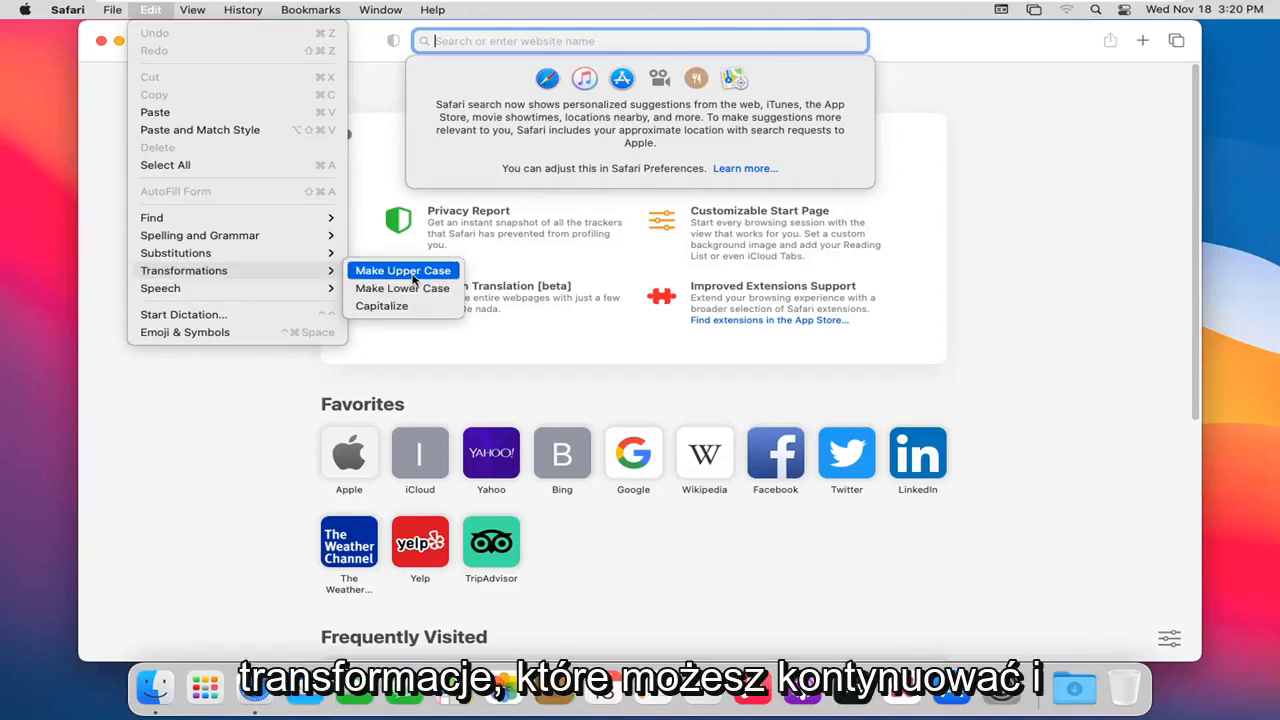
pyautogui.moveTo(402, 288)
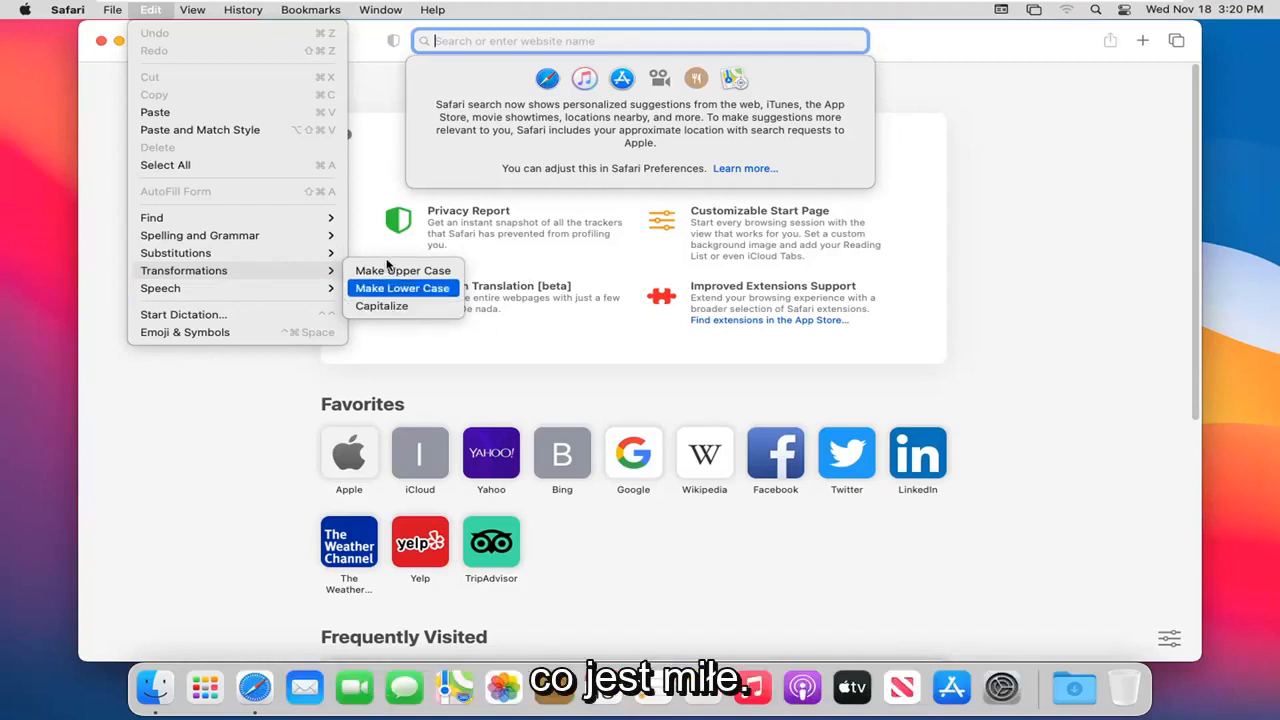
pyautogui.moveTo(404, 270)
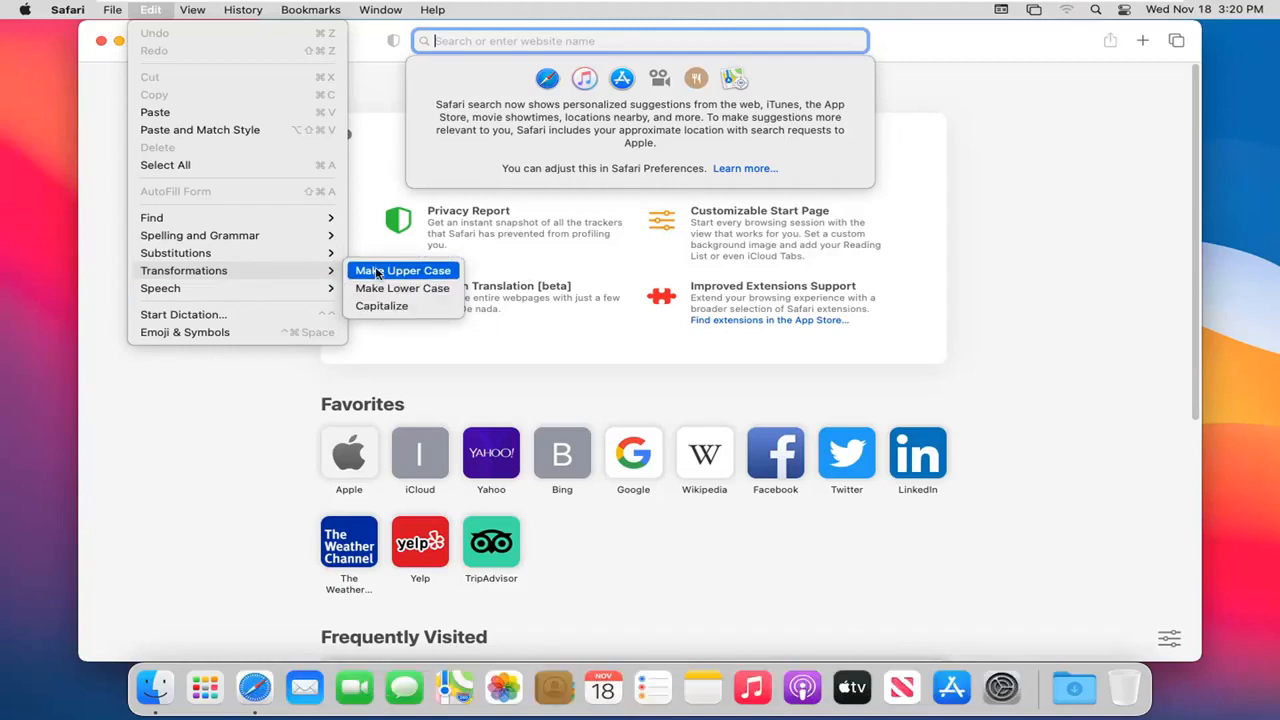
pyautogui.moveTo(160, 288)
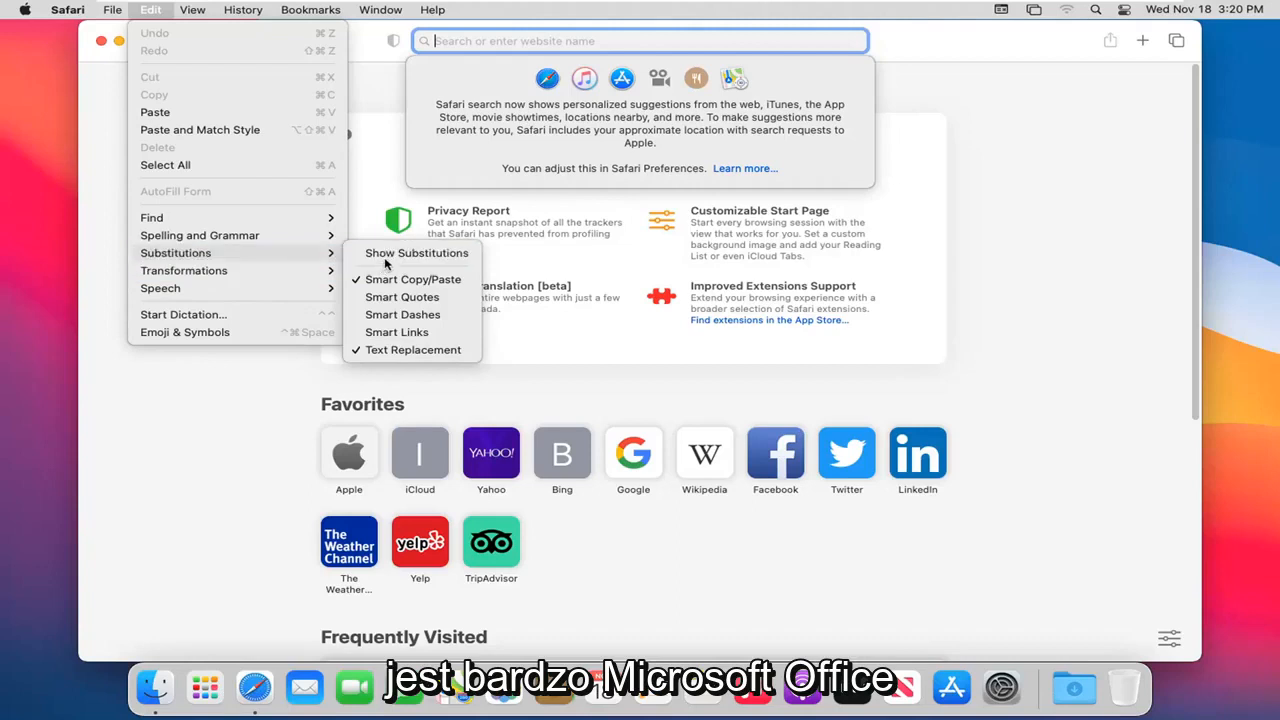
pyautogui.moveTo(396, 332)
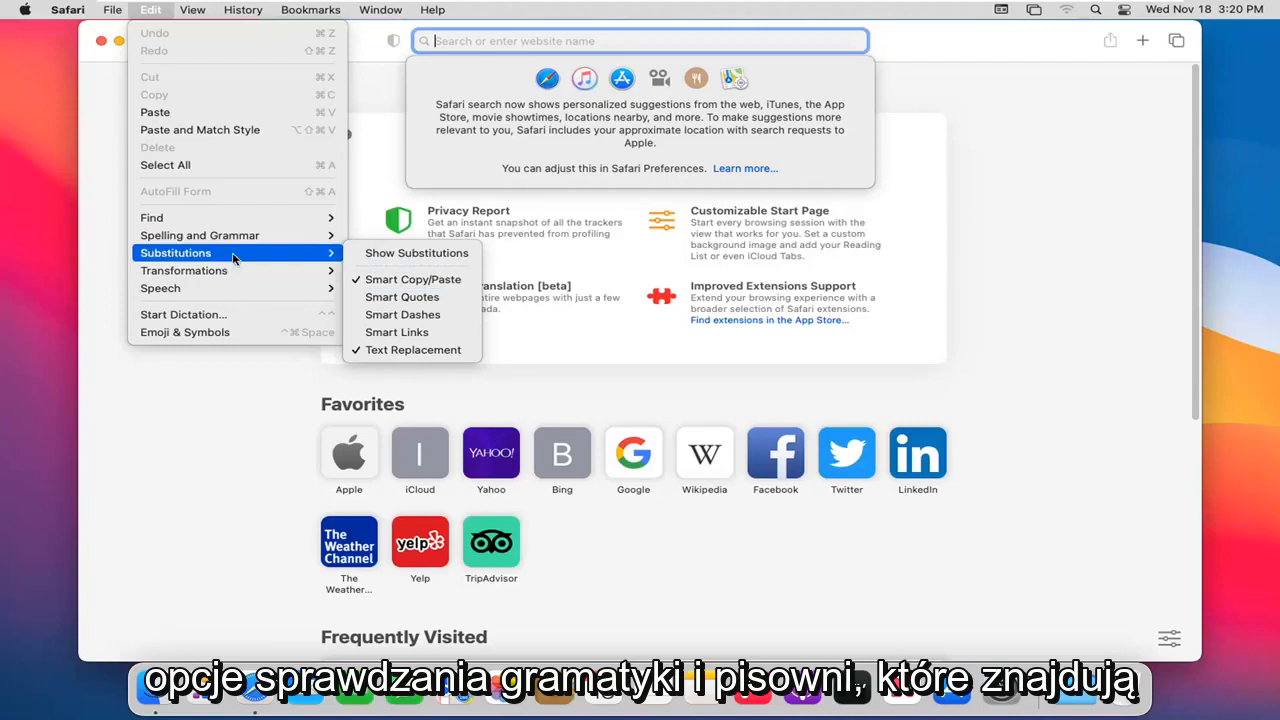
# - Show the View menu's toolbar, sidebar, translation and text encoding options
pyautogui.click(192, 10)
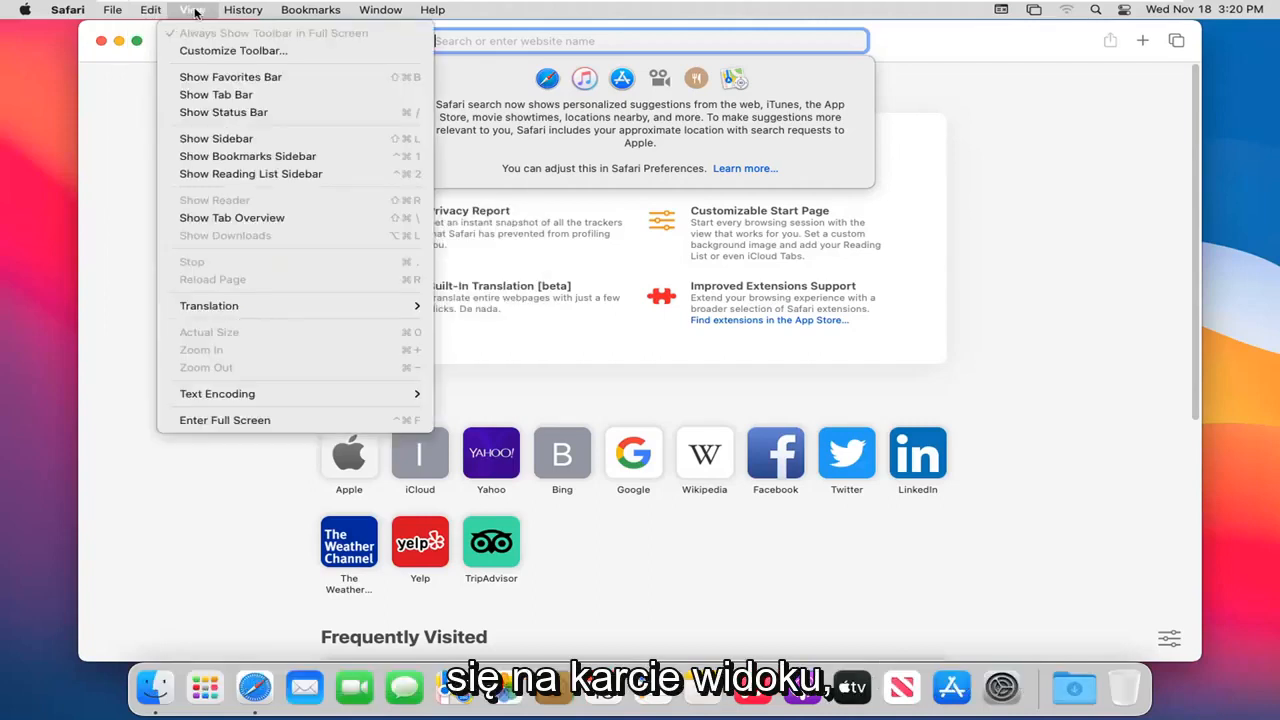
pyautogui.moveTo(216, 94)
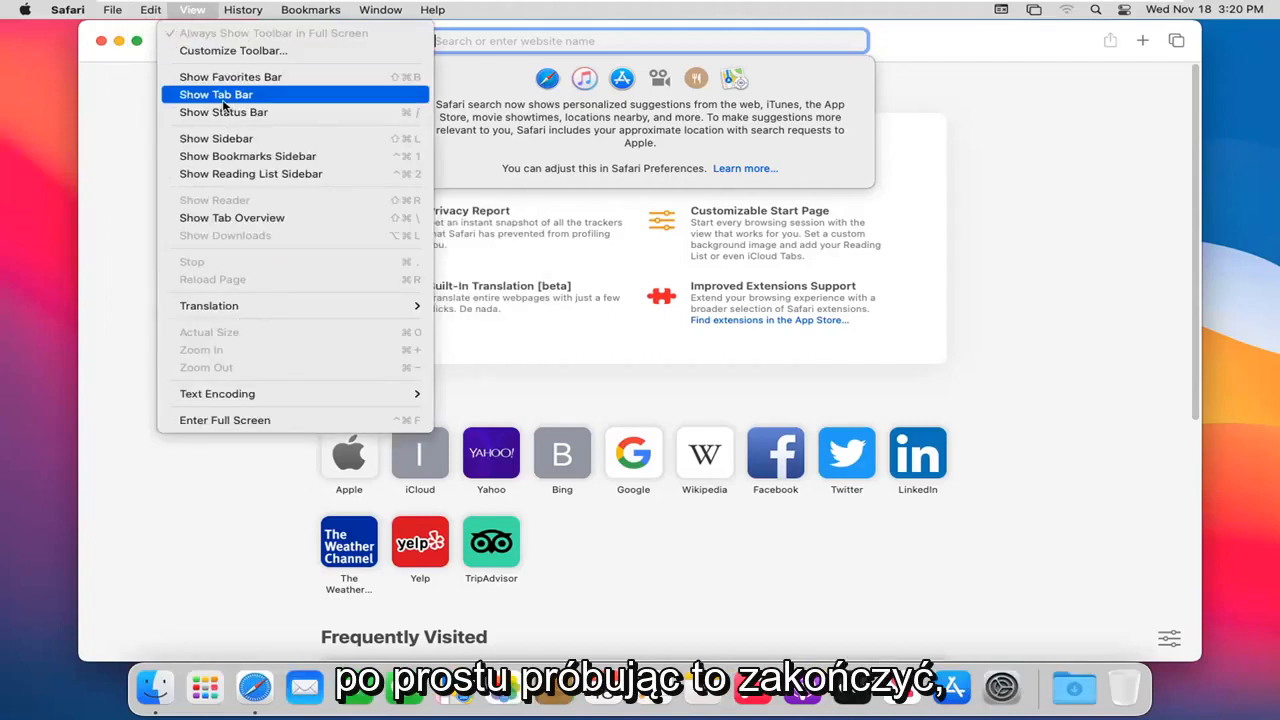
pyautogui.moveTo(230, 76)
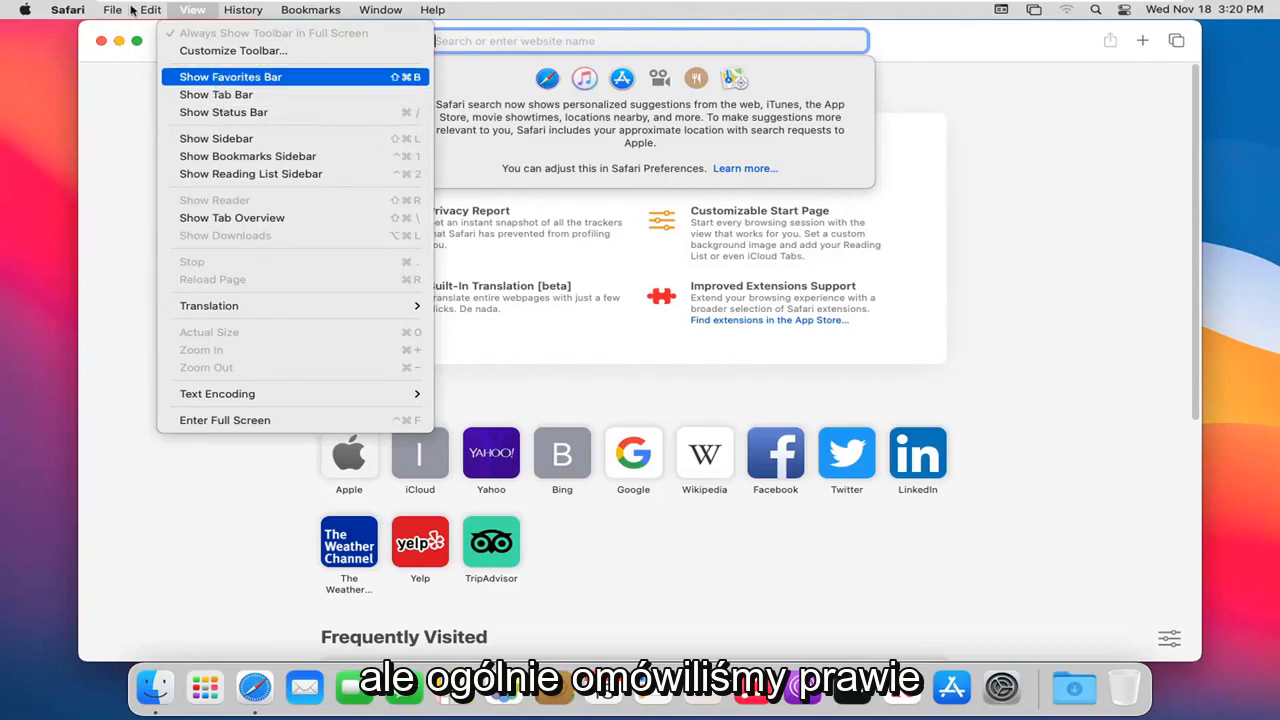
pyautogui.moveTo(228, 102)
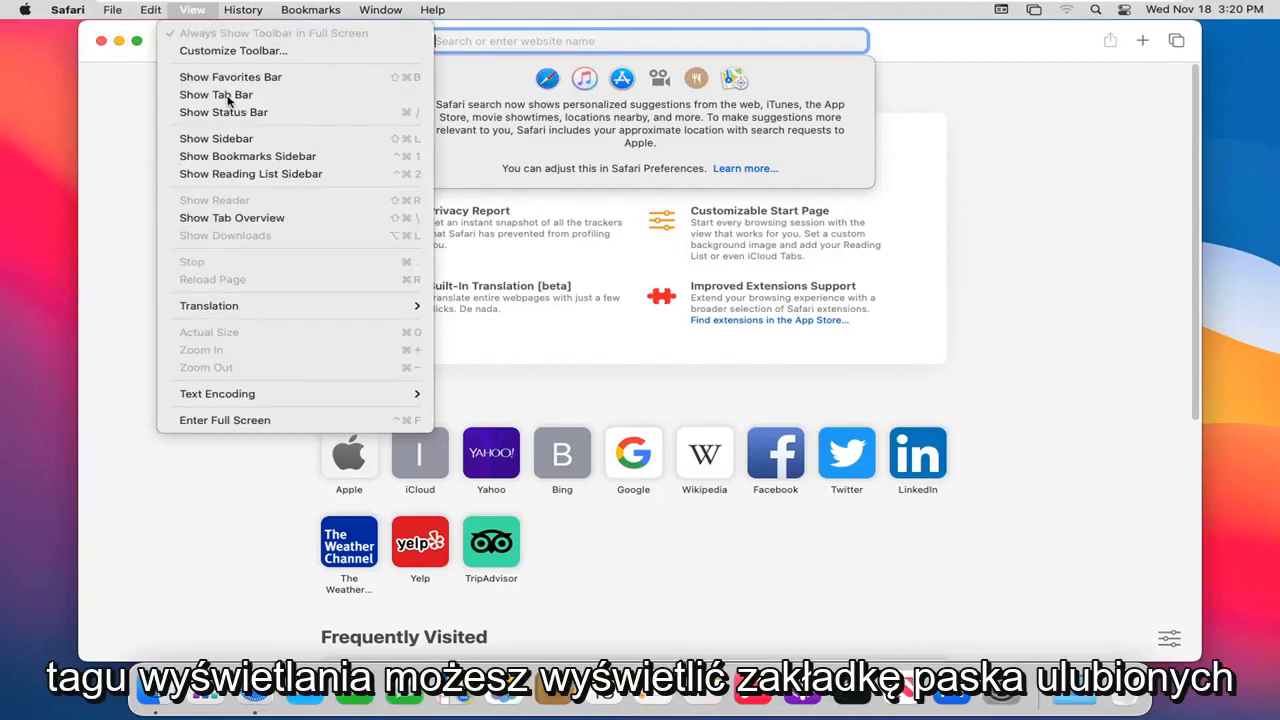
pyautogui.moveTo(224, 112)
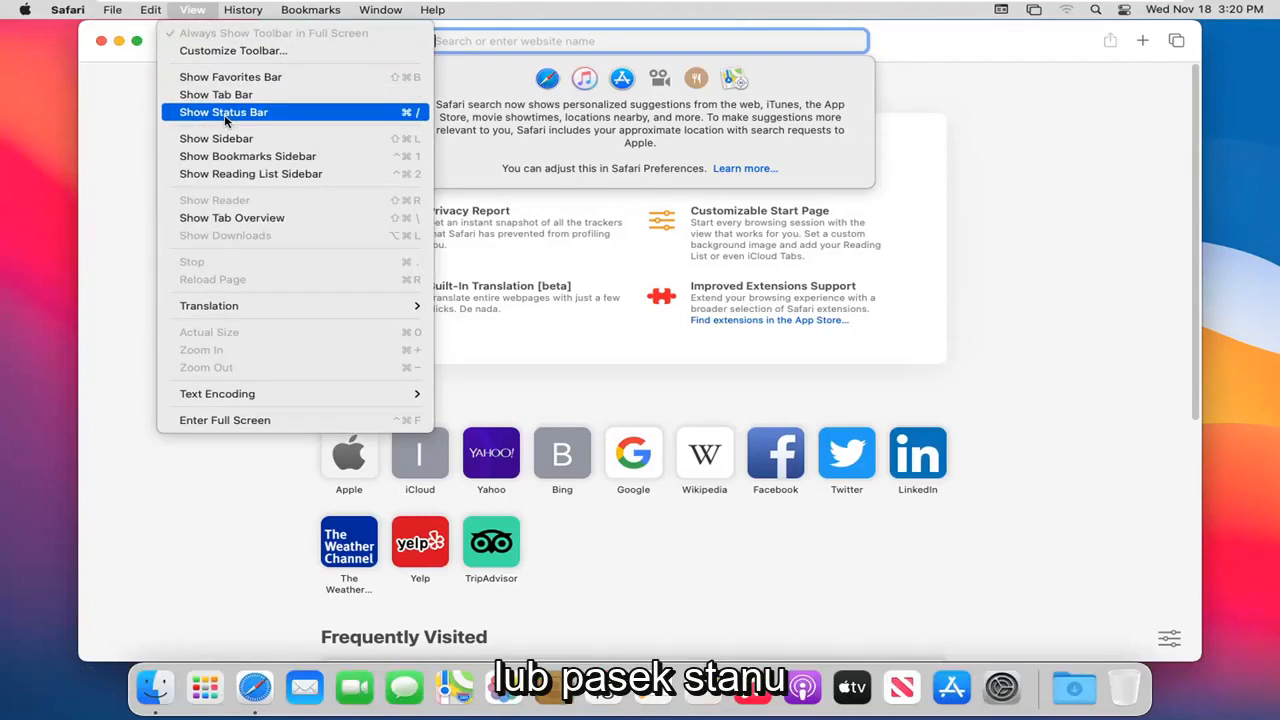
pyautogui.moveTo(208, 304)
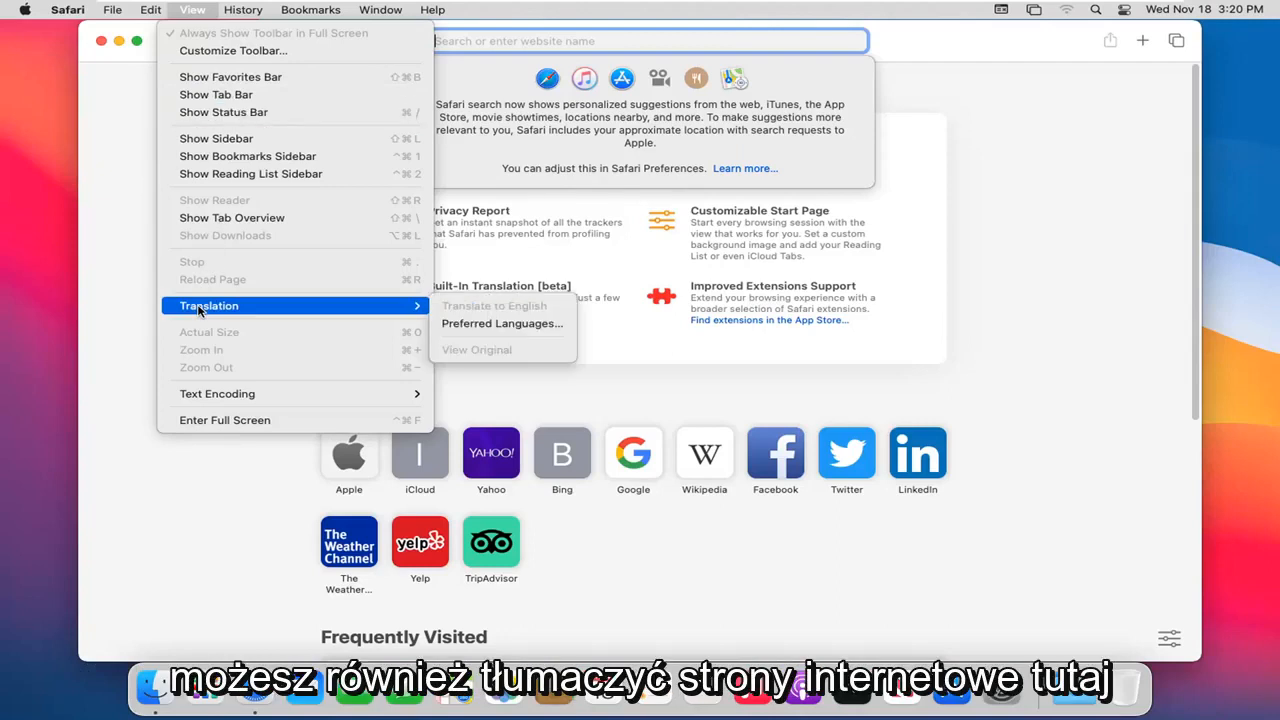
pyautogui.moveTo(216, 392)
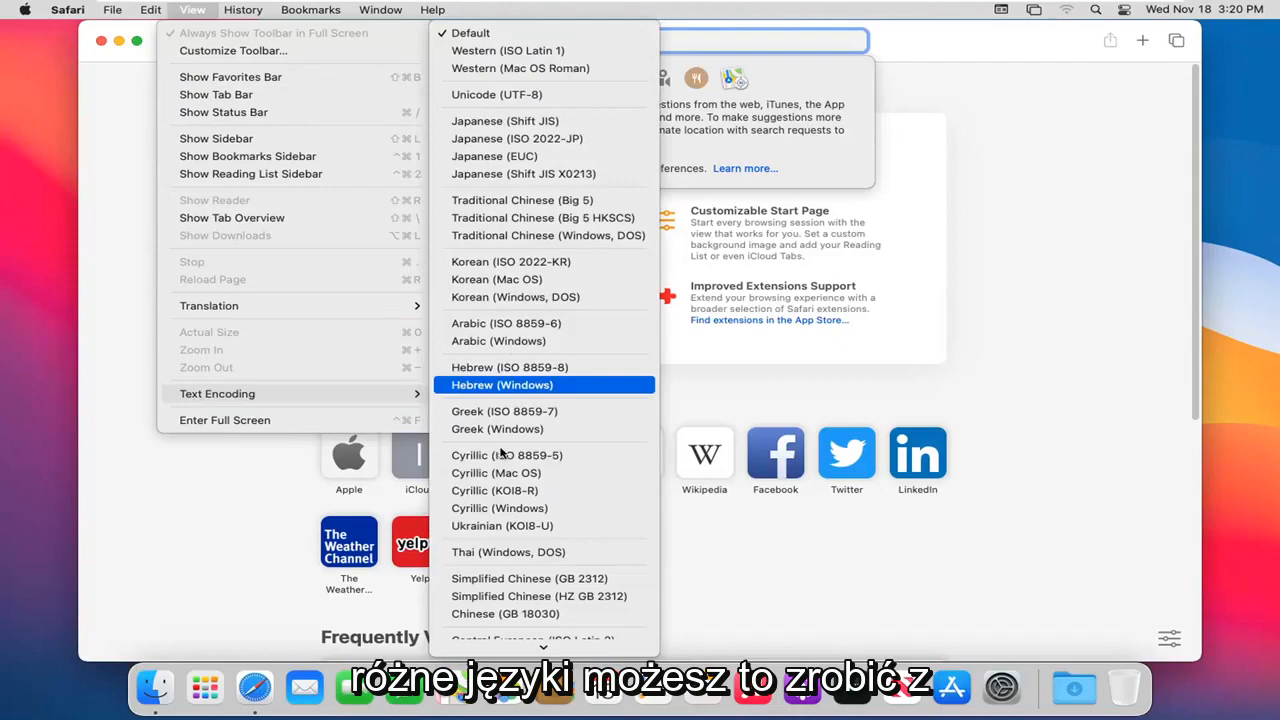
# - Browse the History menu, then the Bookmarks menu's start page and favorites commands
pyautogui.click(244, 8)
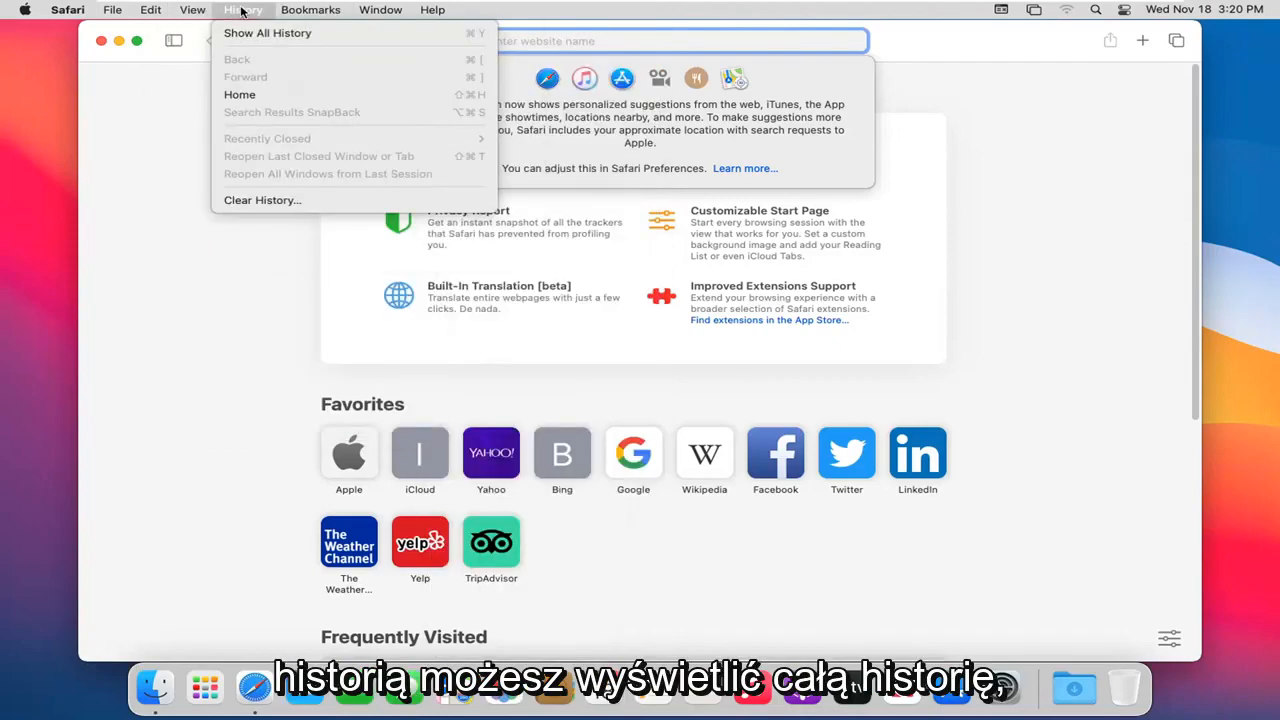
pyautogui.moveTo(268, 32)
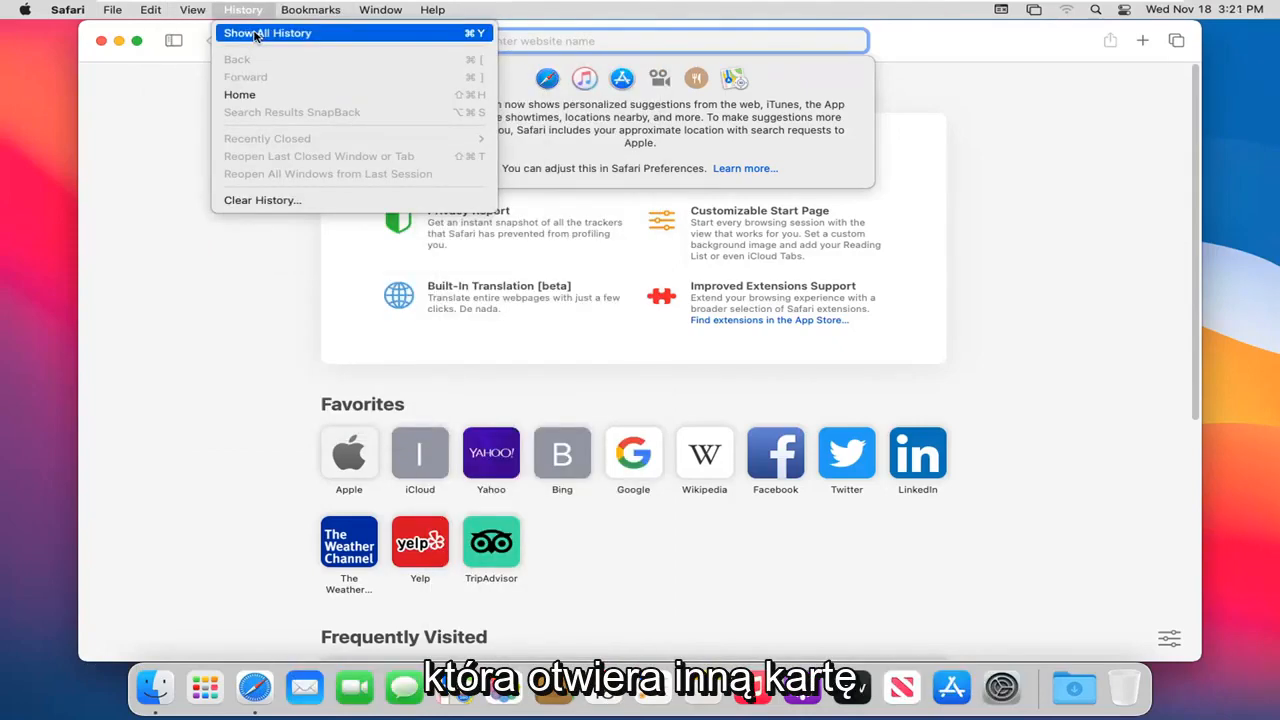
pyautogui.moveTo(262, 200)
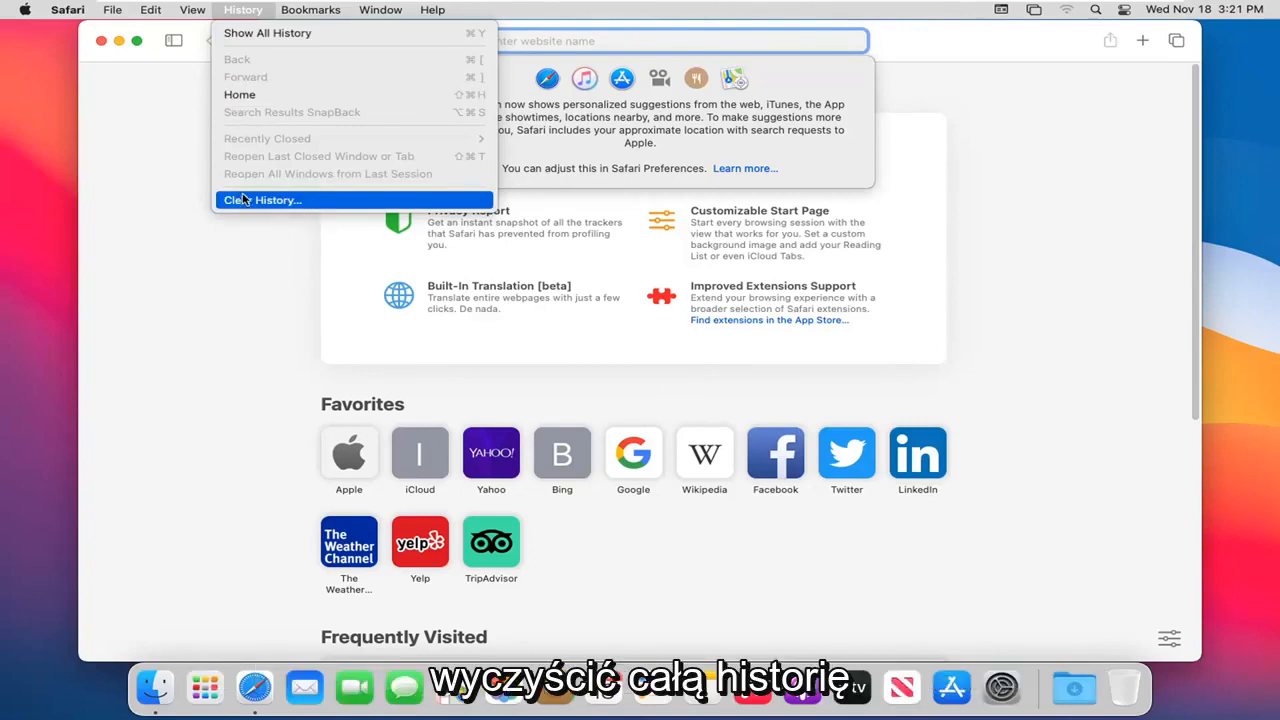
pyautogui.click(312, 8)
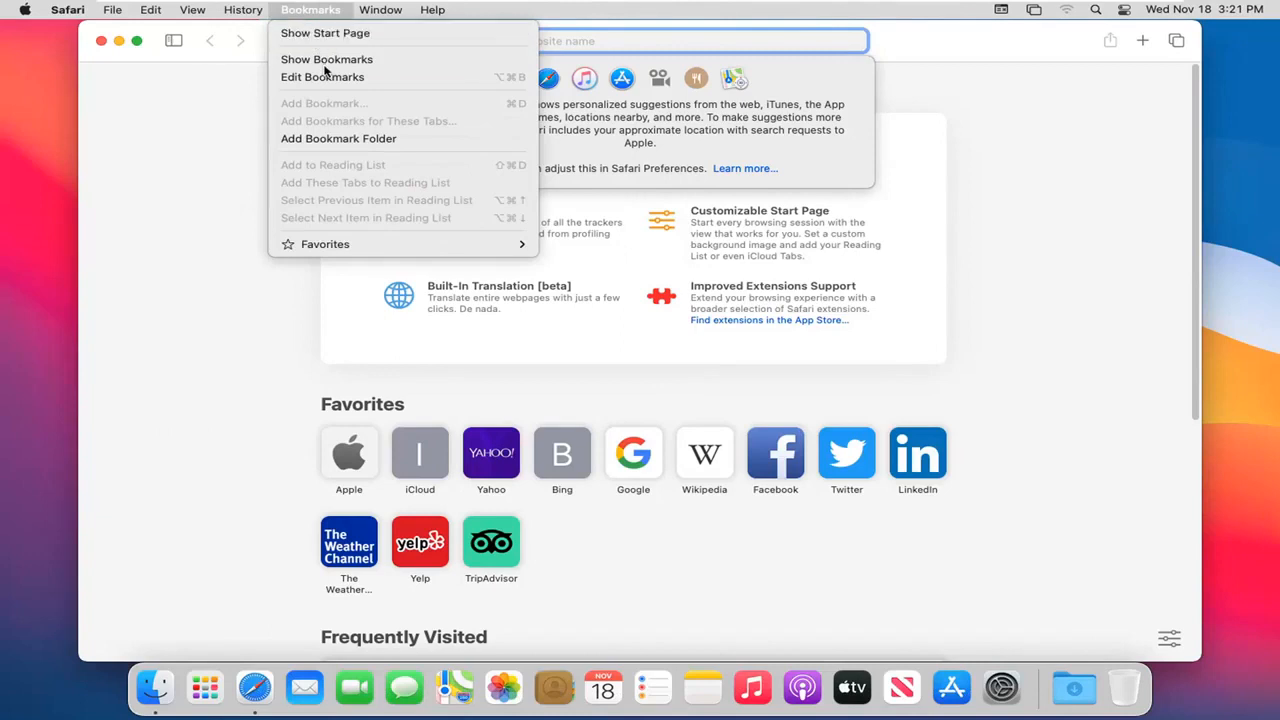
pyautogui.moveTo(338, 138)
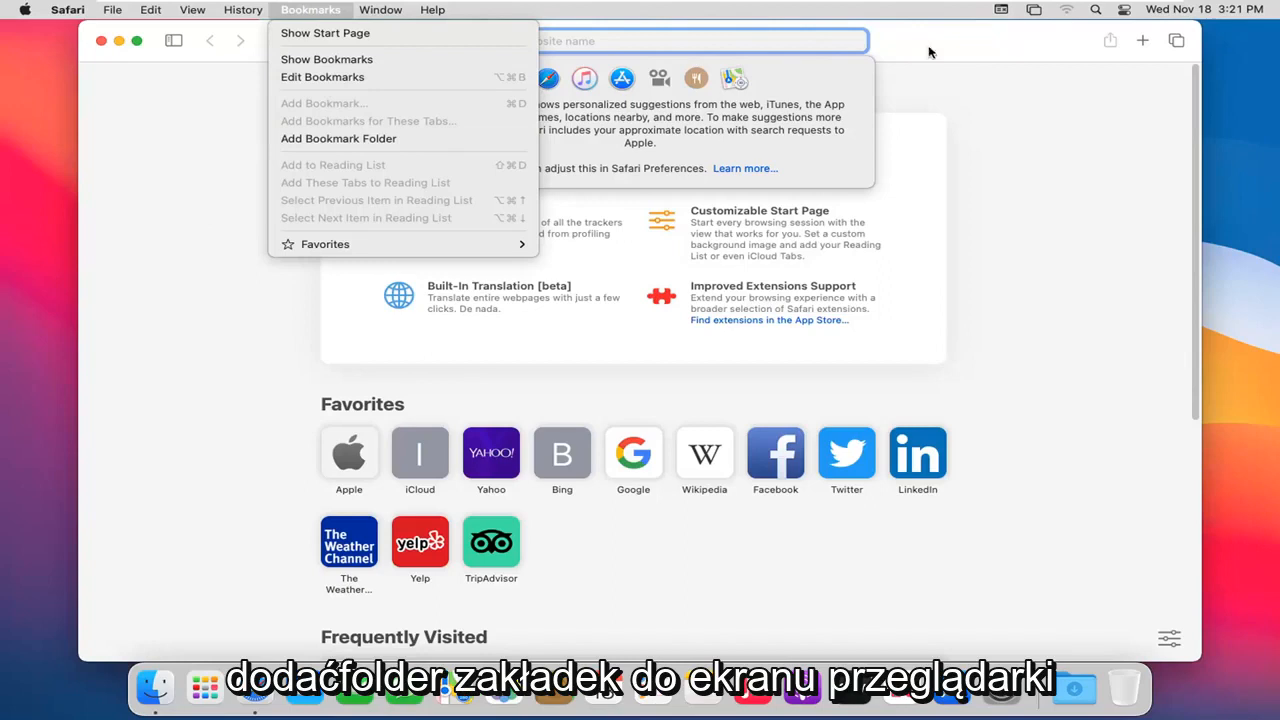
pyautogui.click(380, 8)
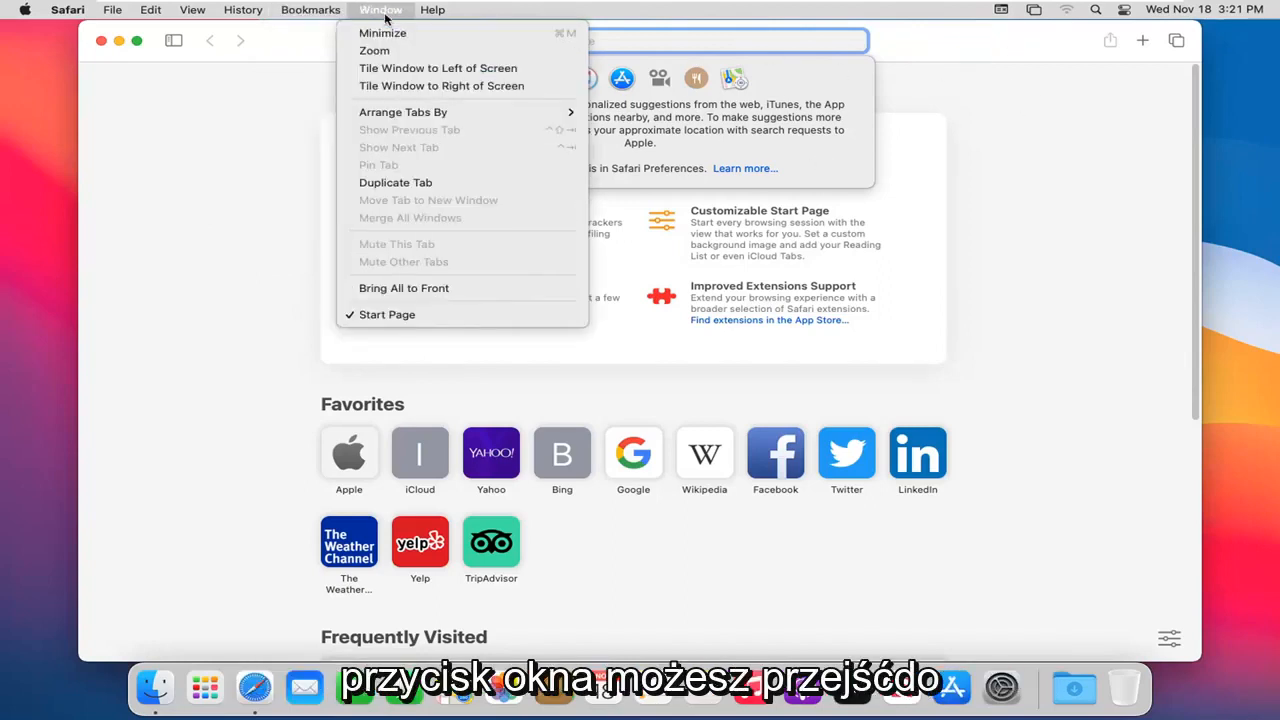
pyautogui.moveTo(382, 32)
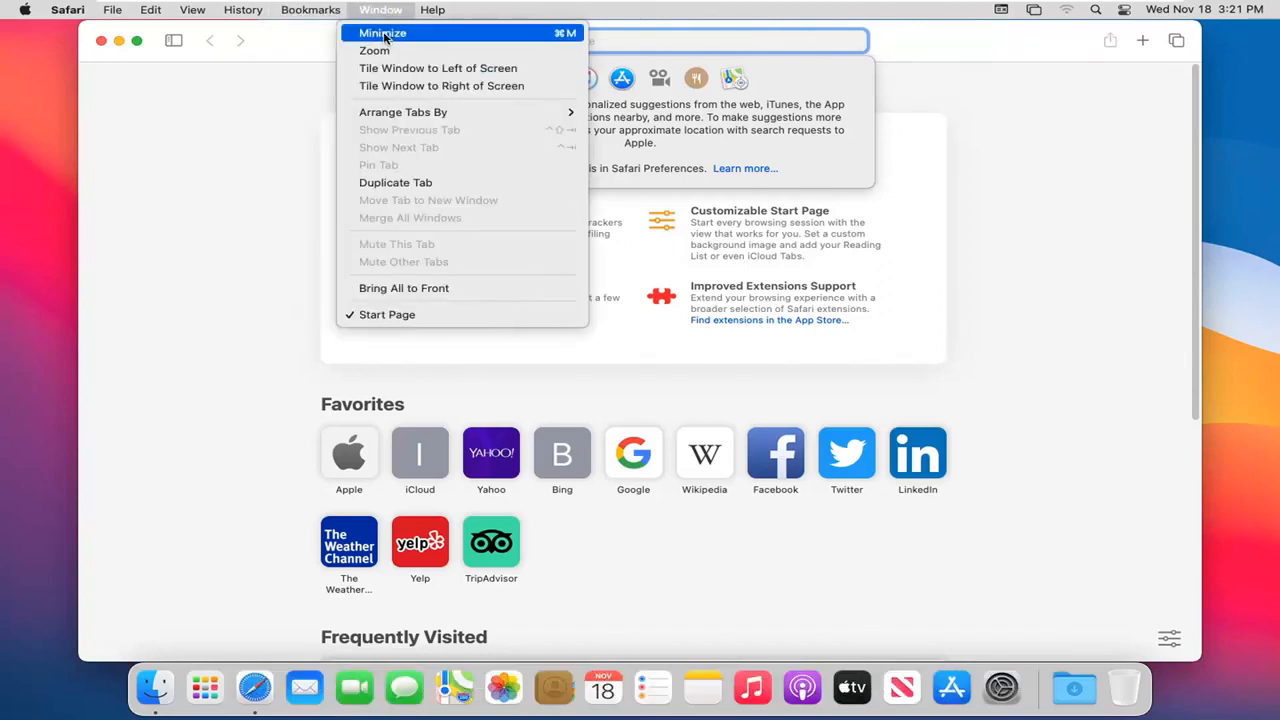
pyautogui.moveTo(374, 52)
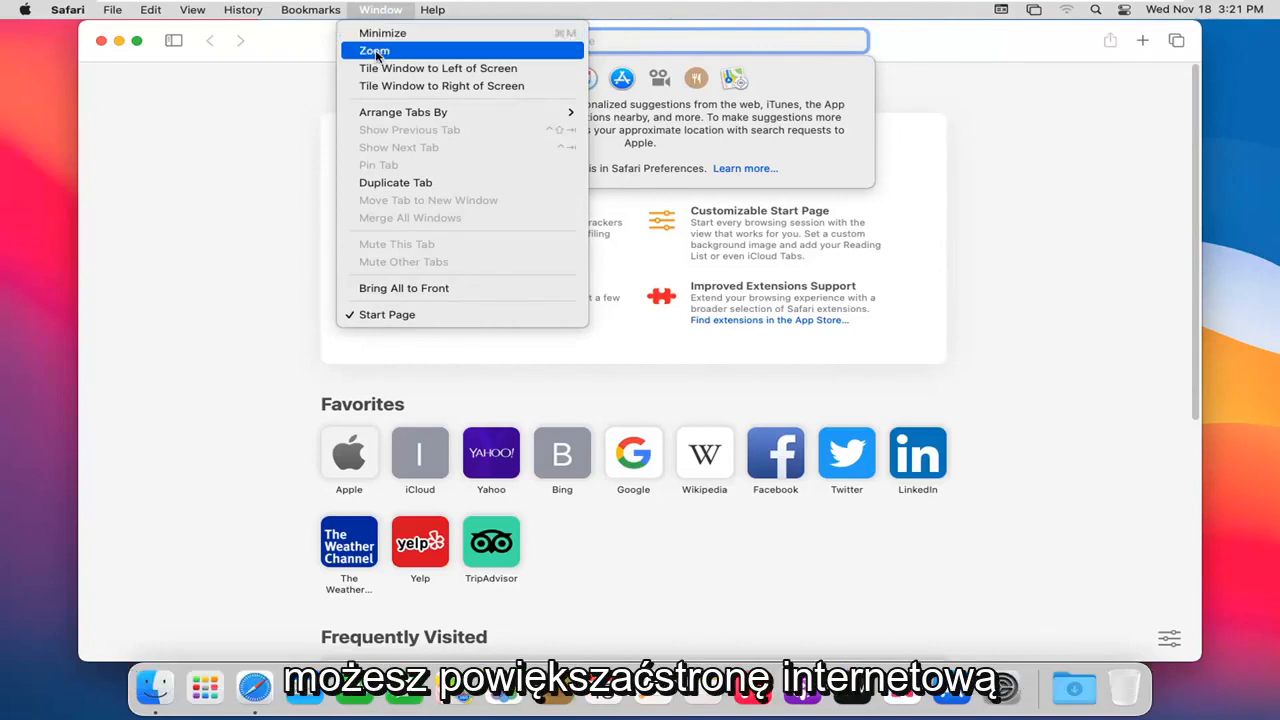
pyautogui.moveTo(438, 68)
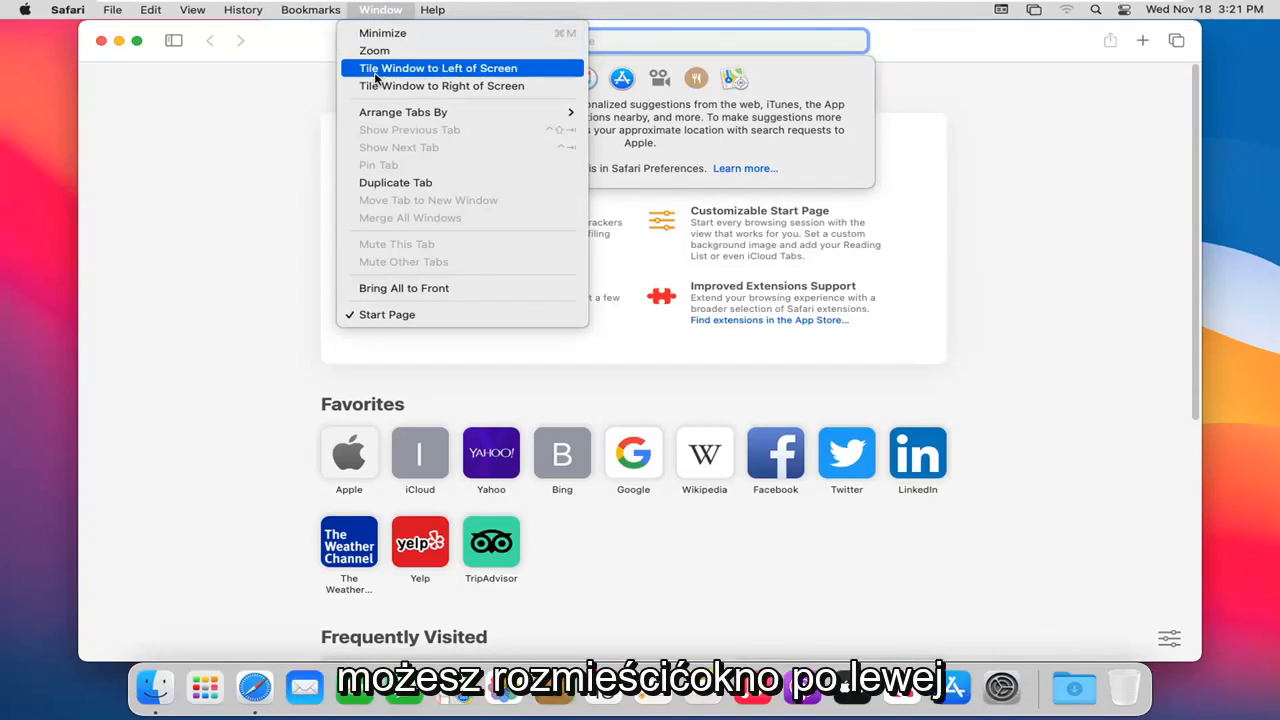
pyautogui.moveTo(438, 112)
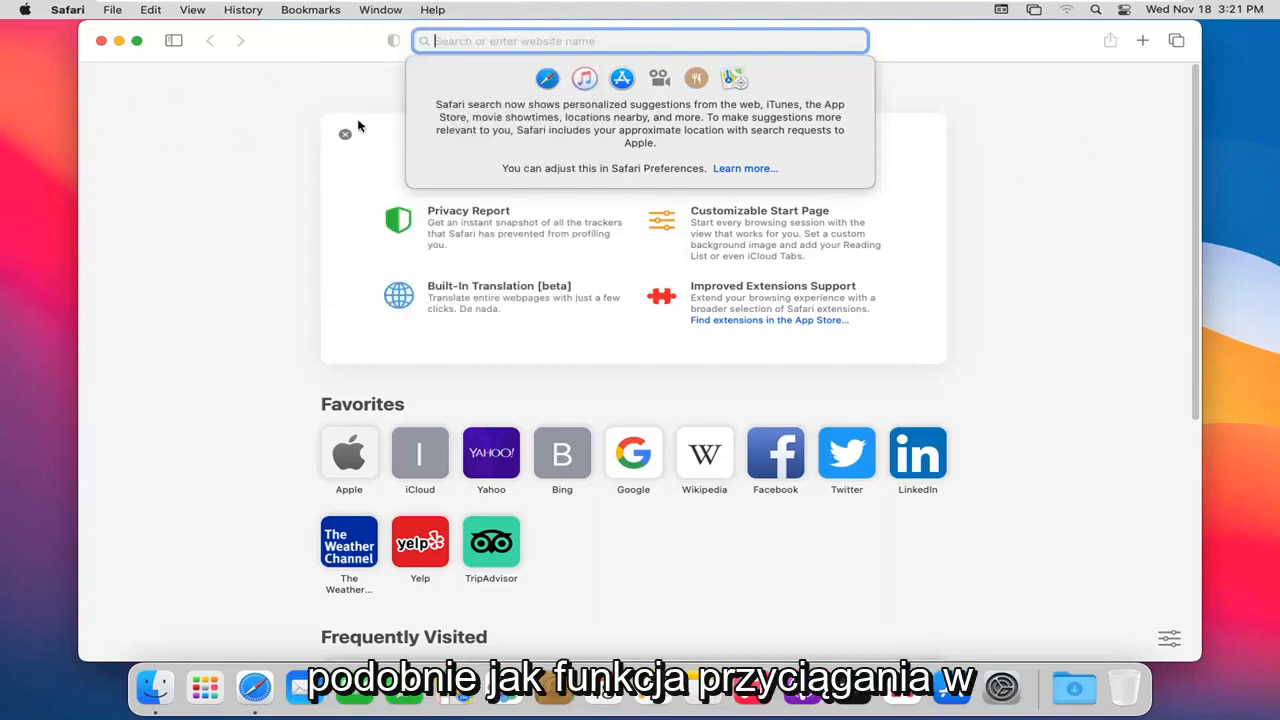
pyautogui.moveTo(196, 156)
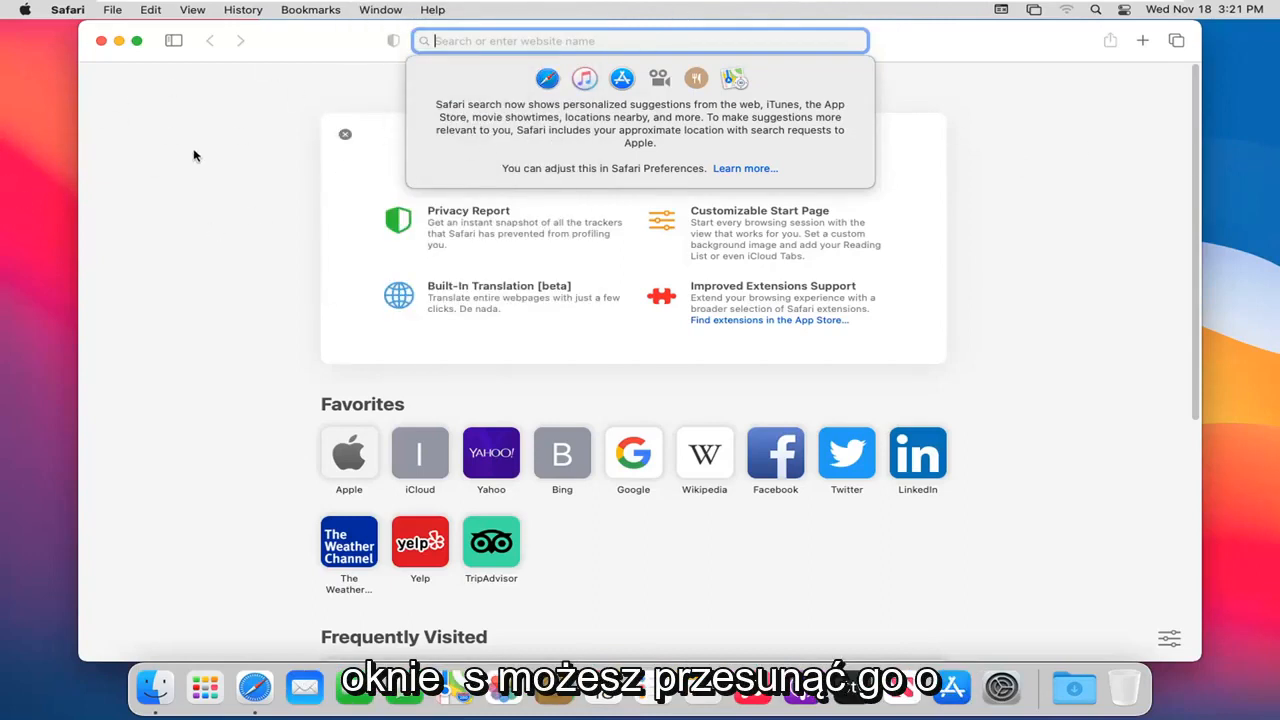
pyautogui.click(380, 8)
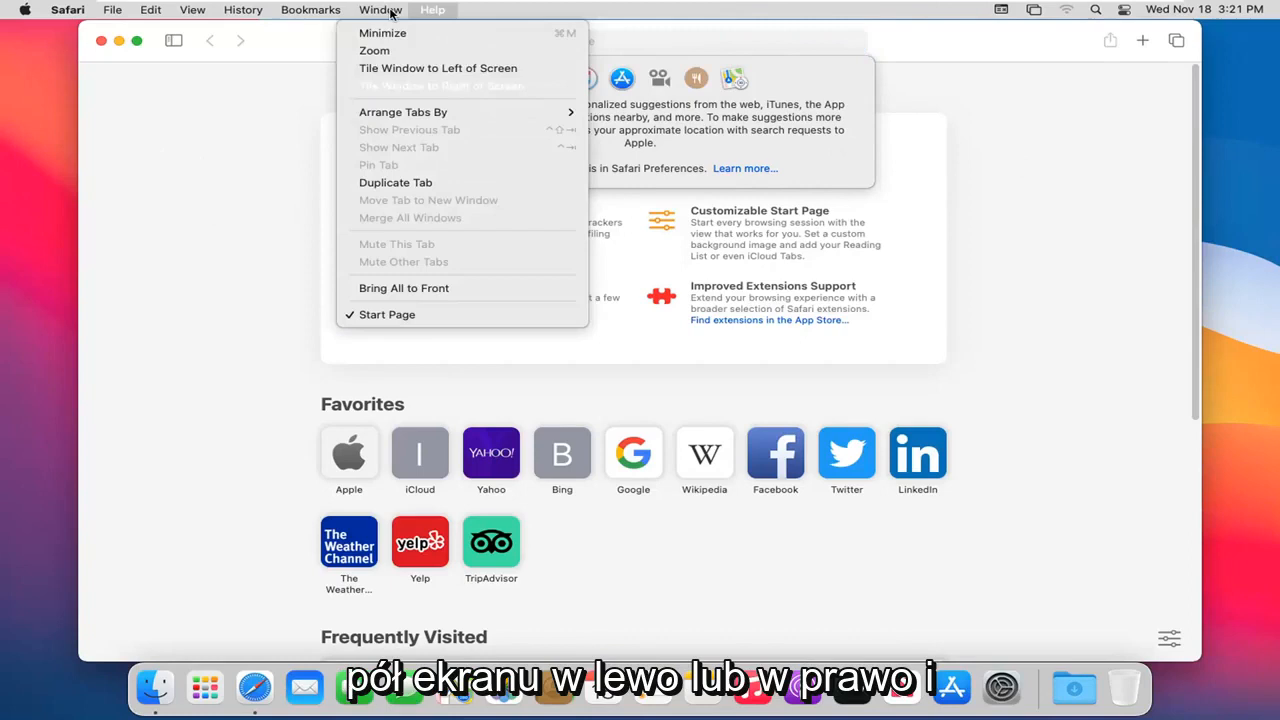
pyautogui.moveTo(404, 112)
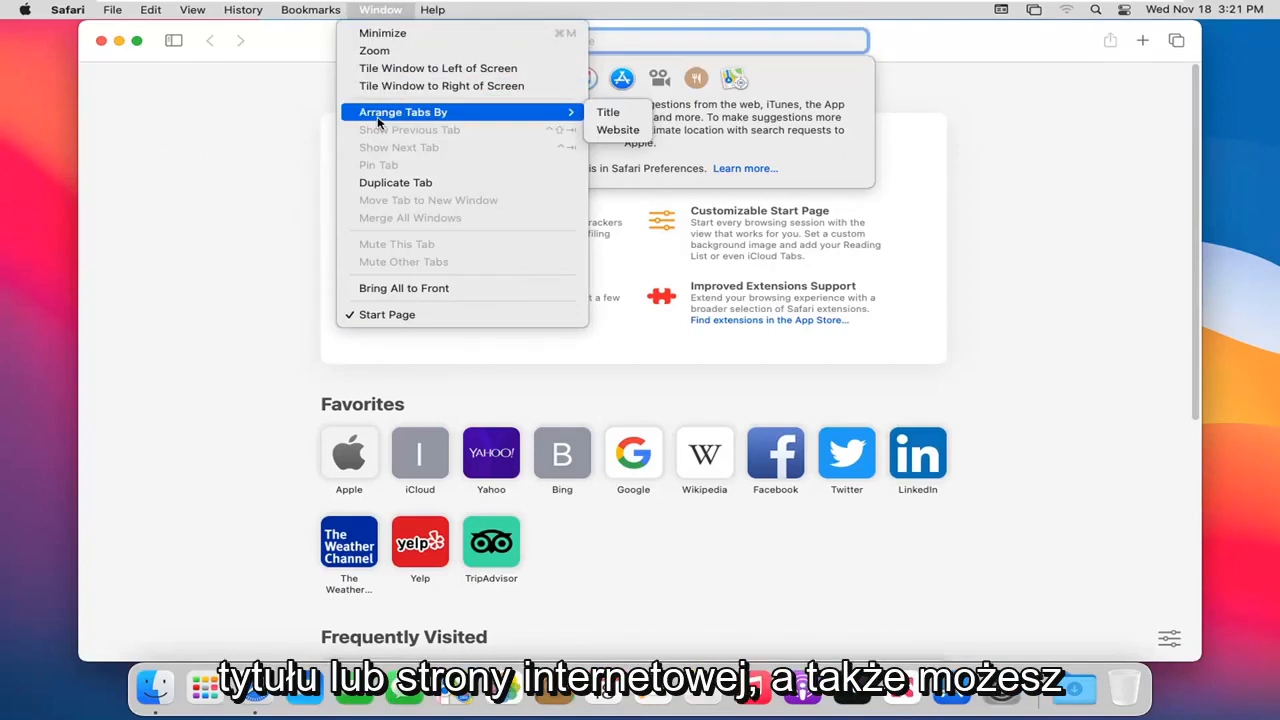
pyautogui.moveTo(396, 182)
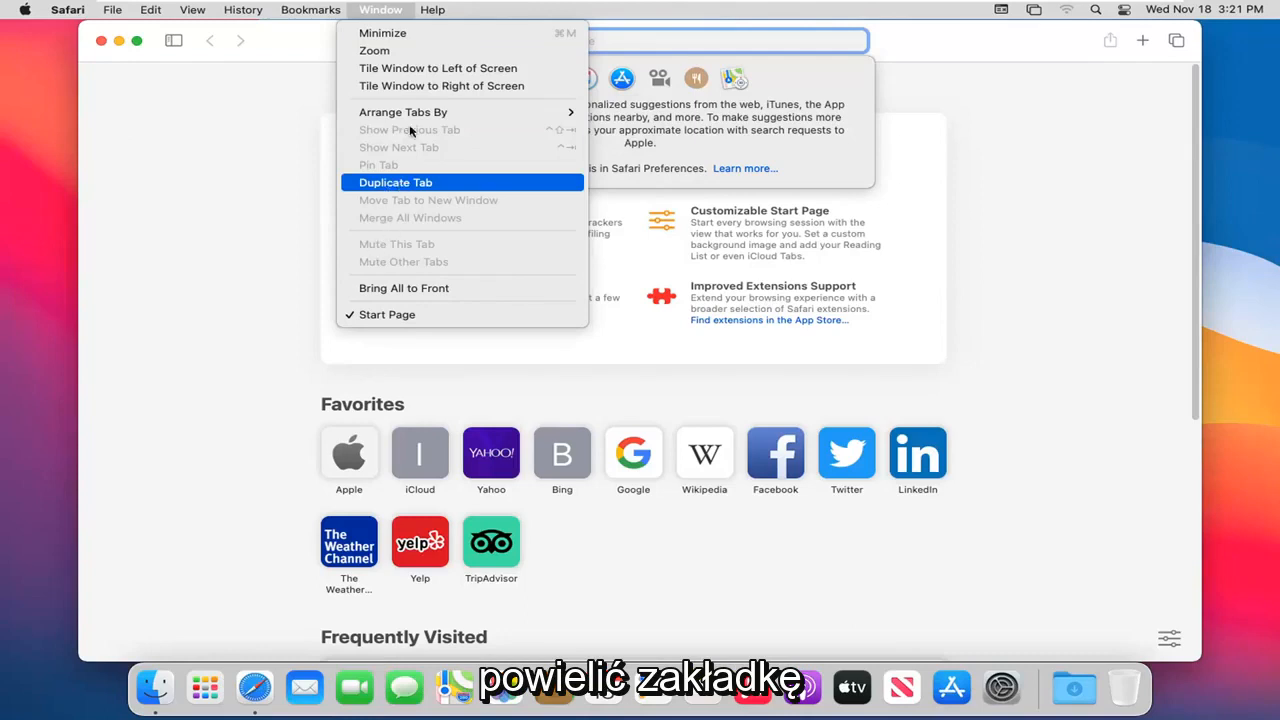
pyautogui.click(432, 8)
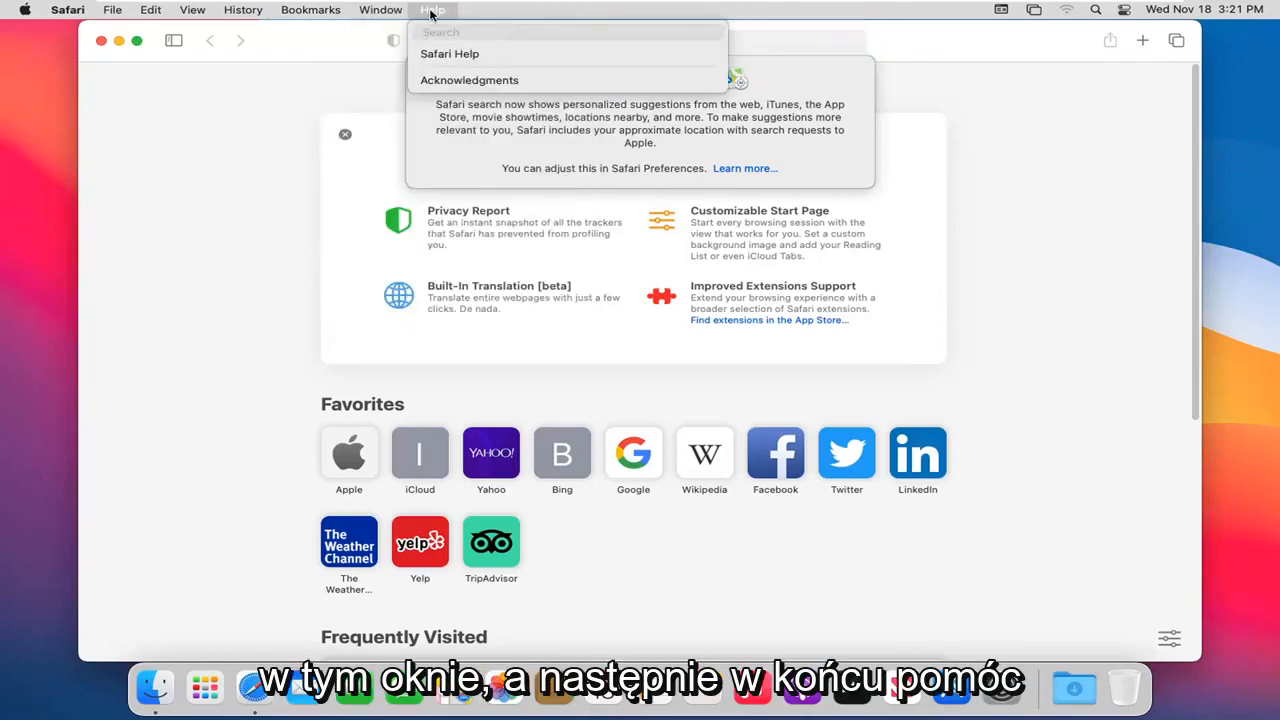
pyautogui.moveTo(468, 80)
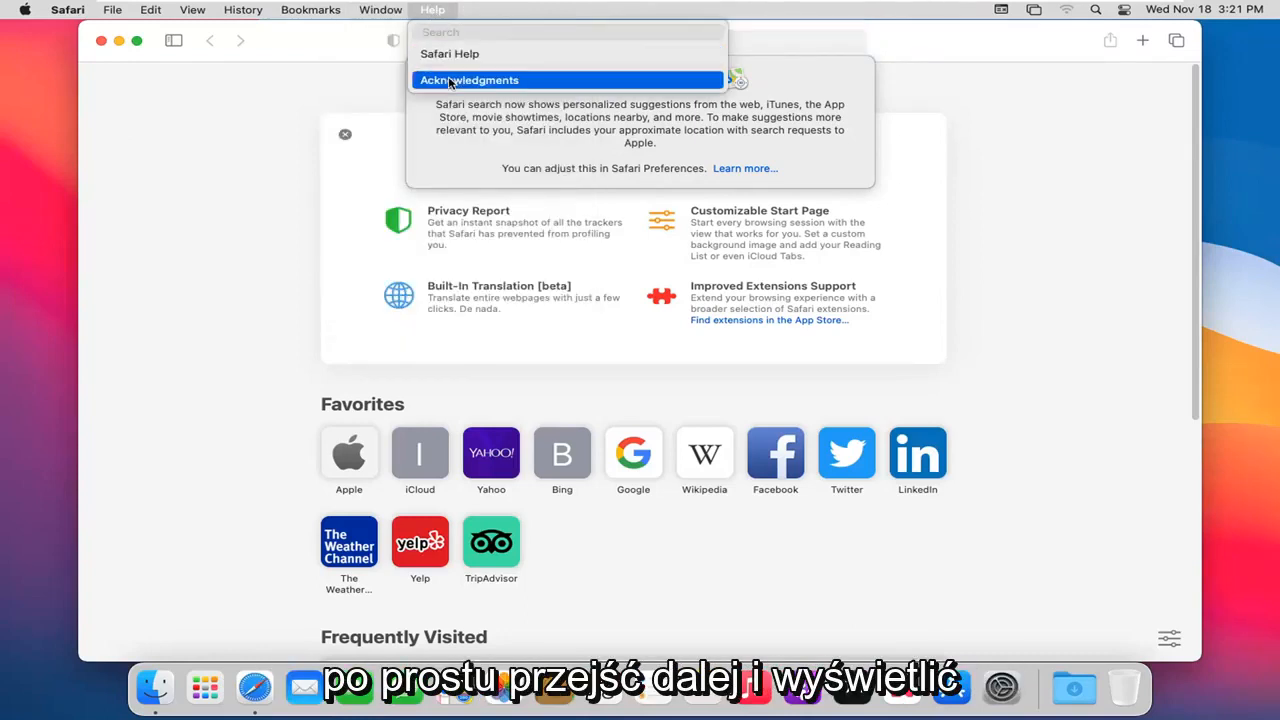
pyautogui.moveTo(448, 52)
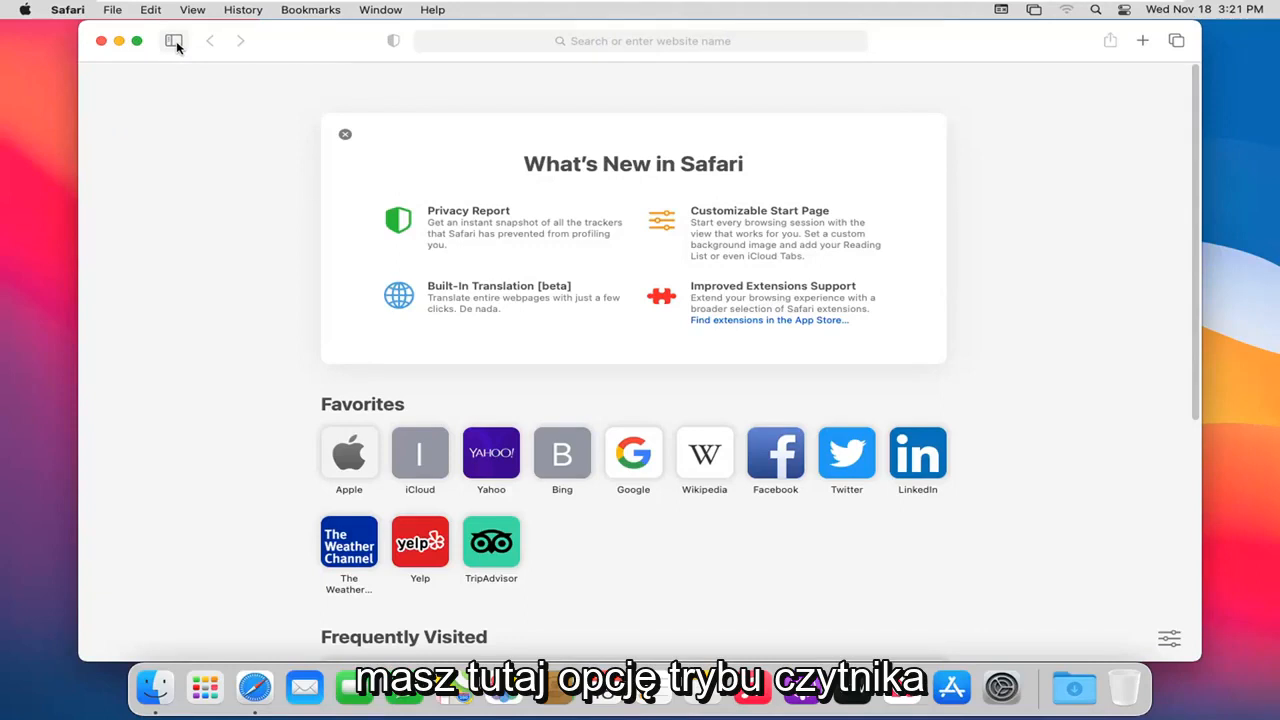
pyautogui.moveTo(172, 40)
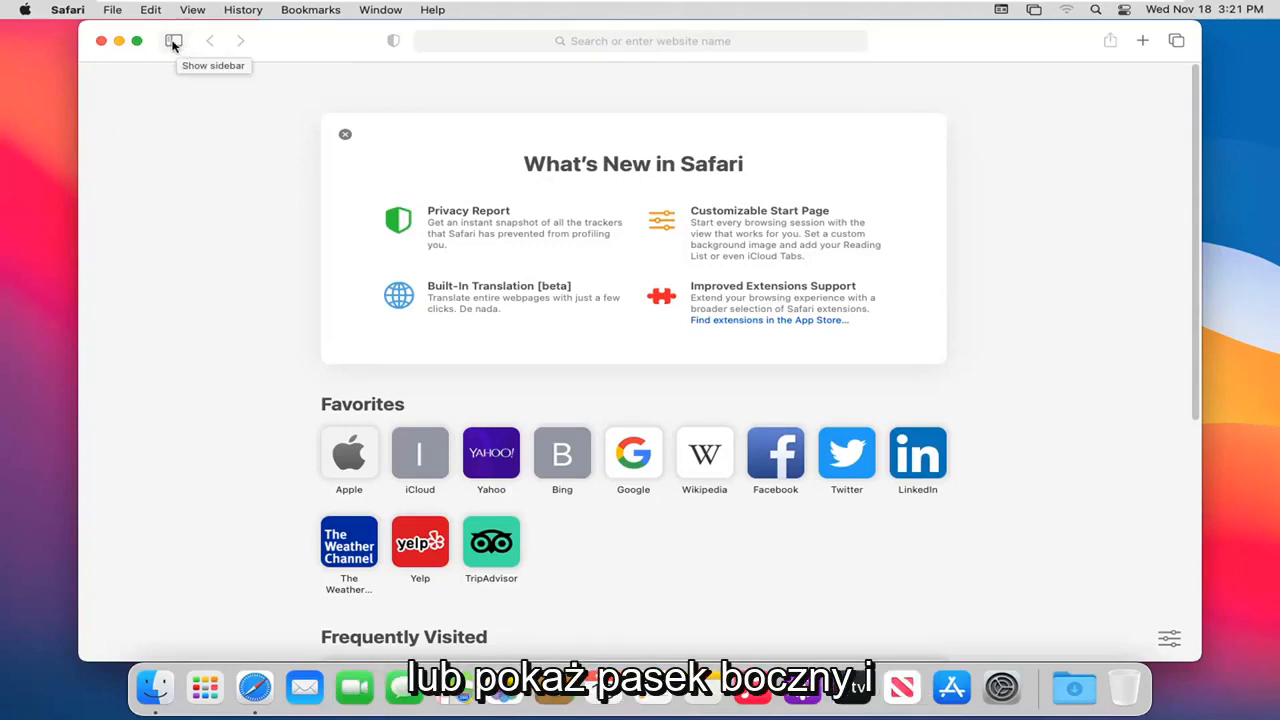
pyautogui.click(172, 40)
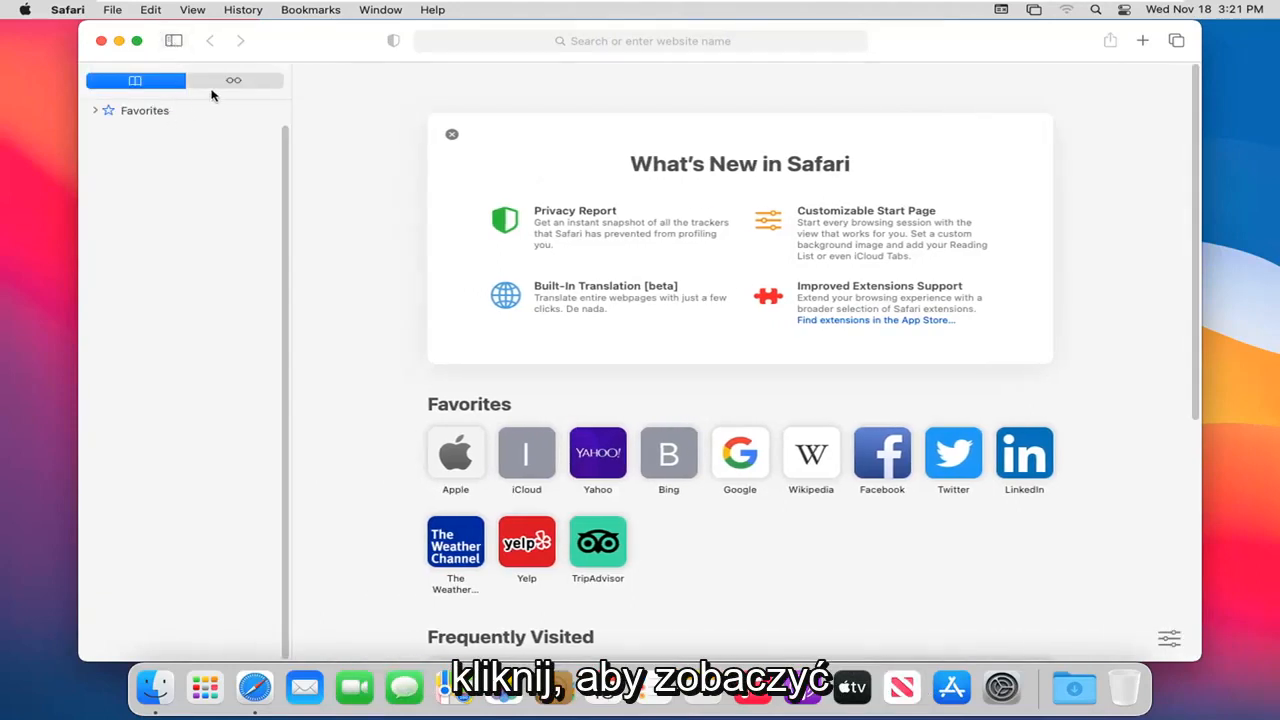
pyautogui.click(232, 80)
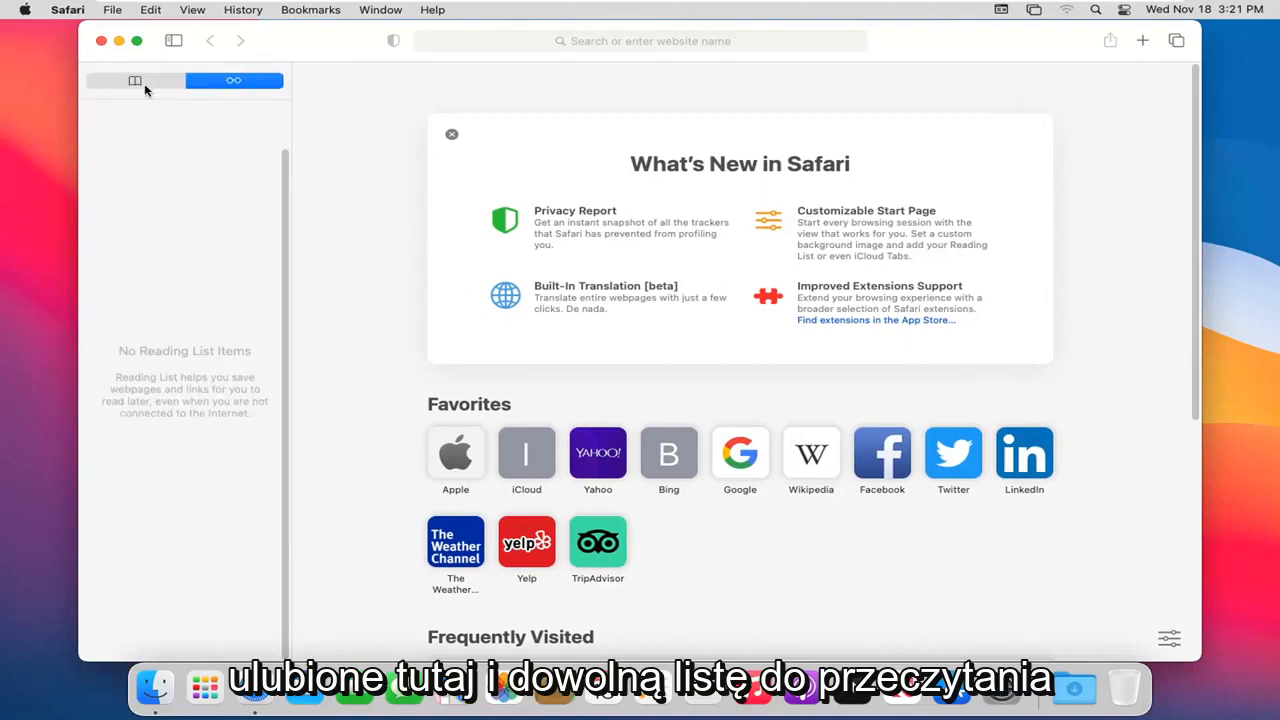
pyautogui.click(136, 80)
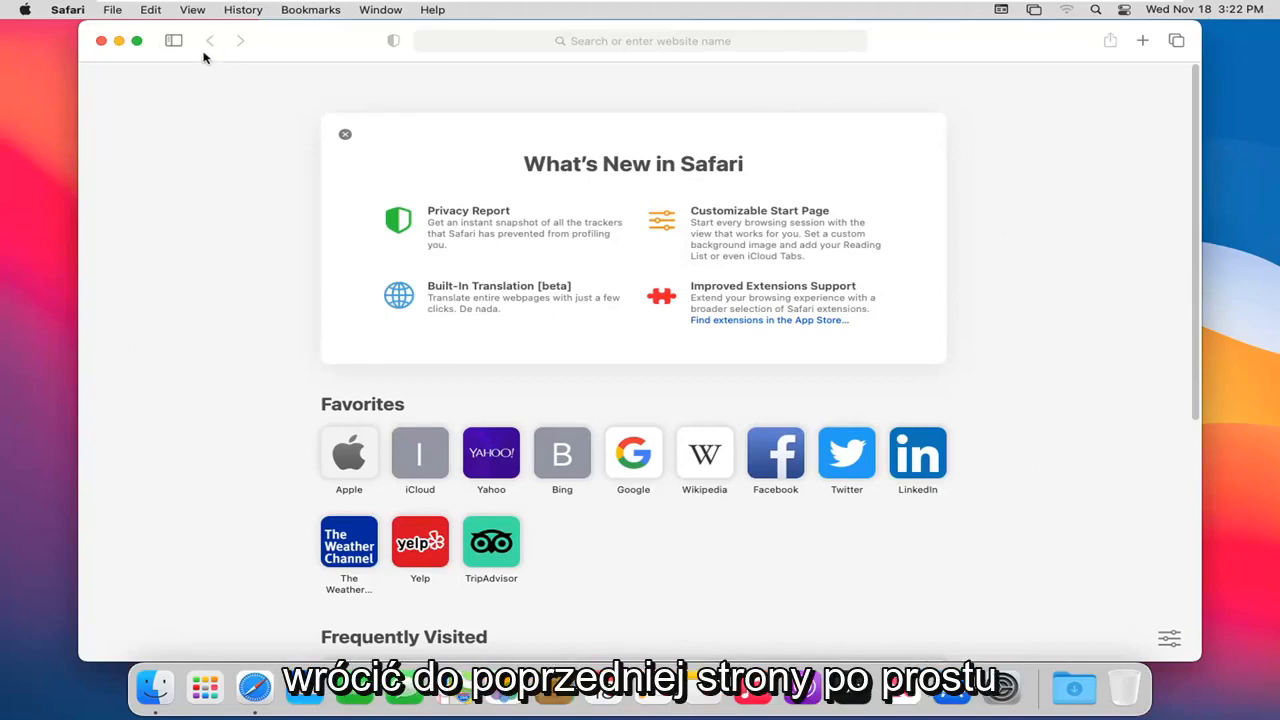
pyautogui.moveTo(208, 40)
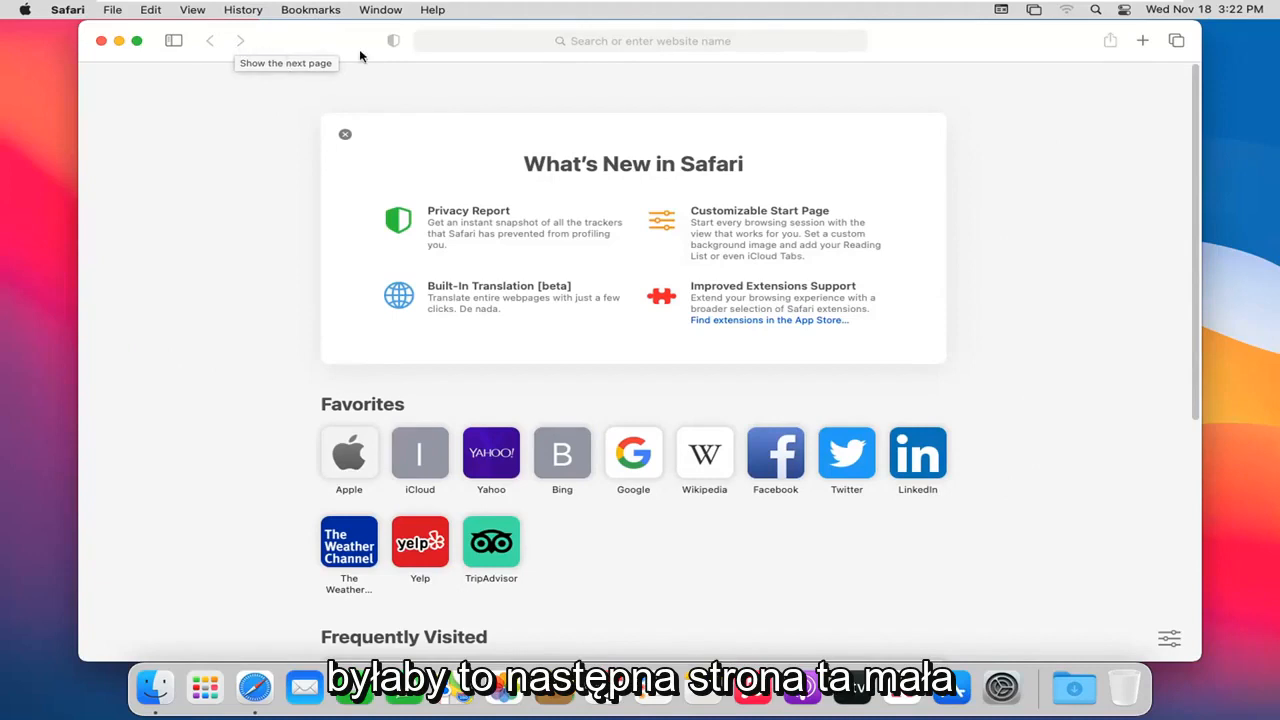
pyautogui.moveTo(394, 52)
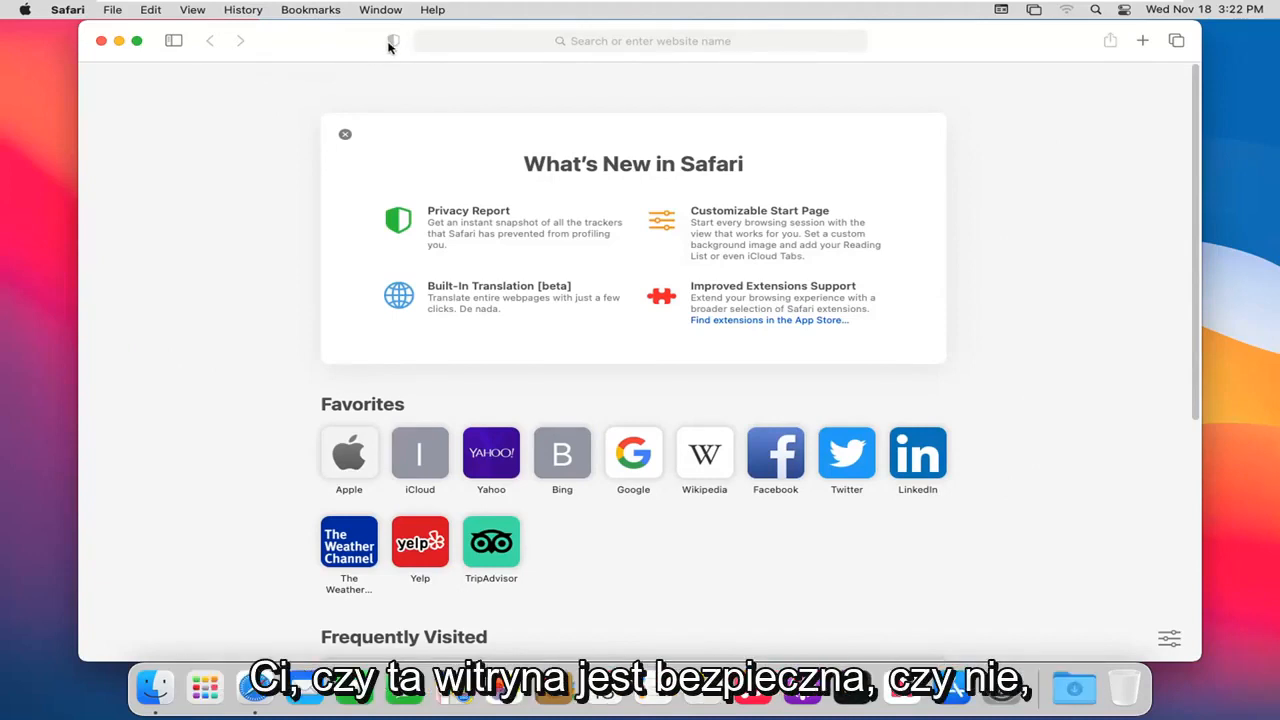
pyautogui.moveTo(392, 40)
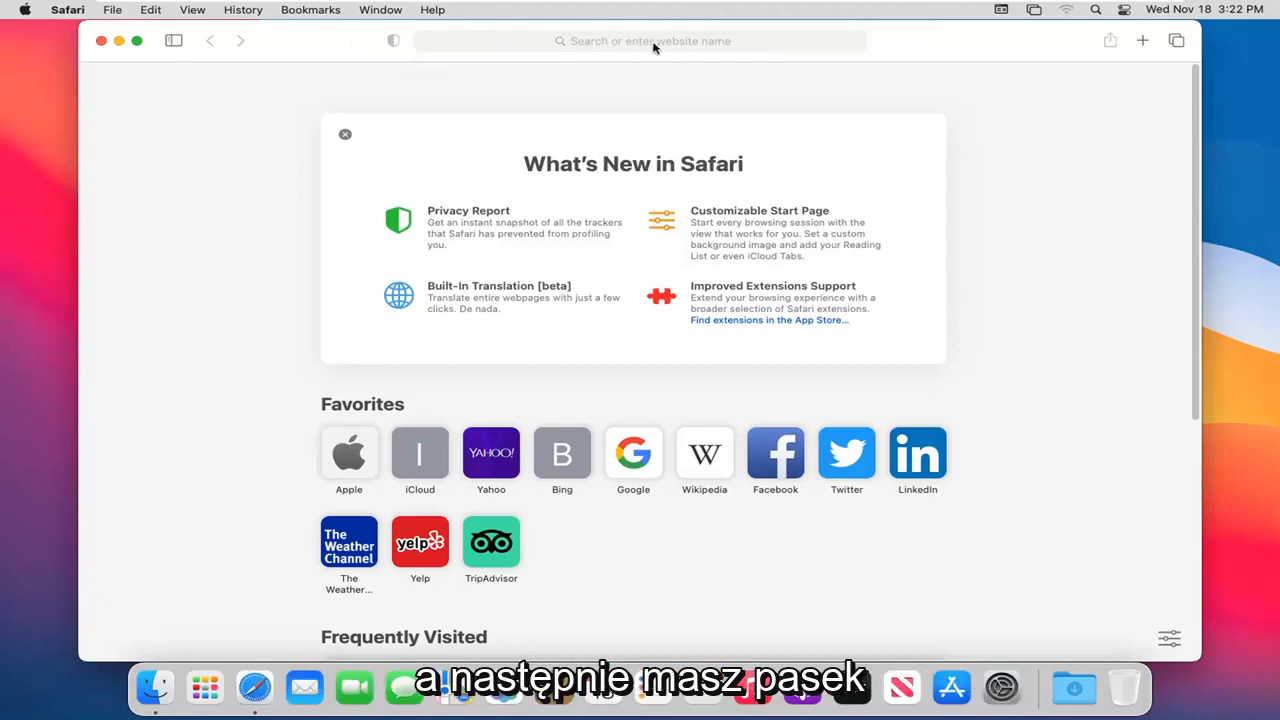
# - Activate the Smart Search field above the start page, ready for typing
pyautogui.click(640, 40)
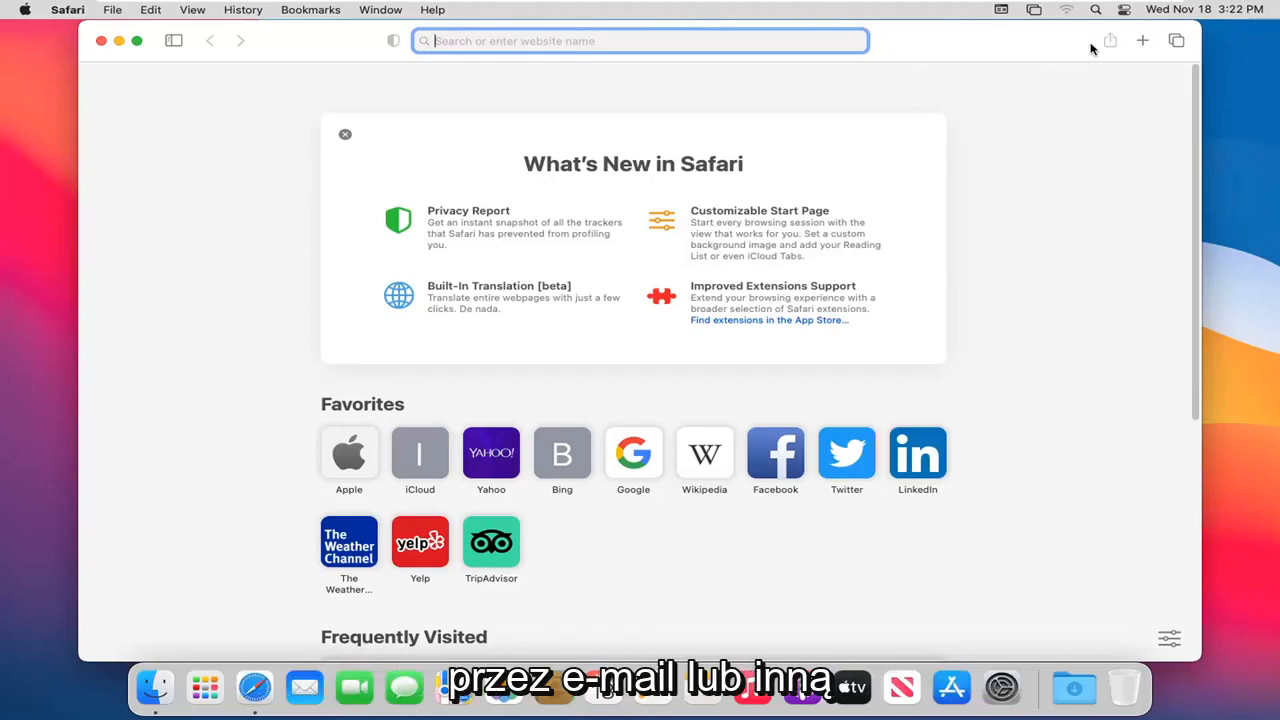
pyautogui.moveTo(1112, 42)
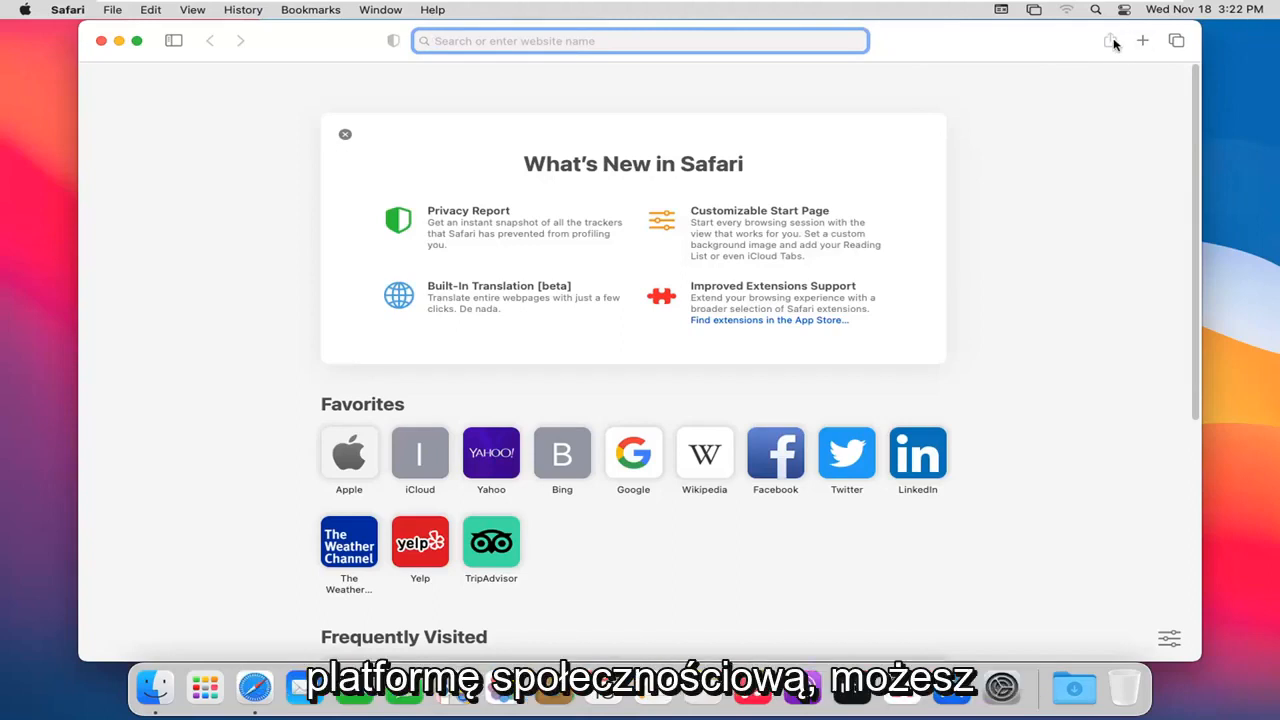
pyautogui.moveTo(1112, 40)
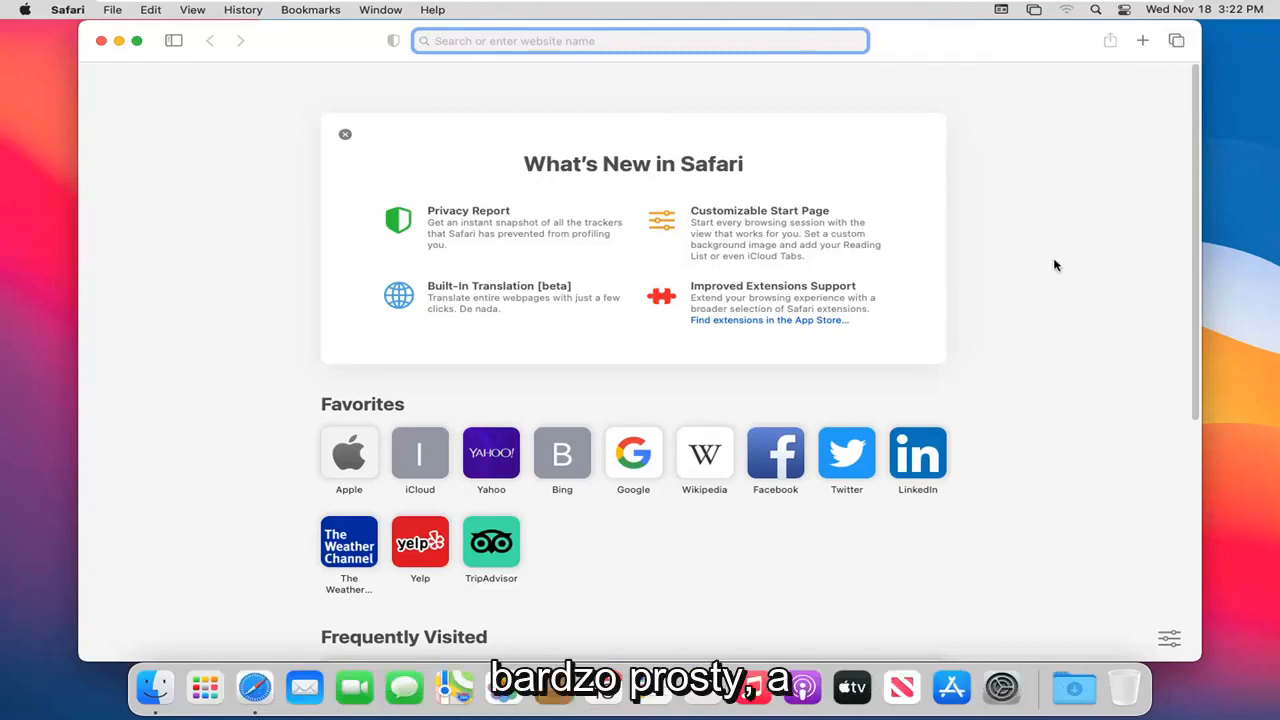
# - Scroll the start page down to the empty Frequently Visited, Privacy Report and Siri Suggestions sections
pyautogui.scroll(-3)
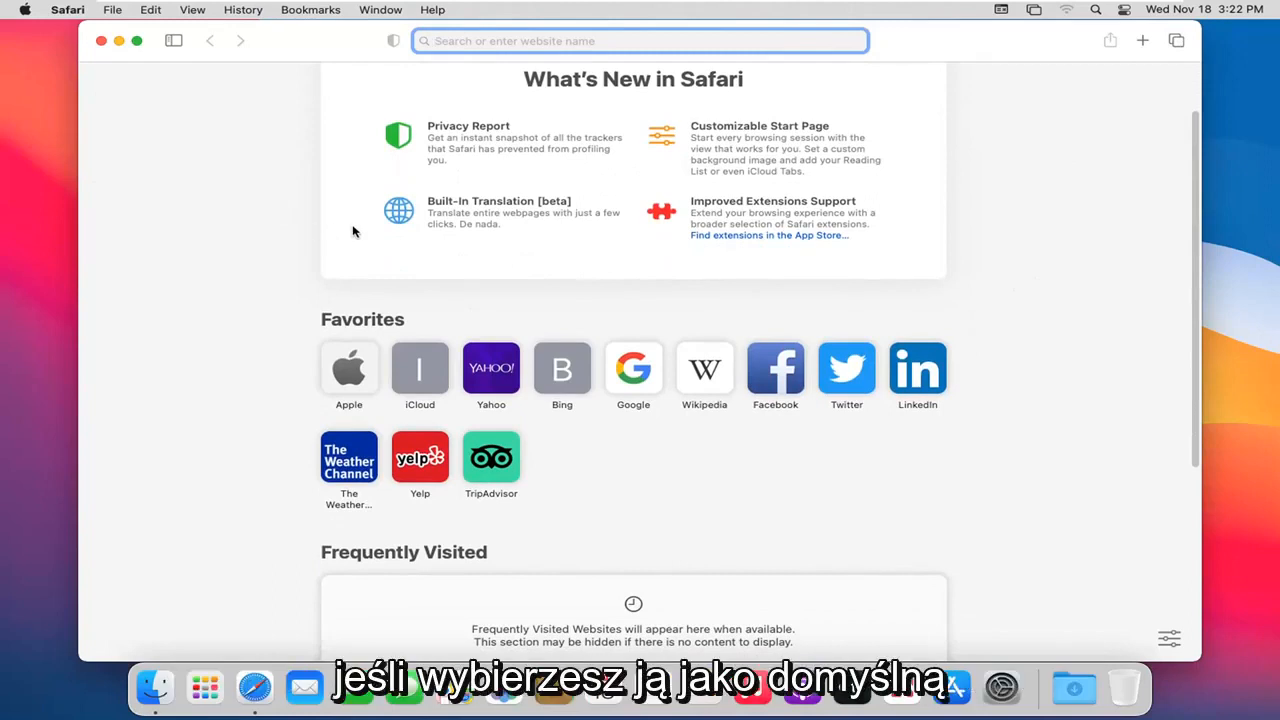
pyautogui.scroll(-3)
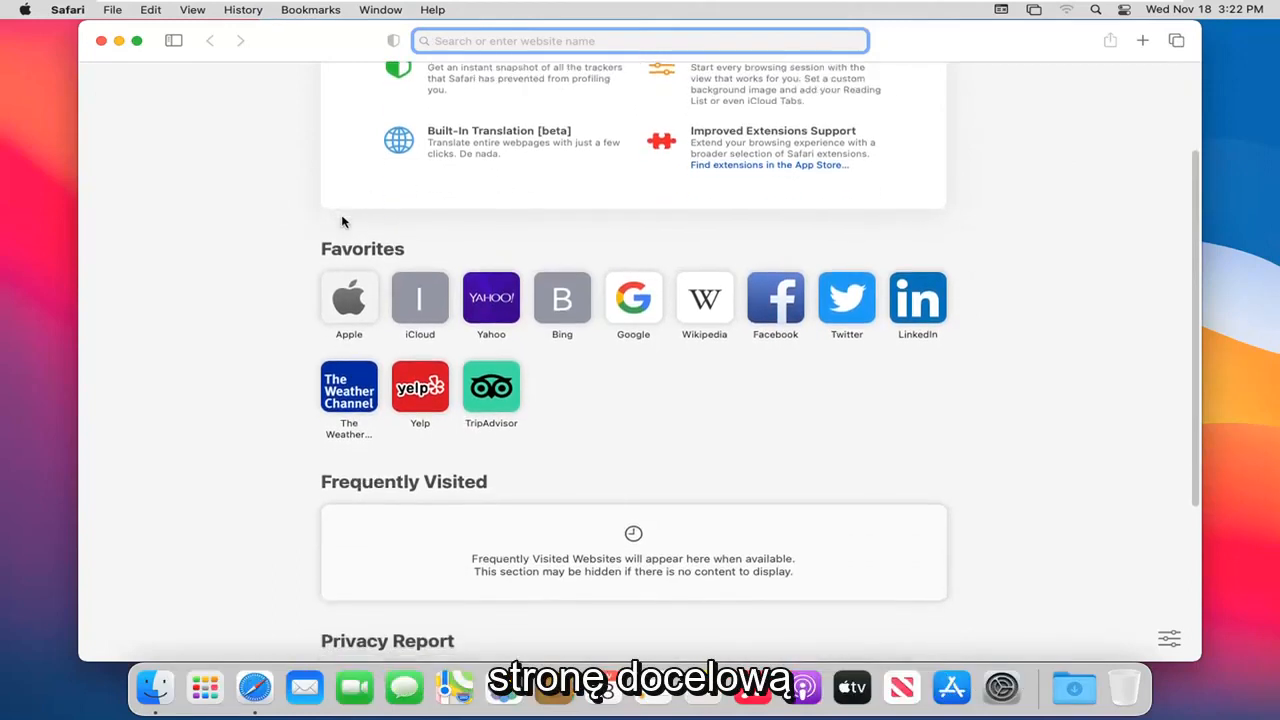
pyautogui.scroll(-3)
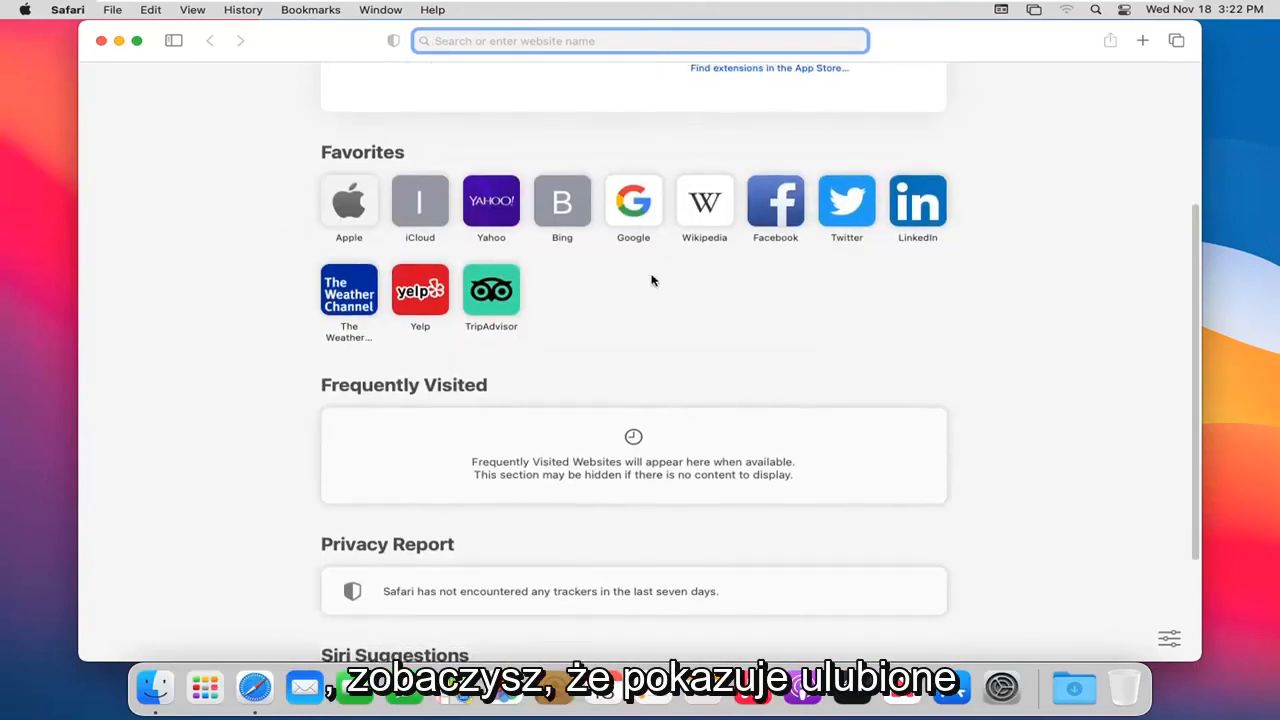
pyautogui.scroll(-3)
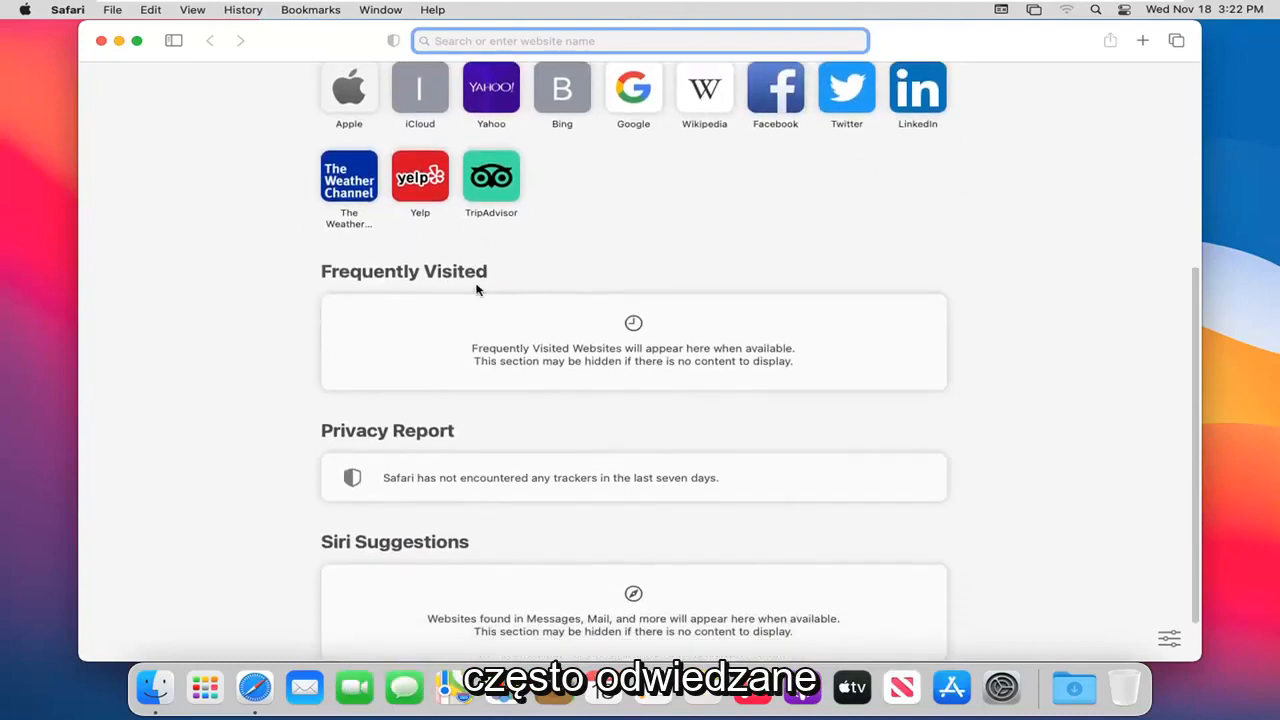
pyautogui.scroll(-3)
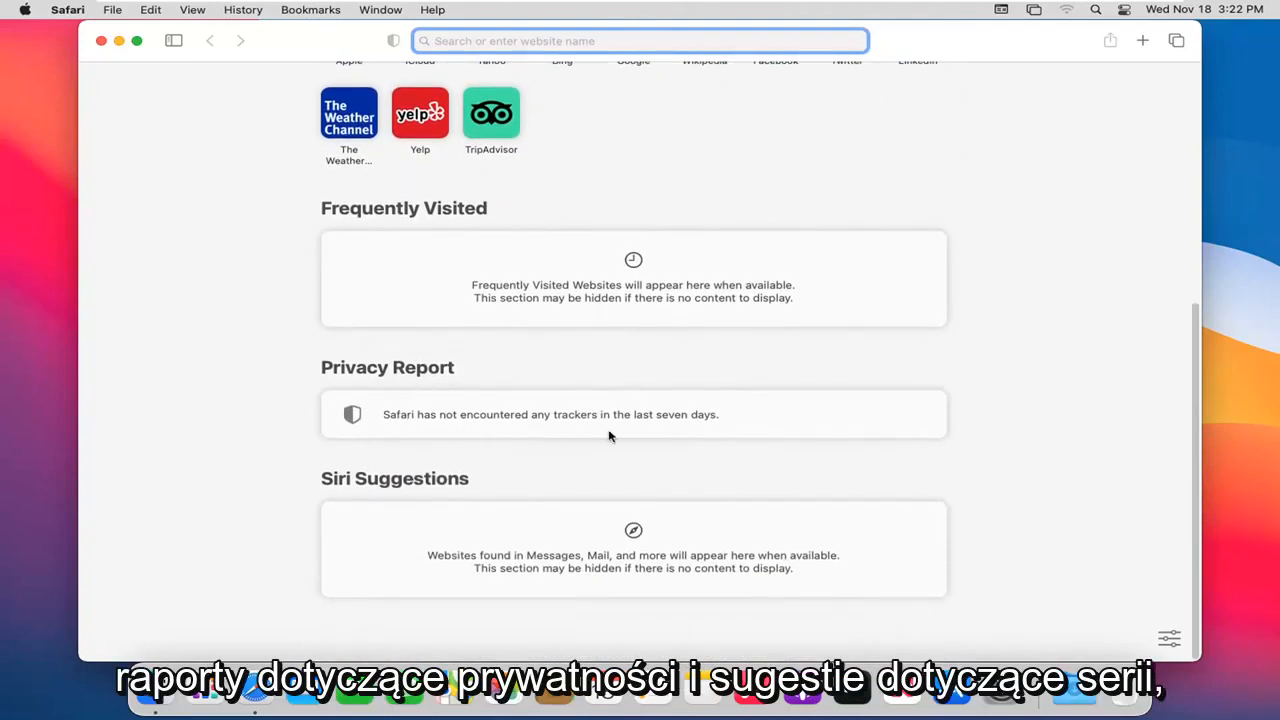
pyautogui.moveTo(1092, 618)
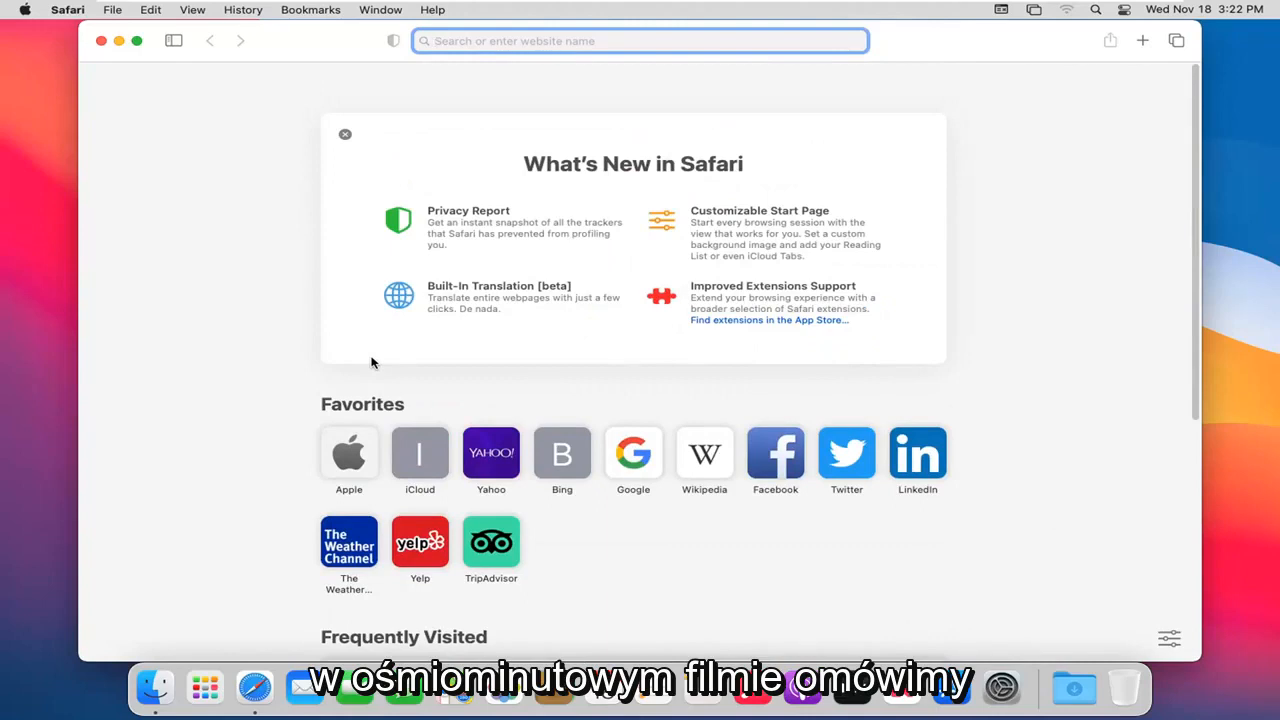
pyautogui.moveTo(248, 184)
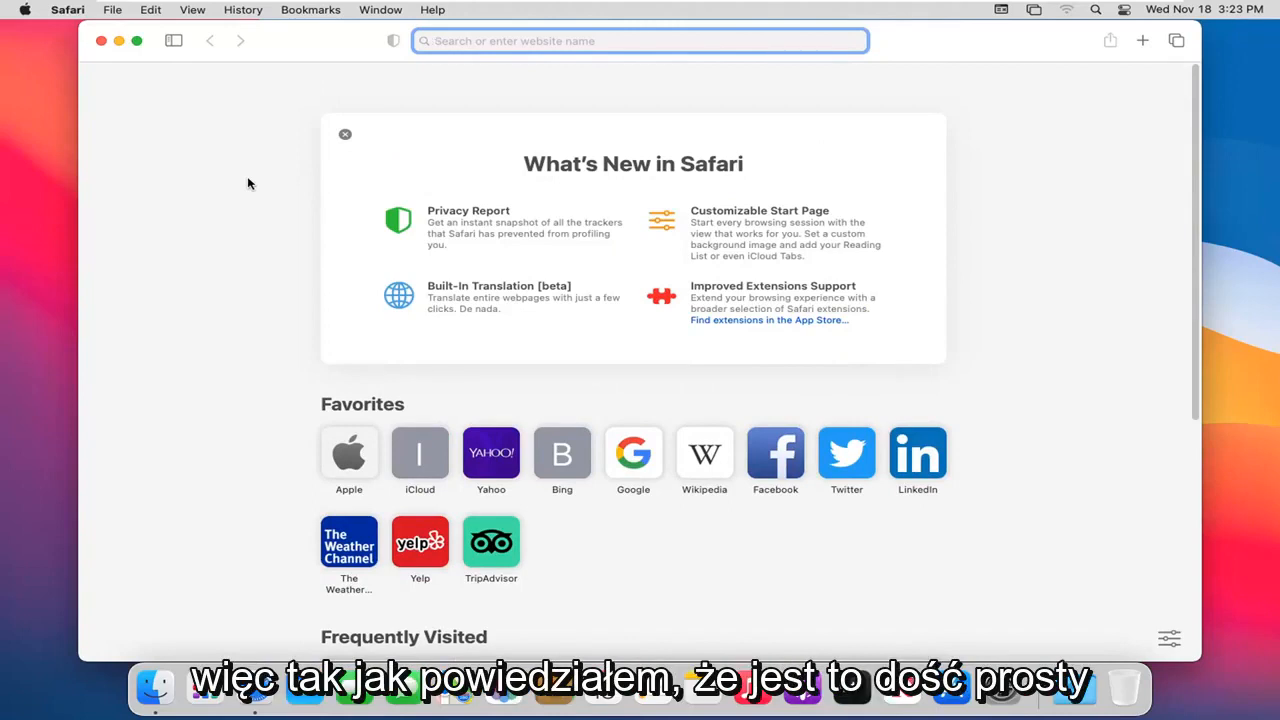
pyautogui.moveTo(304, 178)
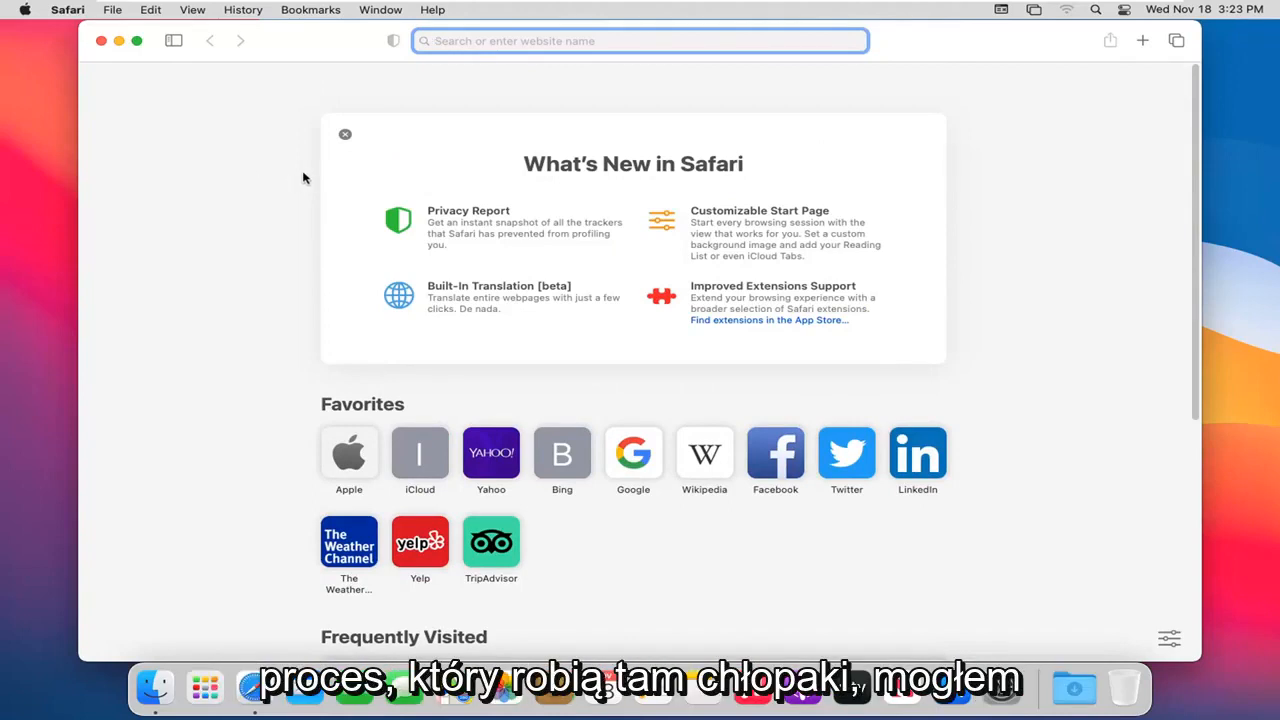
pyautogui.moveTo(140, 168)
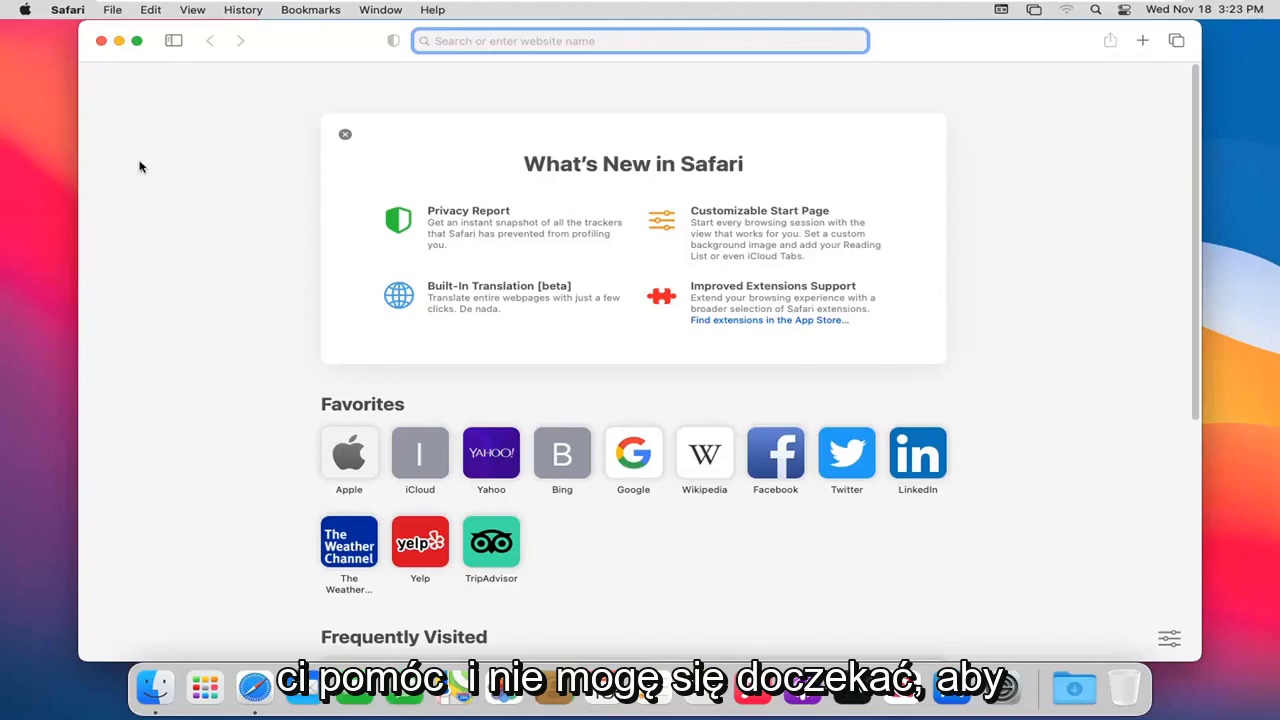